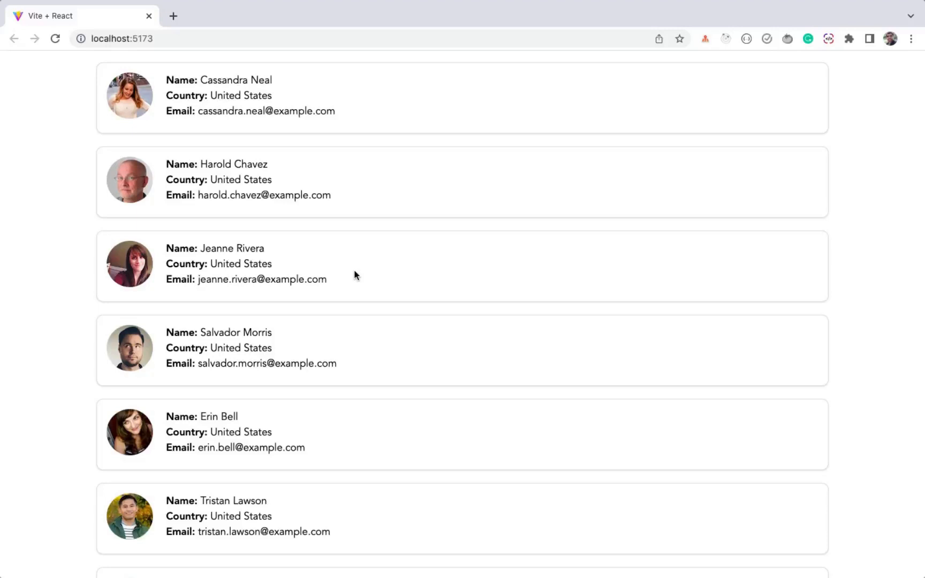
mouse_move(355, 264)
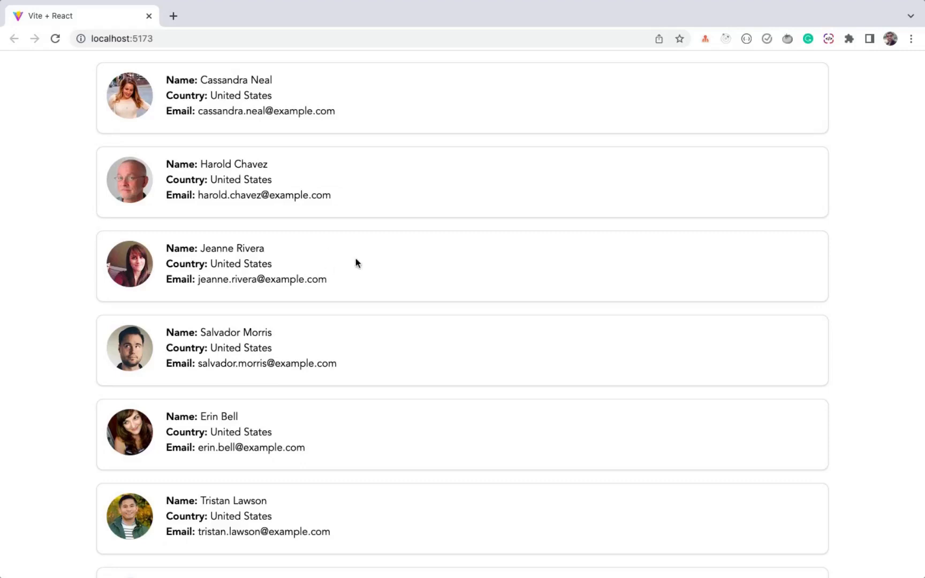
mouse_move(62, 238)
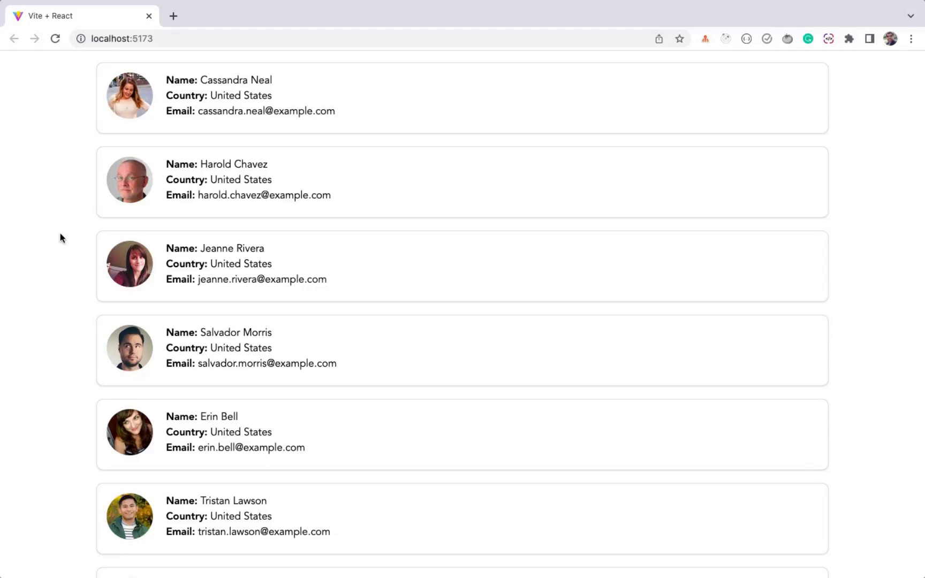
mouse_move(67, 207)
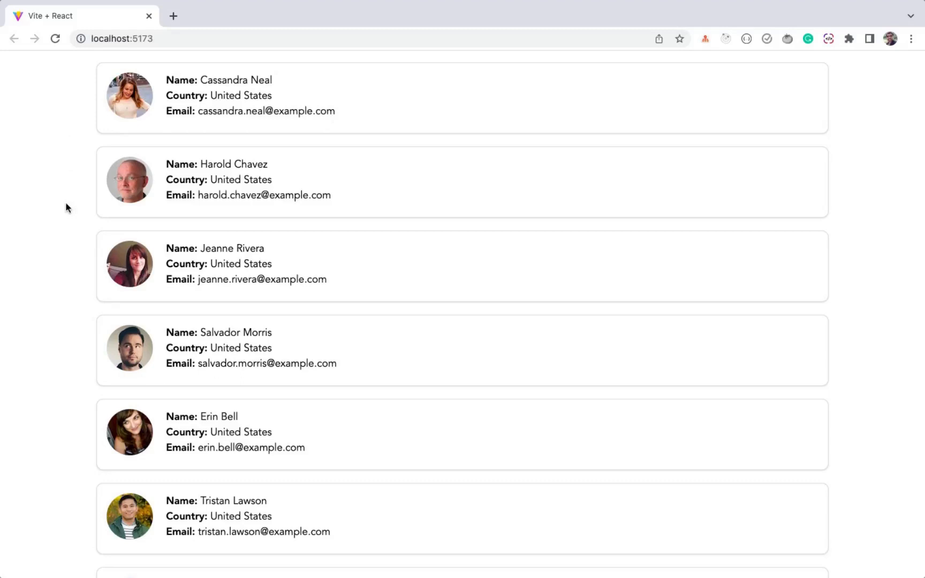
mouse_move(71, 163)
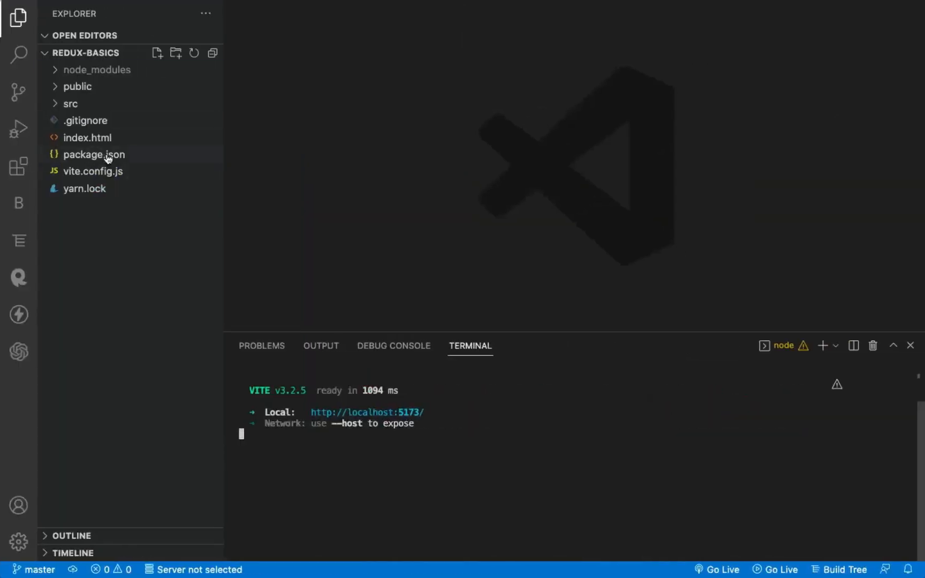
Open package.json from the Explorer and highlight the react-redux dependency entry.
double_click(94, 154)
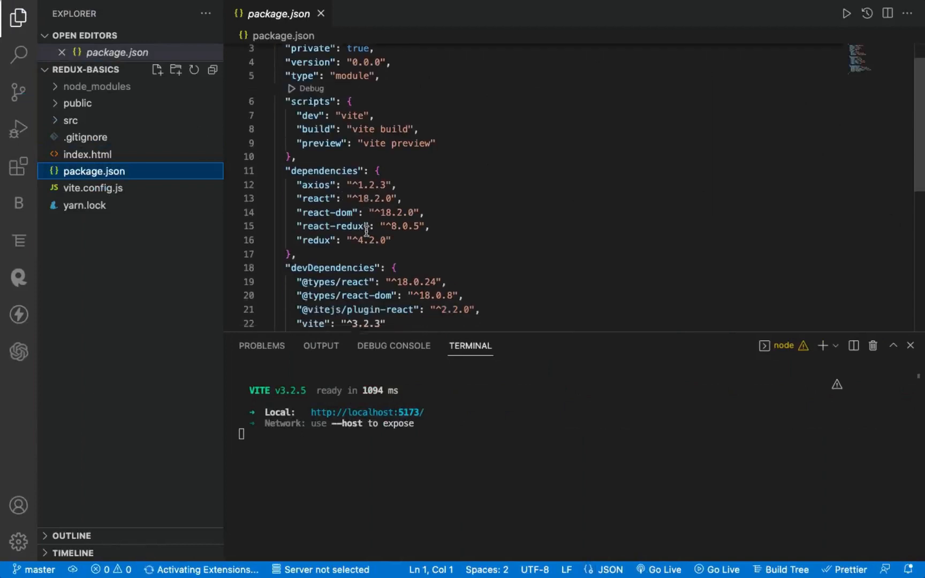
double_click(317, 239)
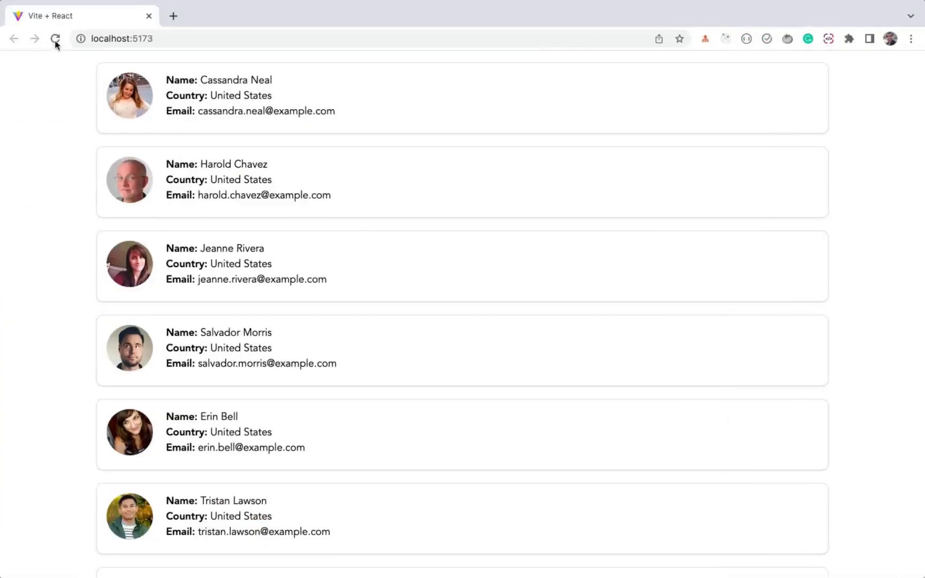
Reload the users app and open the saved randomuser.me api/?results=10&nat=us request in a new tab.
left_click(54, 39)
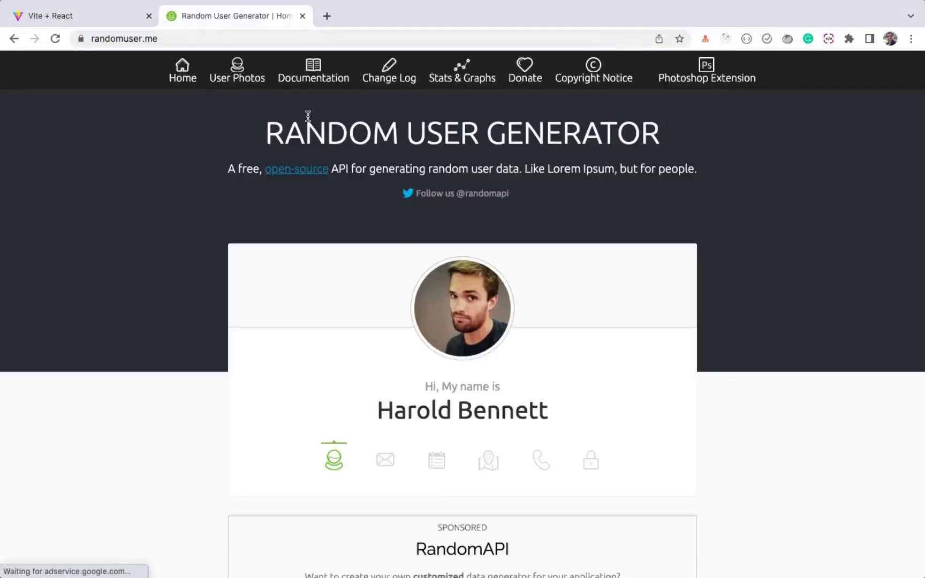
left_click(148, 38)
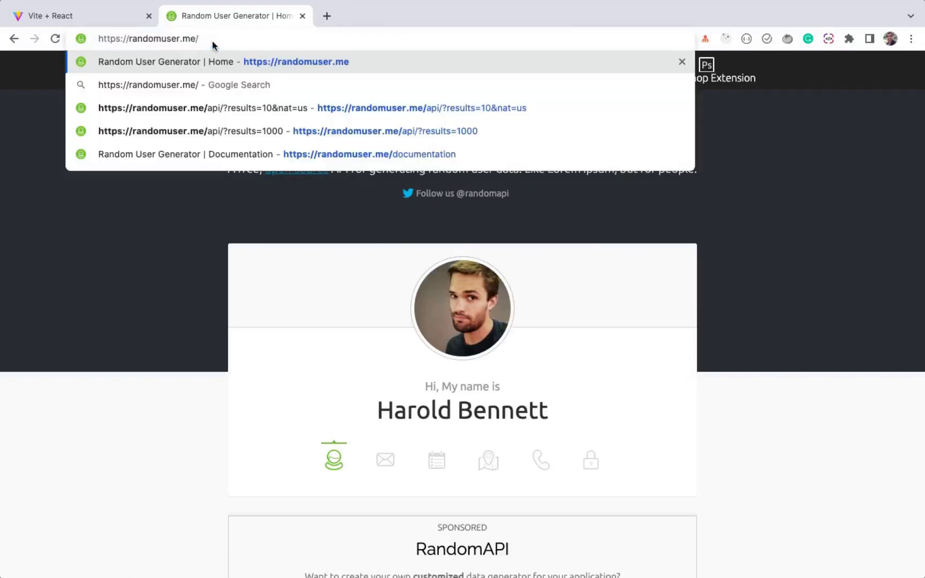
left_click(312, 107)
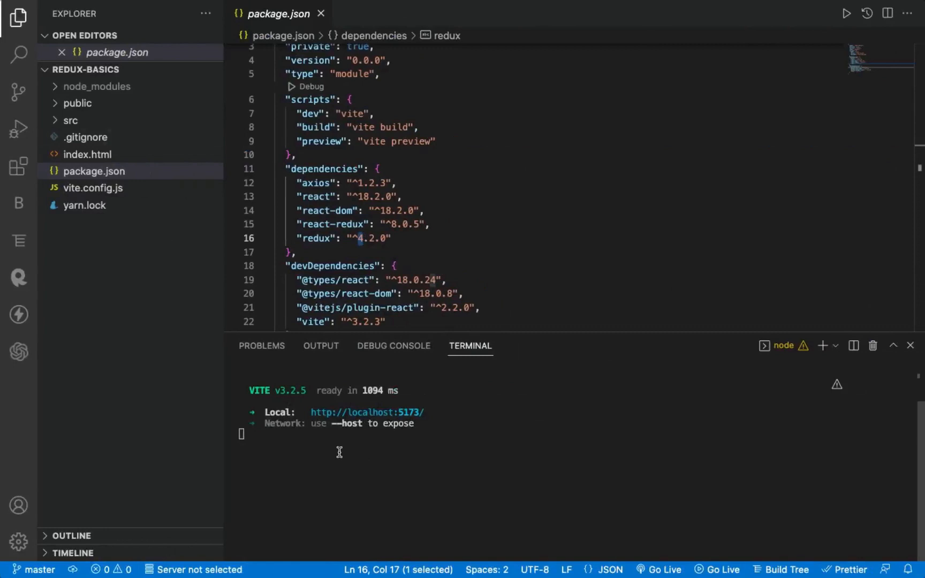
Open vitejs.dev in a third tab and scroll down to its feature cards.
double_click(259, 389)
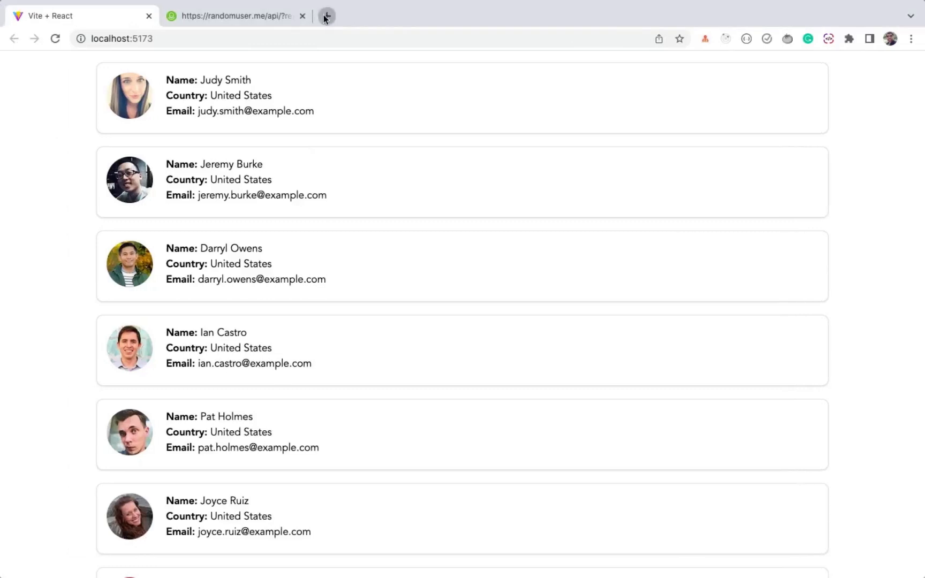
type("vitejs.dev")
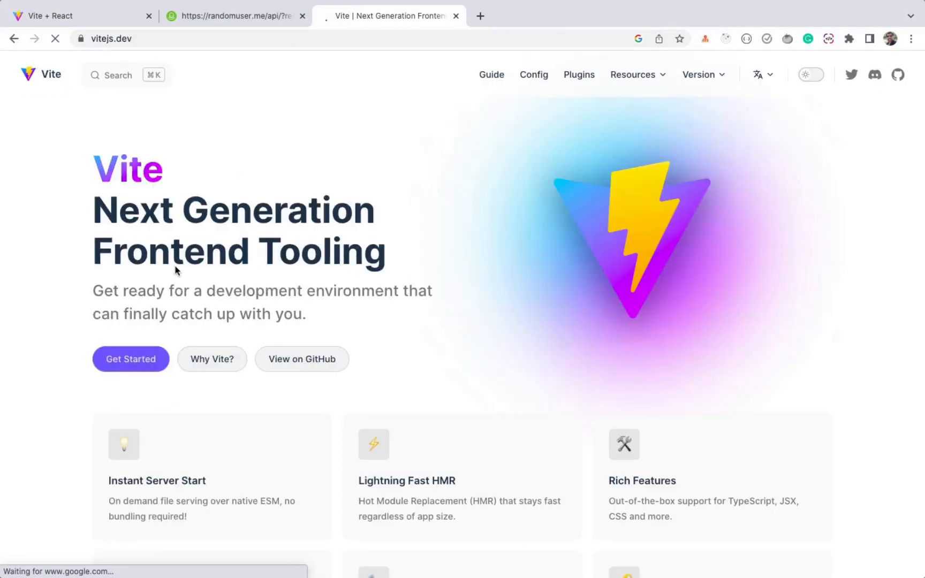
scroll("down", 3)
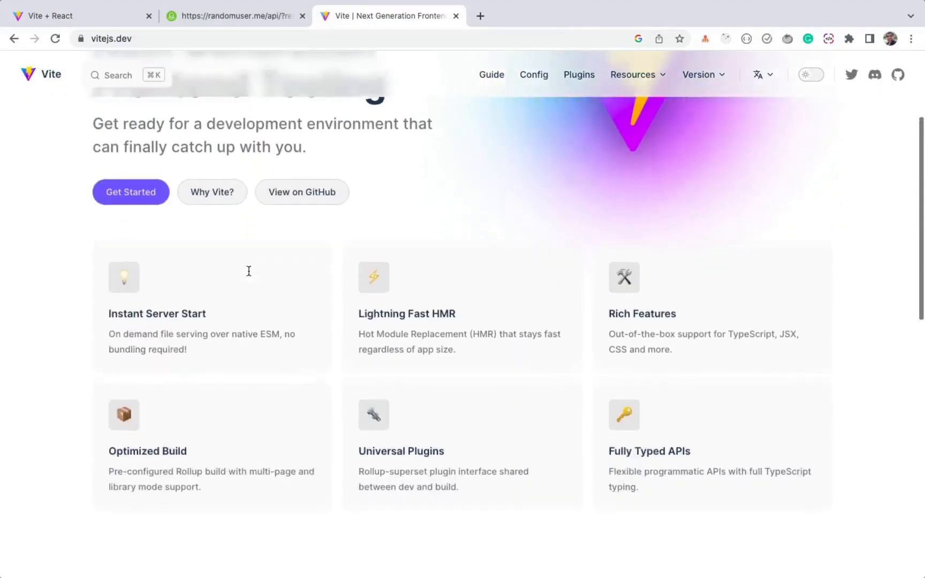
scroll("down", 3)
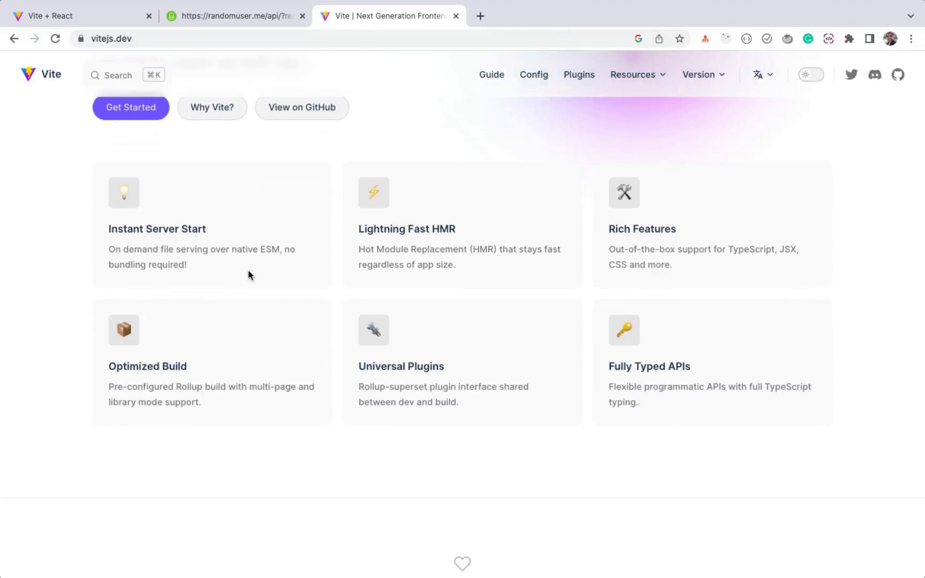
mouse_move(65, 217)
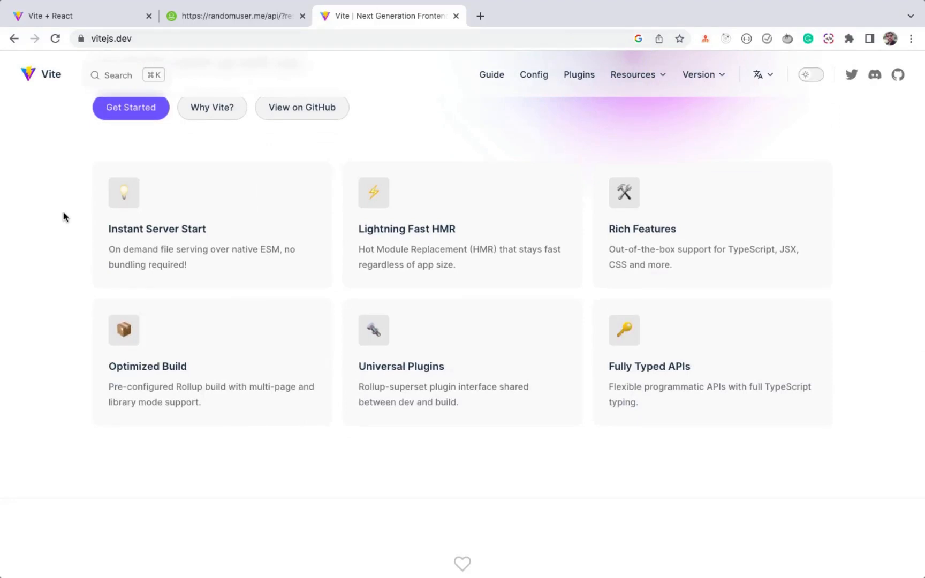
mouse_move(124, 230)
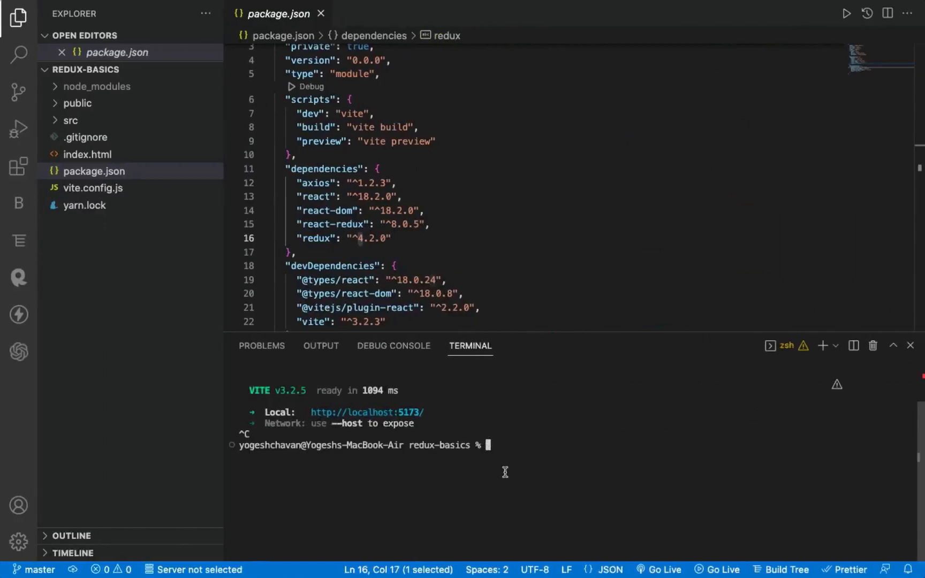
From the Projects folder run npm init vite and agree to install create-vite.
type("cd ..")
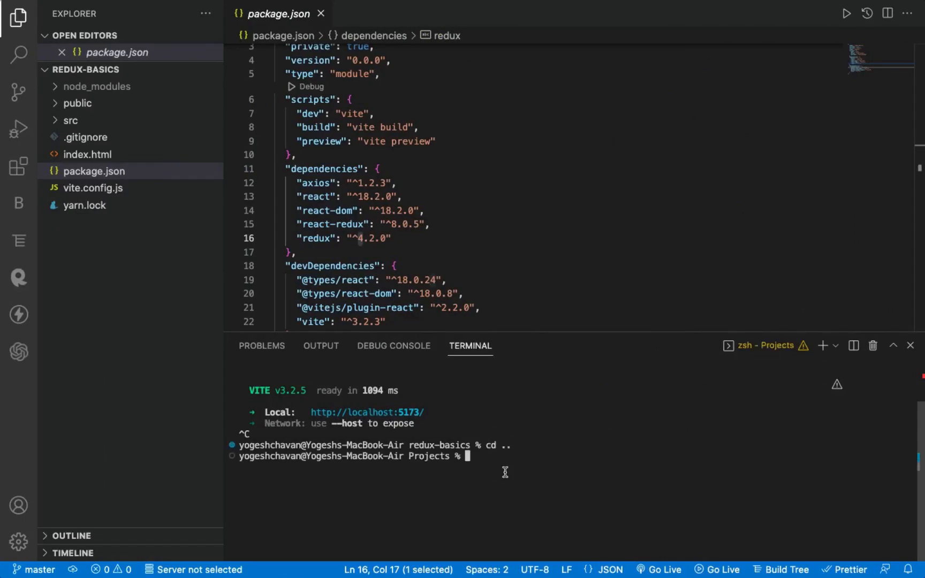
type("npm")
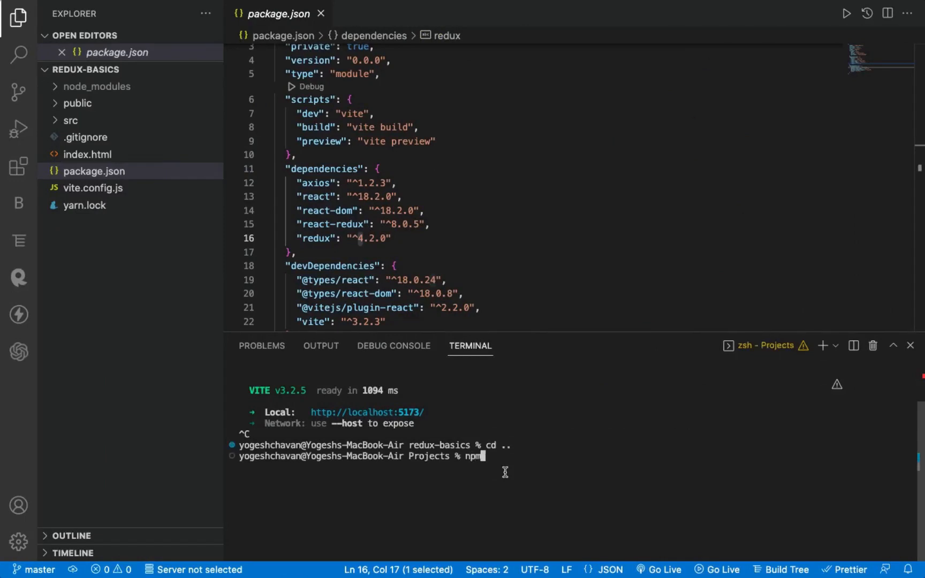
type("init vite")
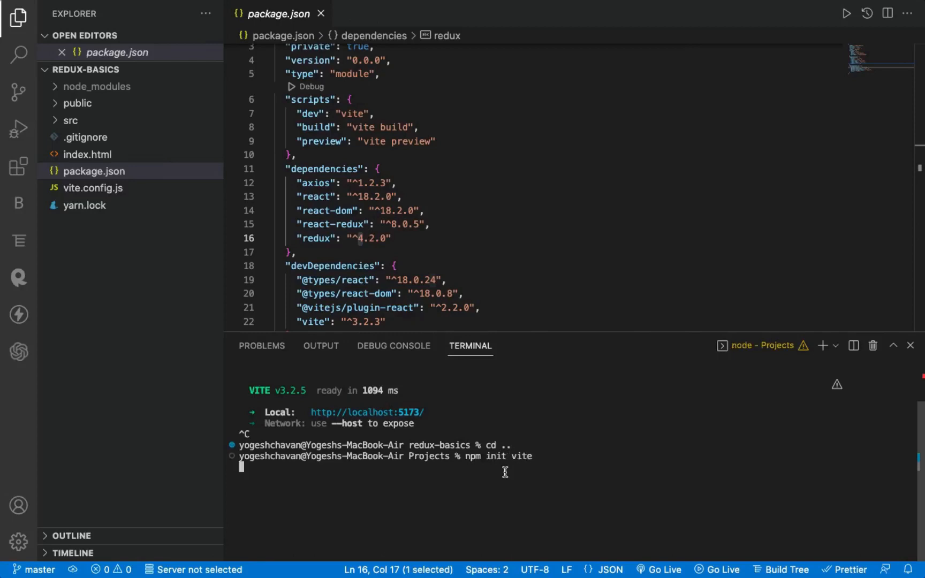
type("y) y")
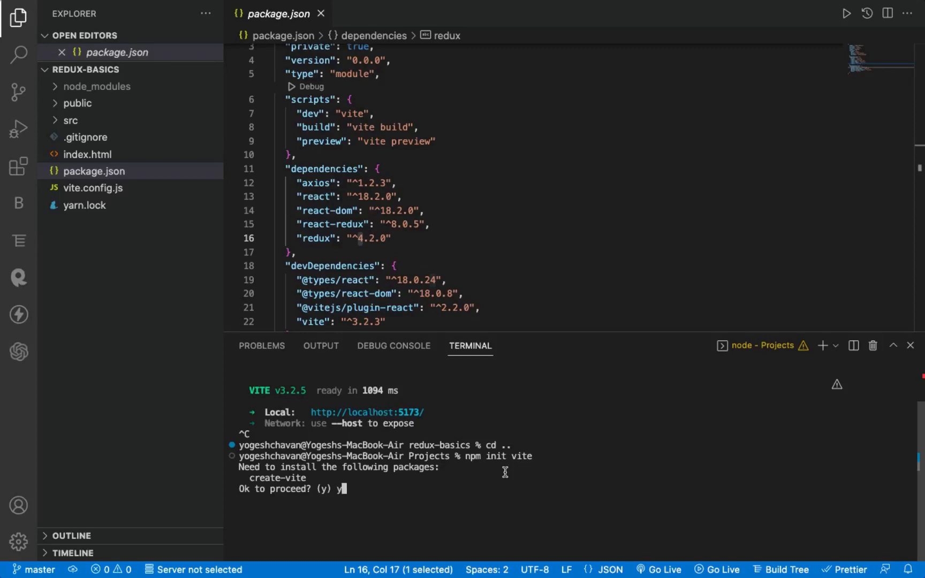
key("Enter")
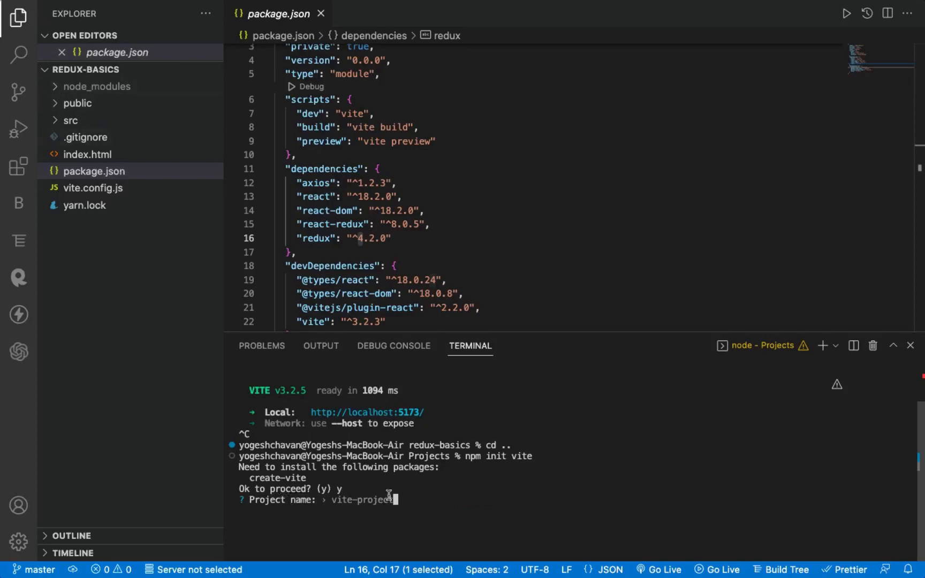
Name the project redux-basics-1, choose React with the JavaScript variant, and cd back.
type("redux-basics-1")
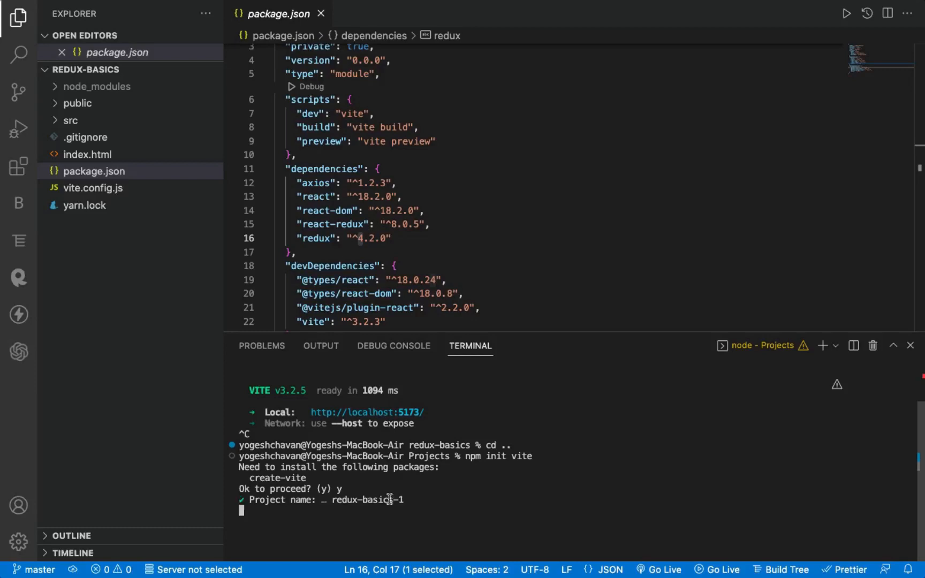
key("enter")
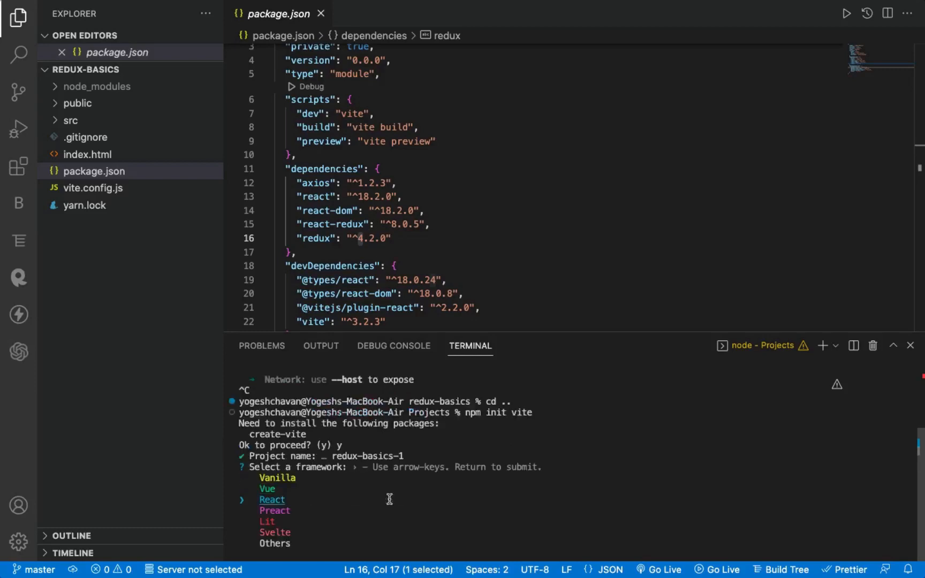
key("down")
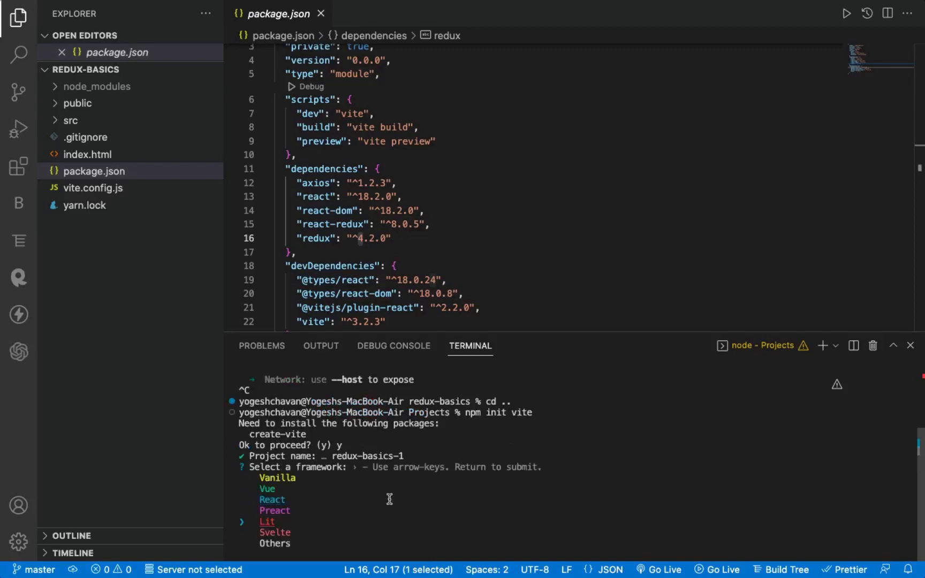
key("up")
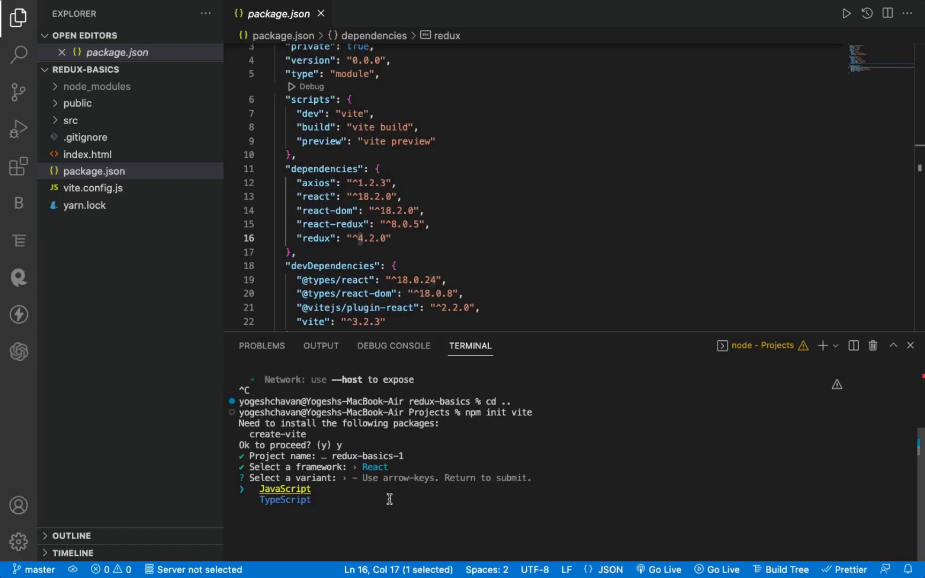
key("Down")
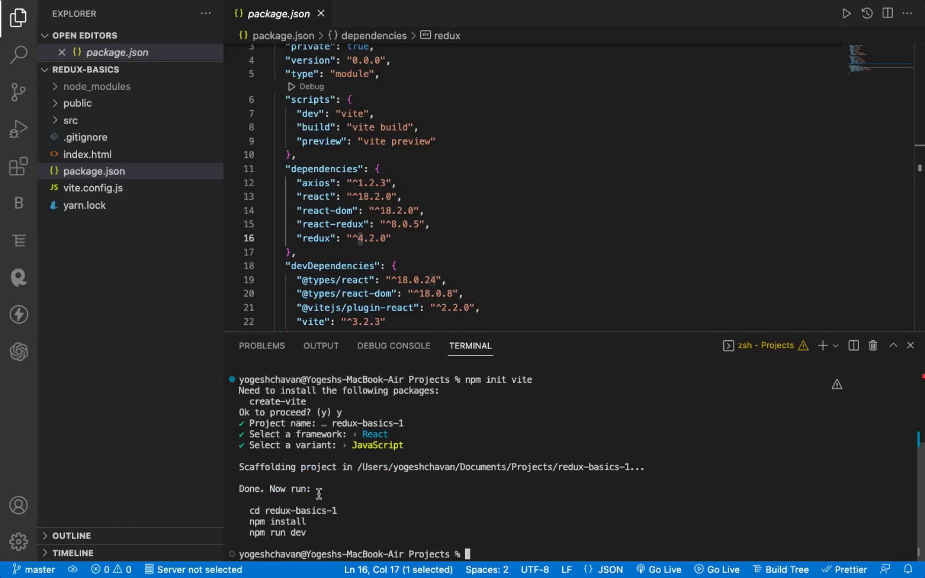
type("c")
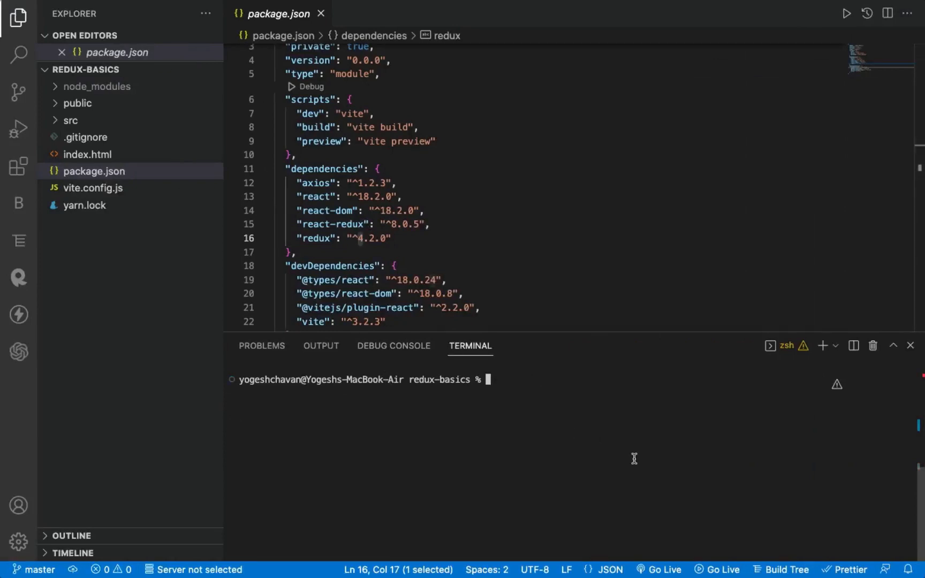
Run yarn run dev, close Chrome's extra tabs and reload the app at localhost:5173.
type("ya")
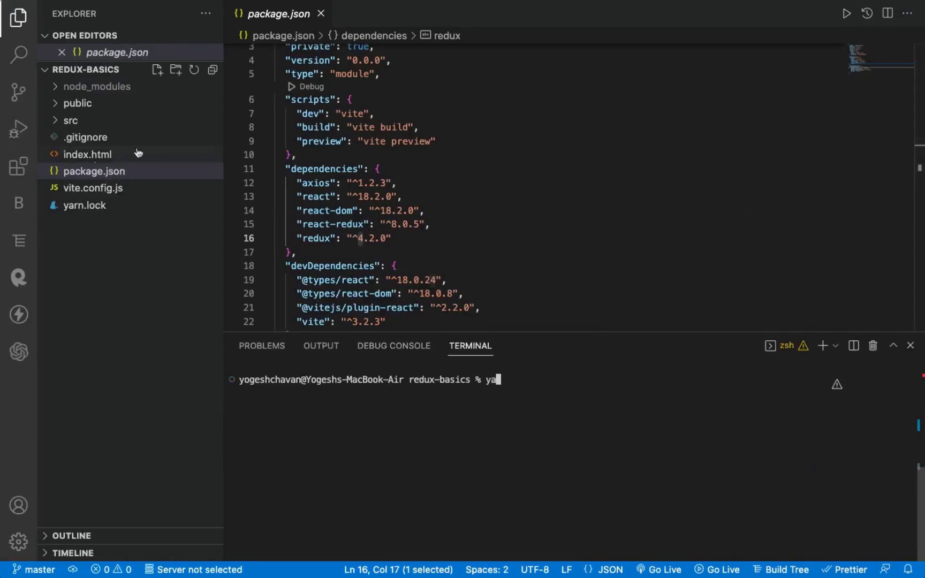
double_click(308, 114)
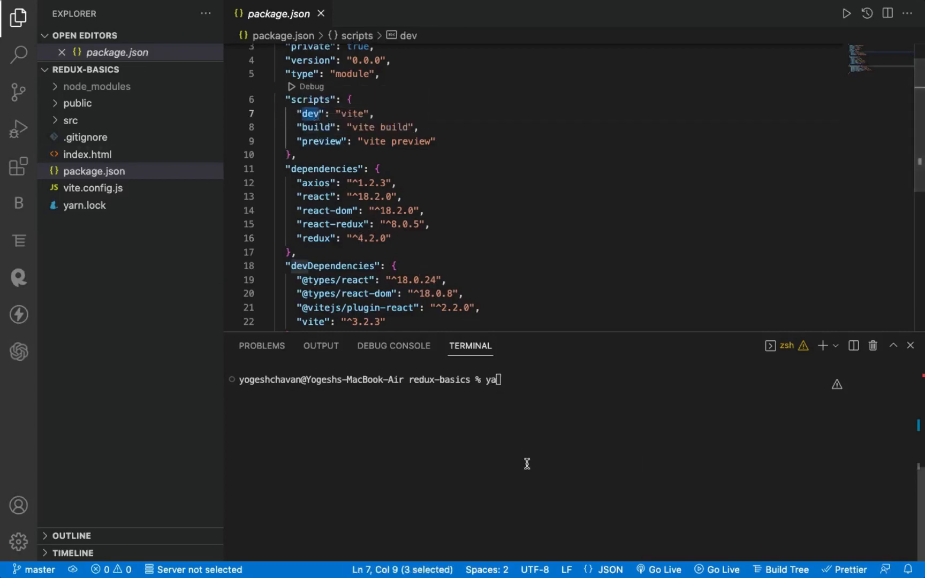
type("rn run")
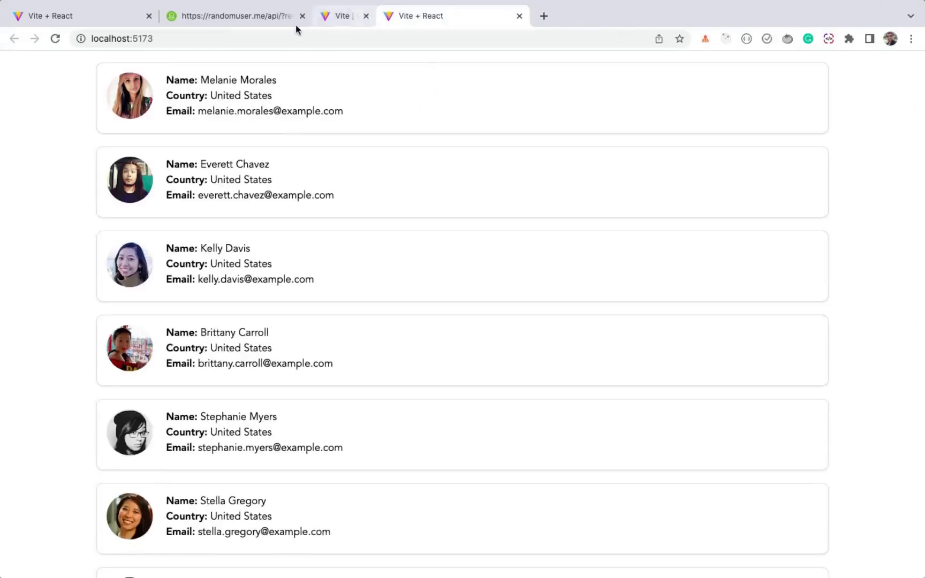
left_click(147, 16)
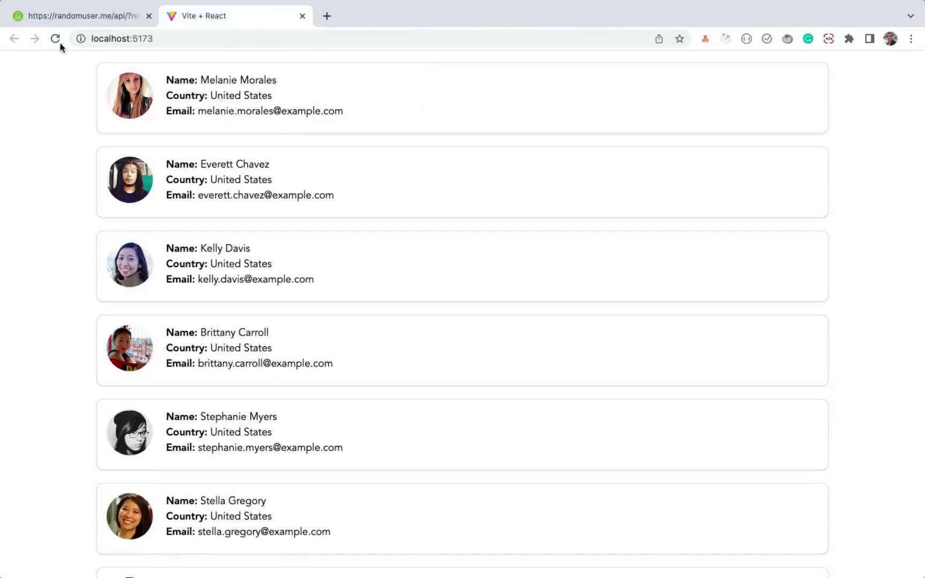
left_click(55, 38)
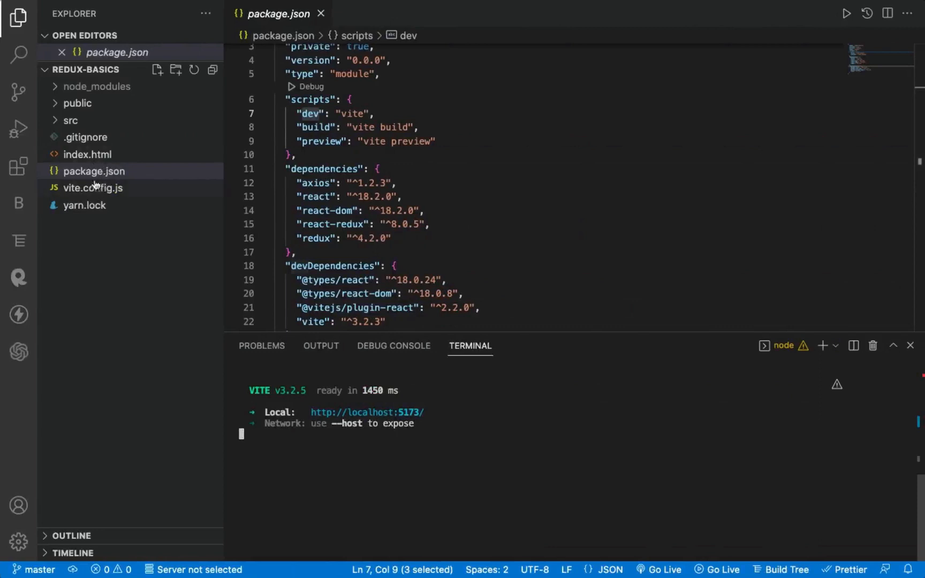
Expand src, open main.jsx and highlight the store passed to Provider, then pick package.json.
left_click(69, 119)
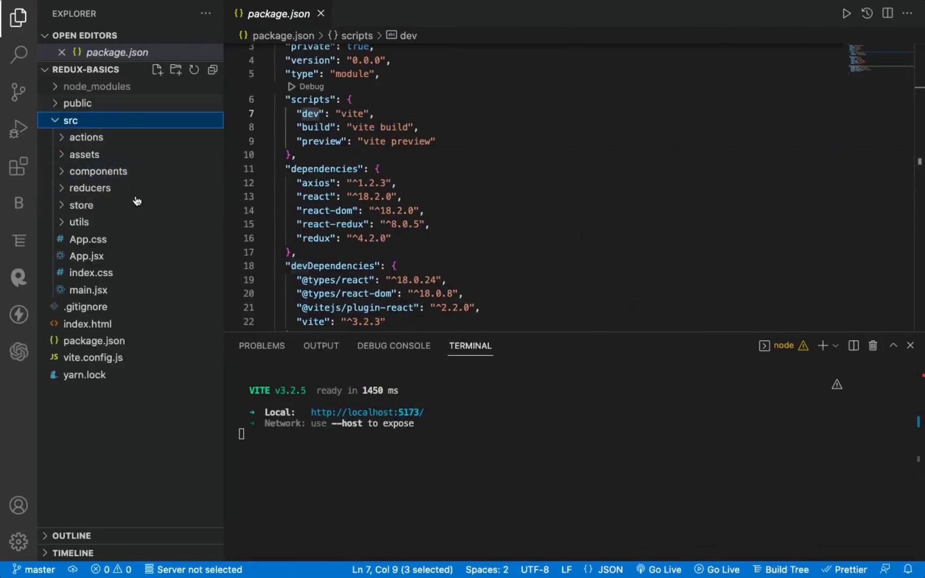
left_click(86, 255)
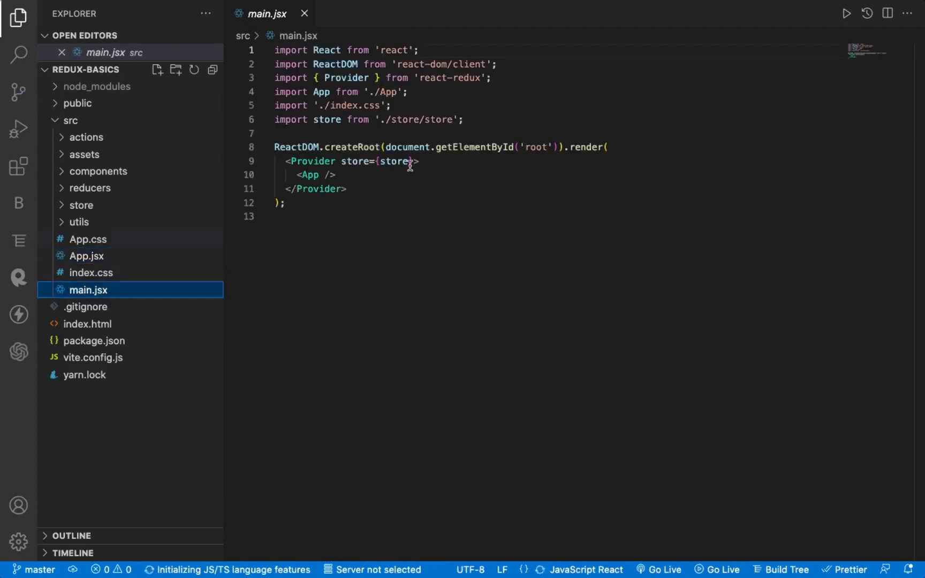
double_click(406, 146)
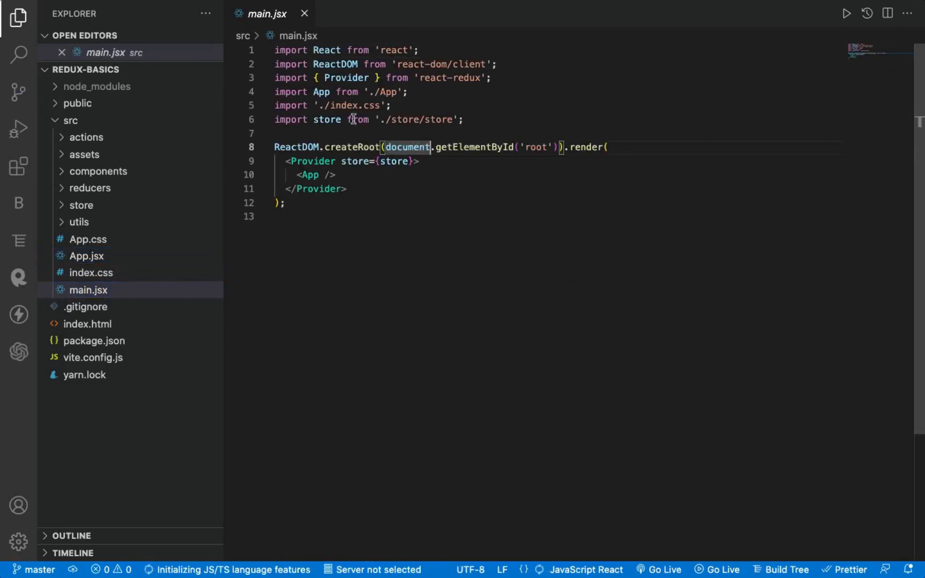
left_click(94, 340)
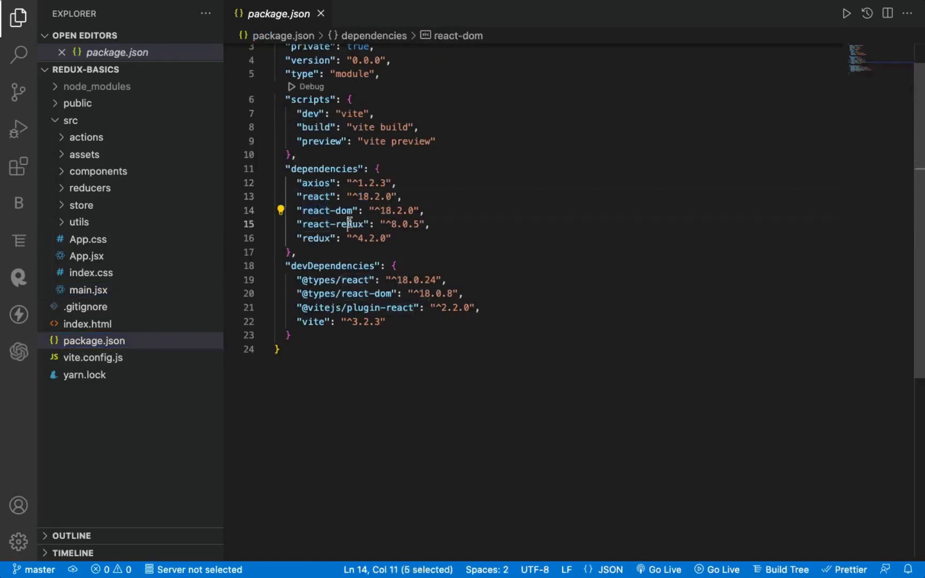
Point out the react-redux dependency and select the redux dependency name.
left_click(352, 224)
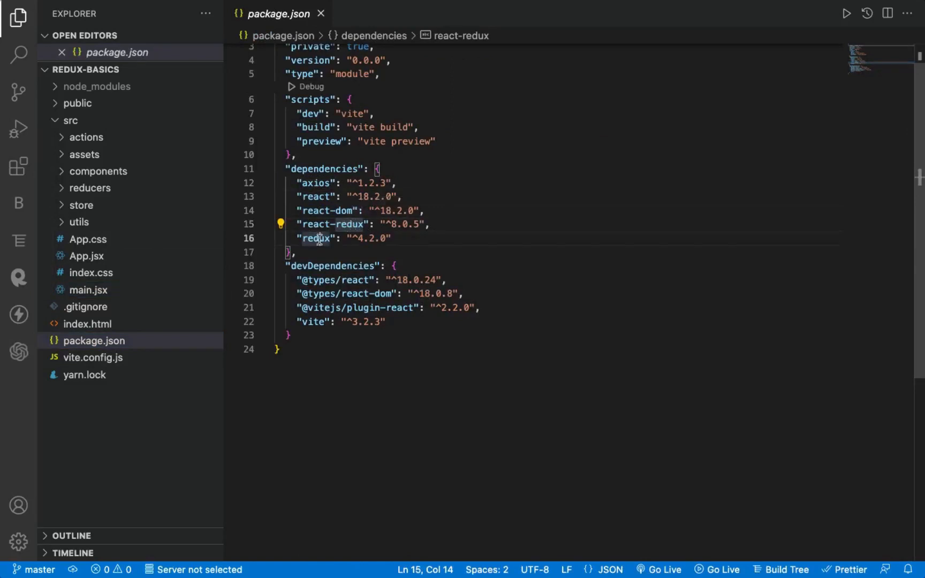
double_click(316, 239)
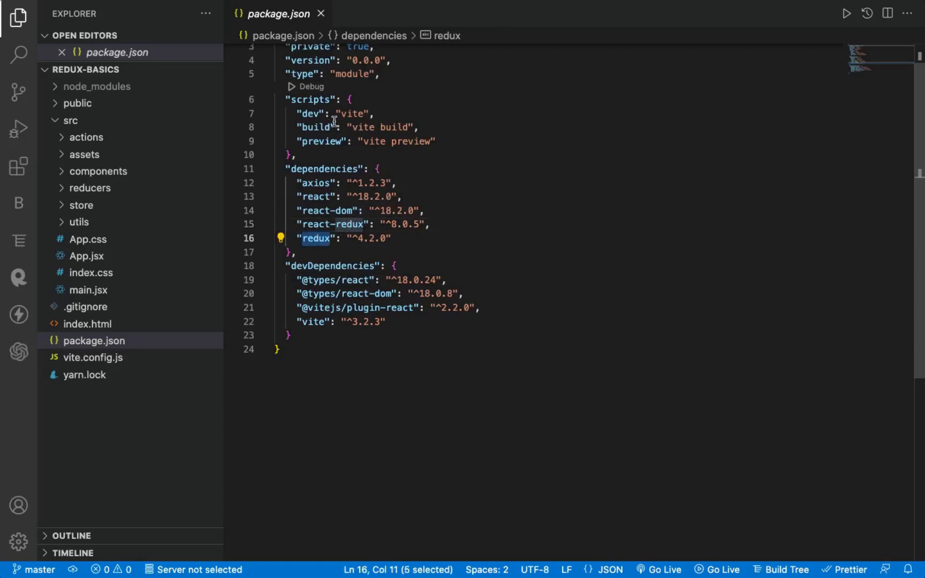
mouse_move(320, 183)
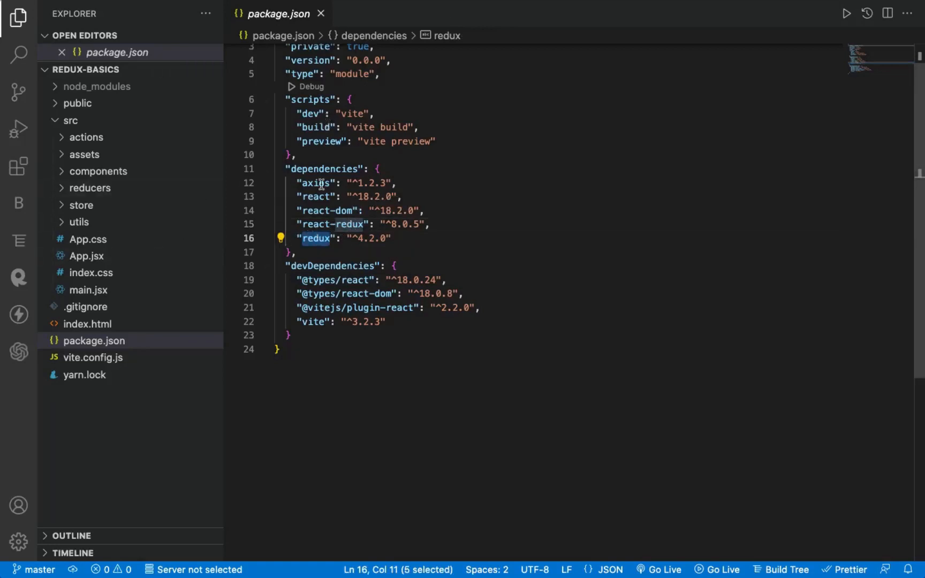
mouse_move(90, 290)
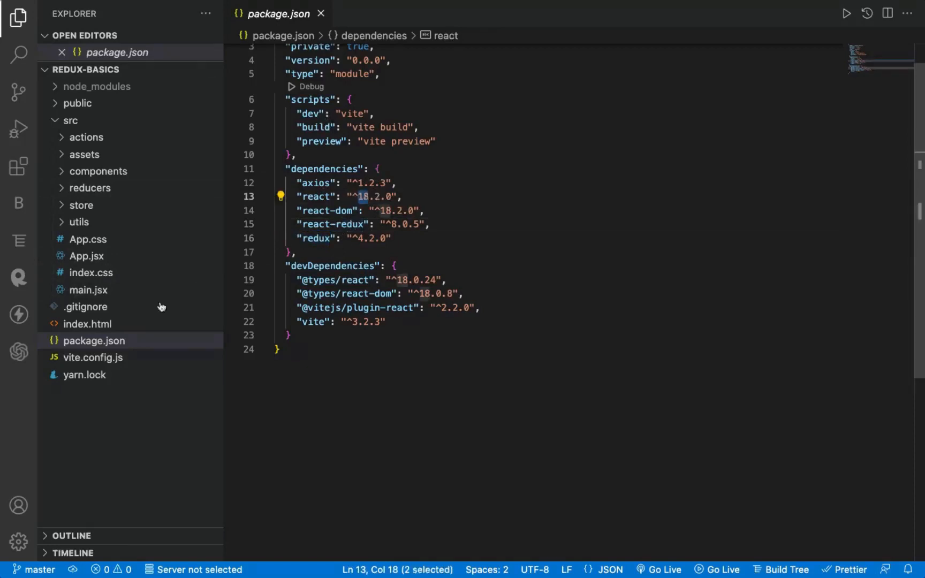
Review main.jsx's createRoot and react-redux import, then open store.js and usersReducer.js.
left_click(89, 290)
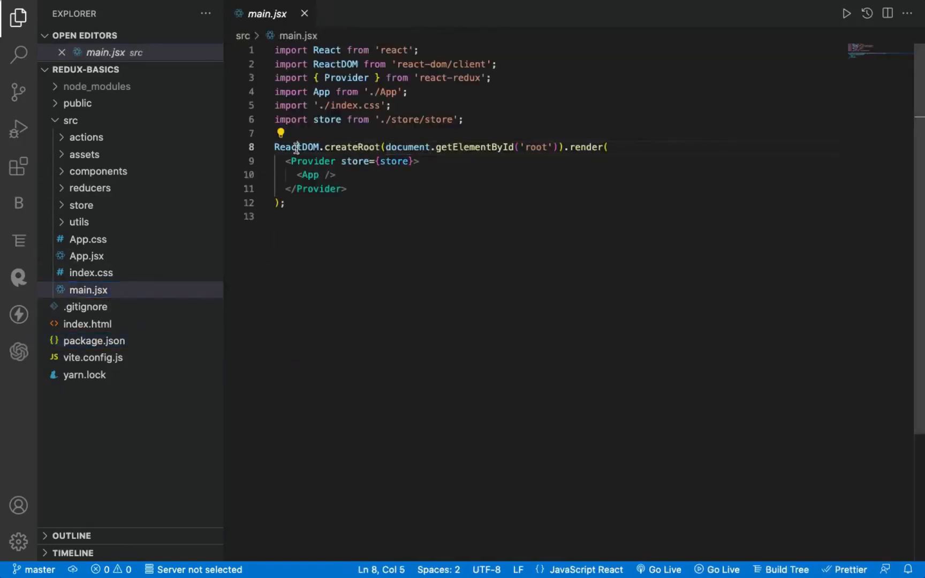
double_click(352, 147)
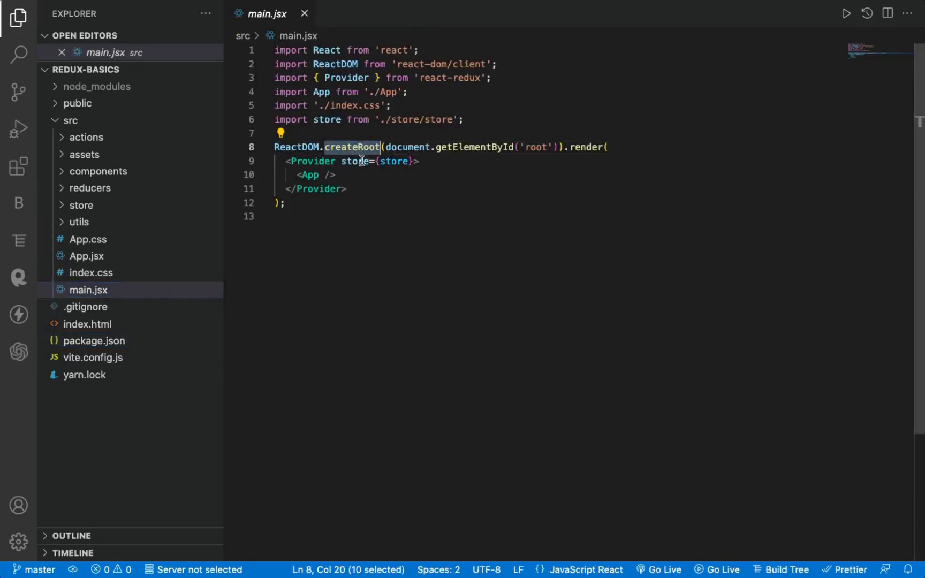
double_click(312, 161)
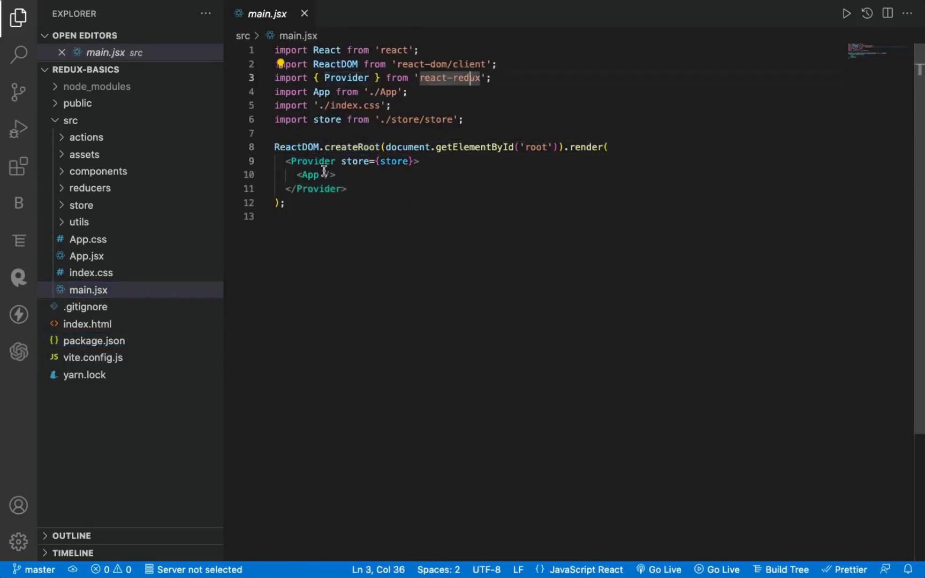
double_click(354, 160)
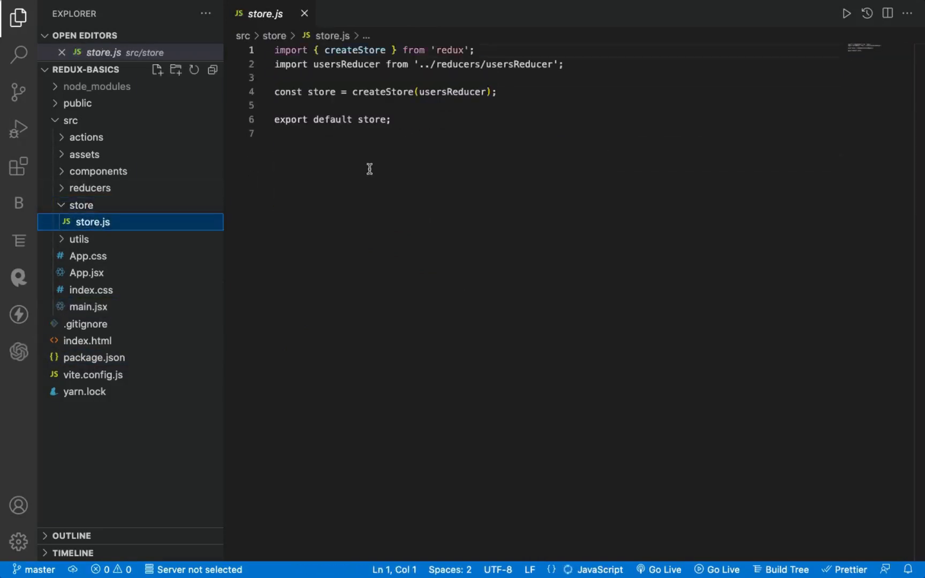
left_click(466, 91)
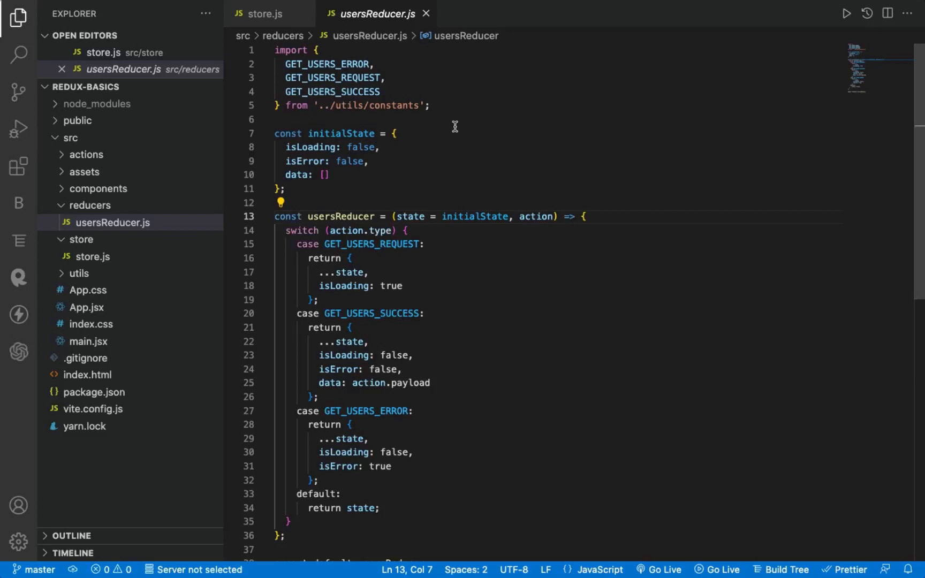
scroll("down", 3)
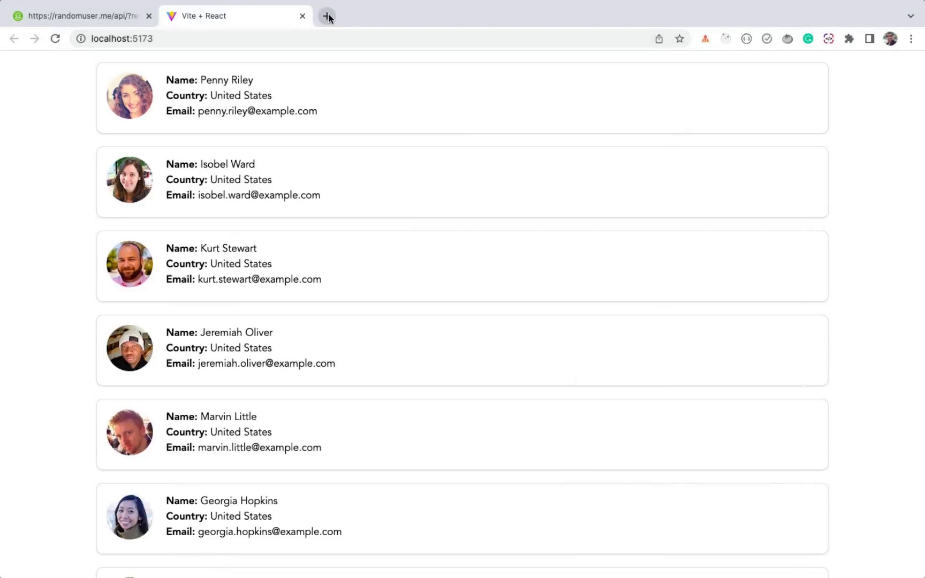
Open the courses site in a new tab and find the Mastering Redux courses by searching "redux".
left_click(327, 16)
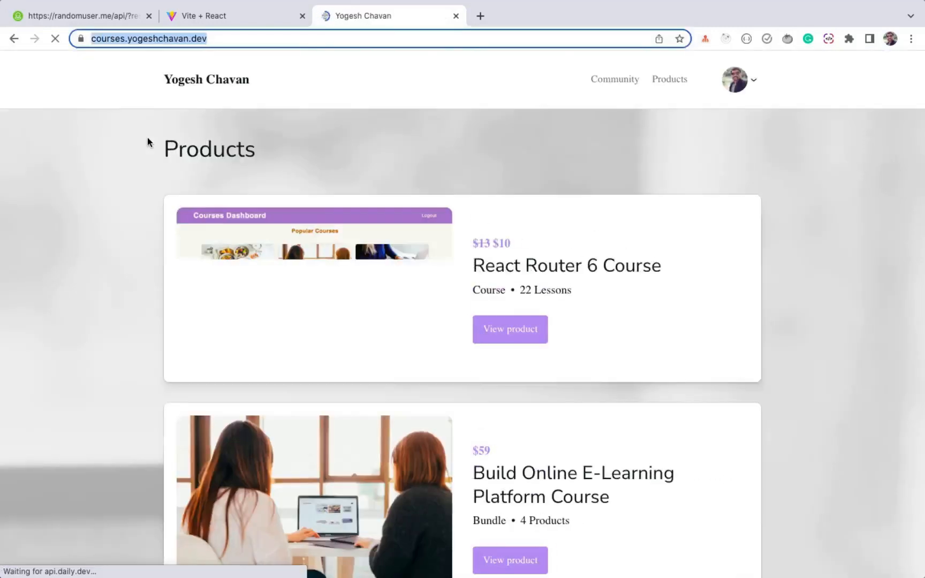
type("redux")
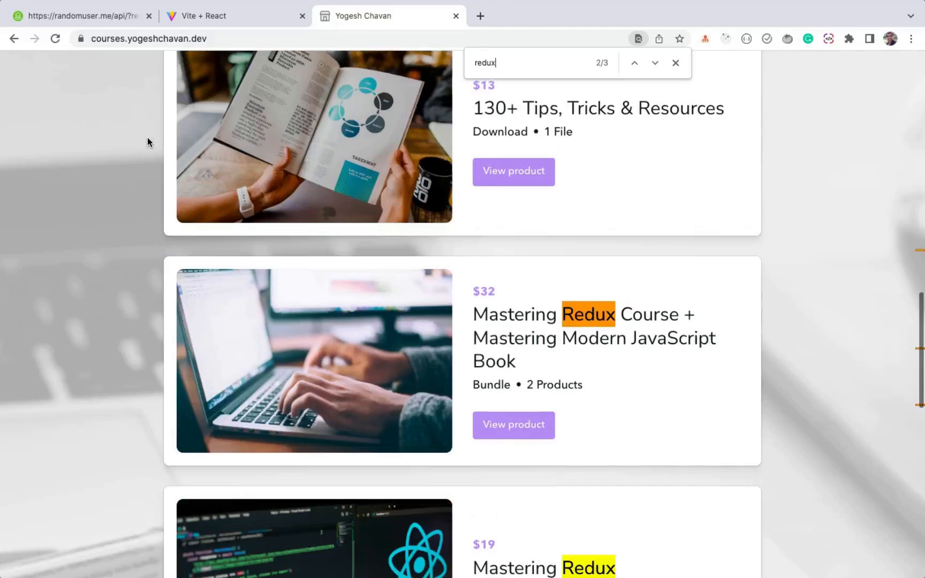
left_click(655, 64)
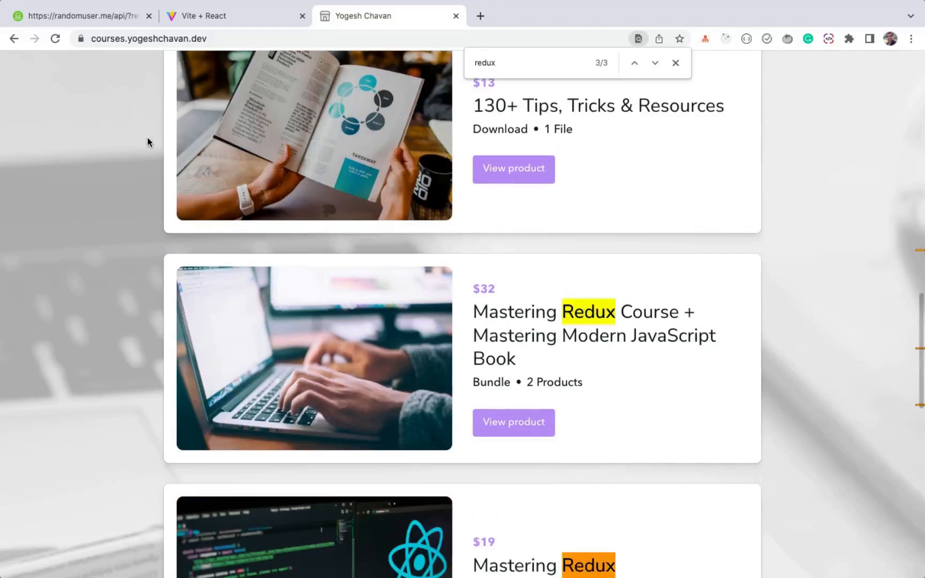
scroll("down", 3)
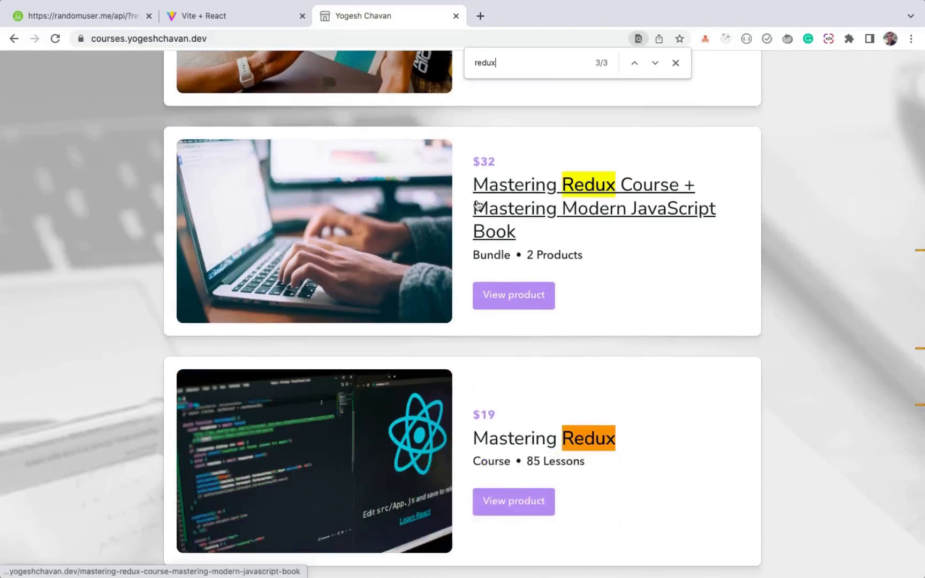
mouse_move(346, 273)
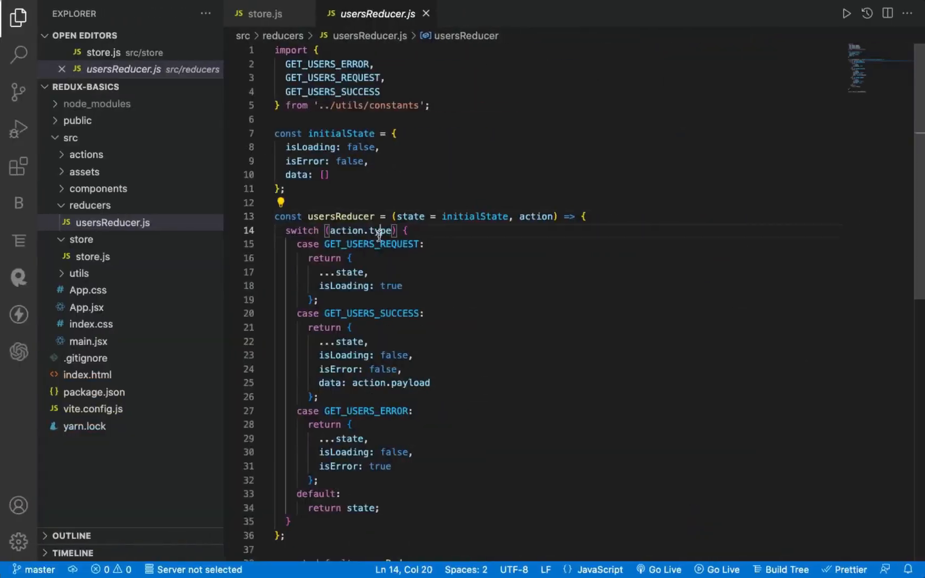
Inspect GET_USERS_SUCCESS in constants.js and GET_USERS_REQUEST in usersReducer.js, then open App.jsx.
double_click(372, 244)
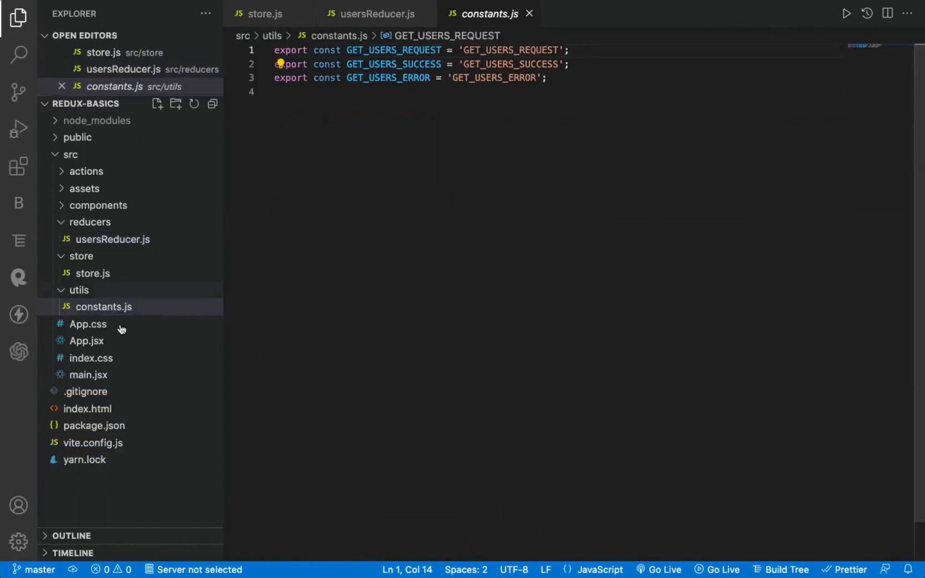
double_click(511, 64)
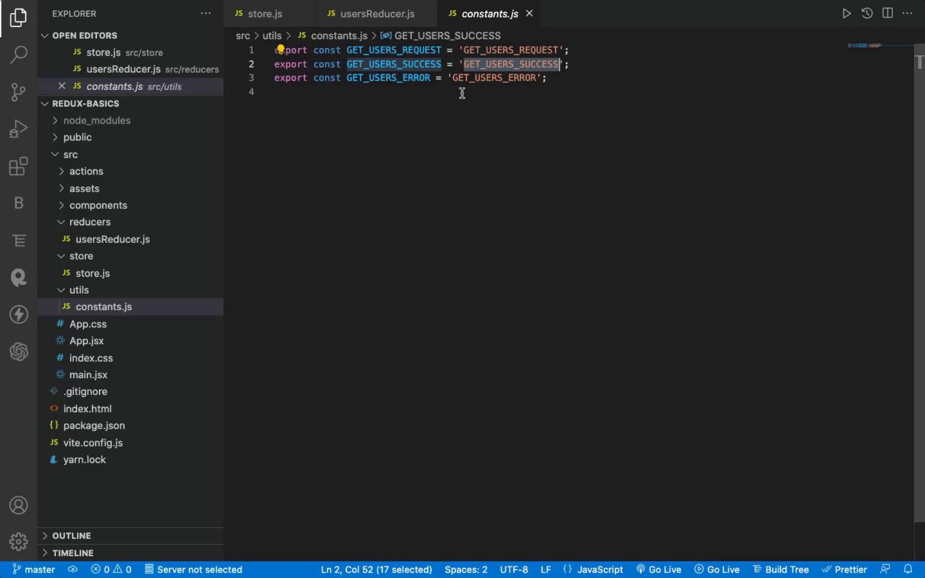
left_click(370, 13)
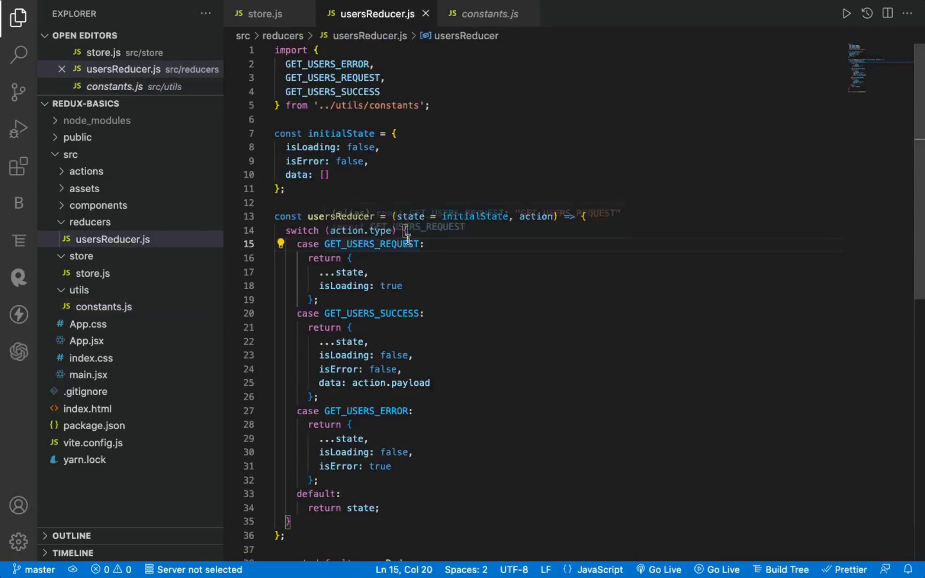
scroll("down", 3)
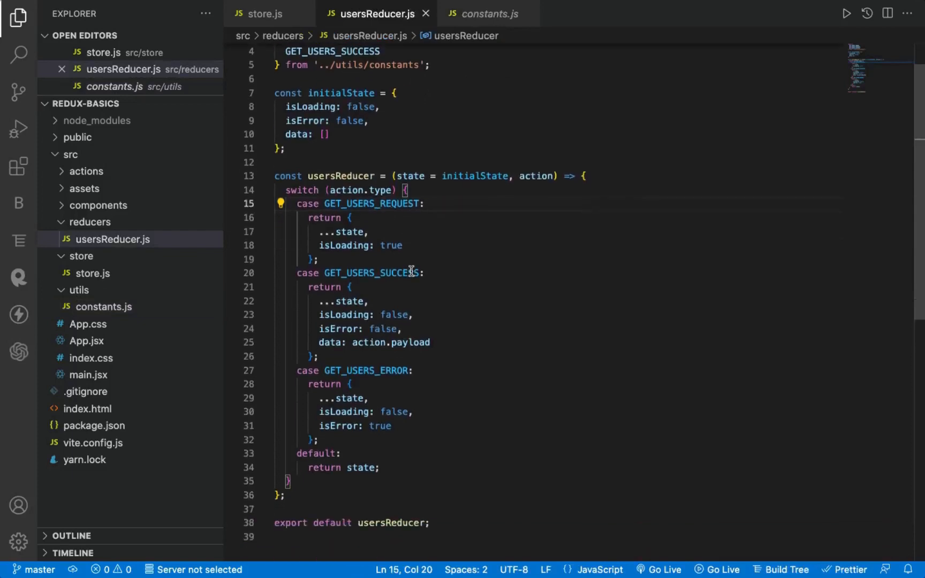
double_click(372, 204)
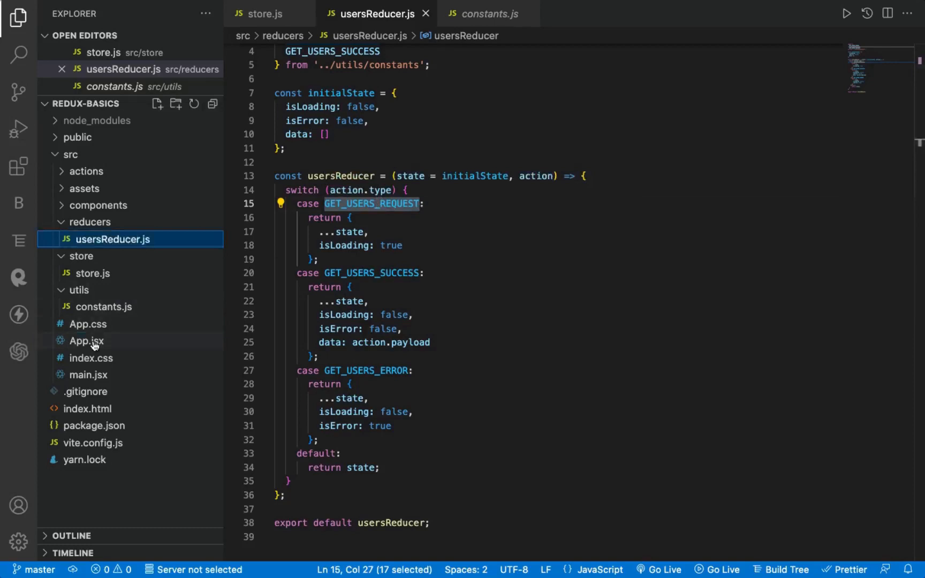
left_click(86, 341)
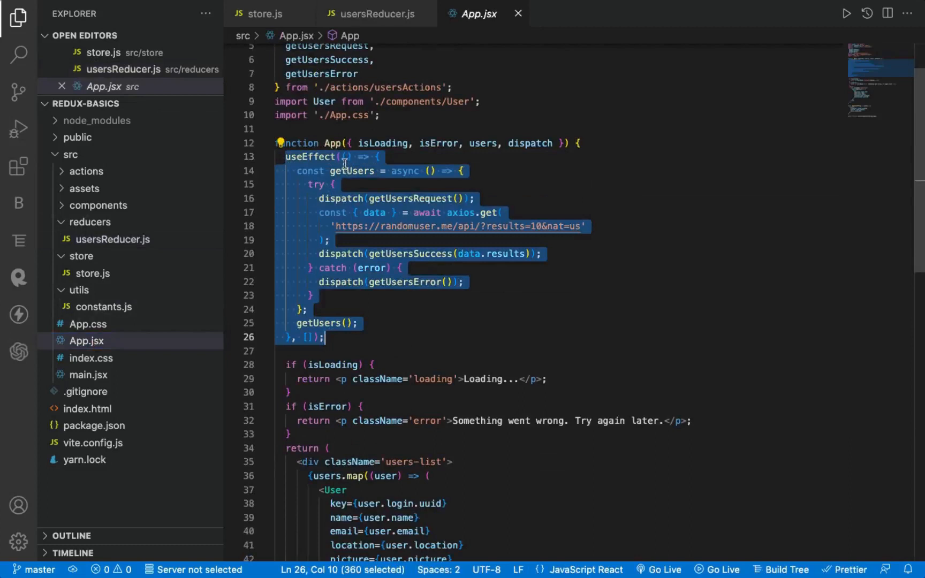
Review usersActions.js, highlighting the getUsersRequest action creator, then return to usersReducer.js.
left_click(466, 213)
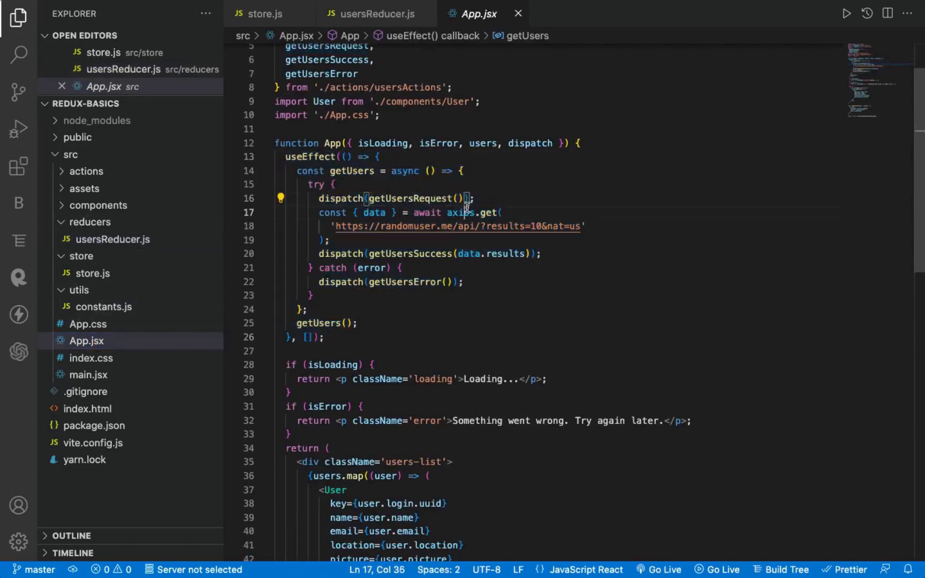
left_click_drag(336, 226, 584, 226)
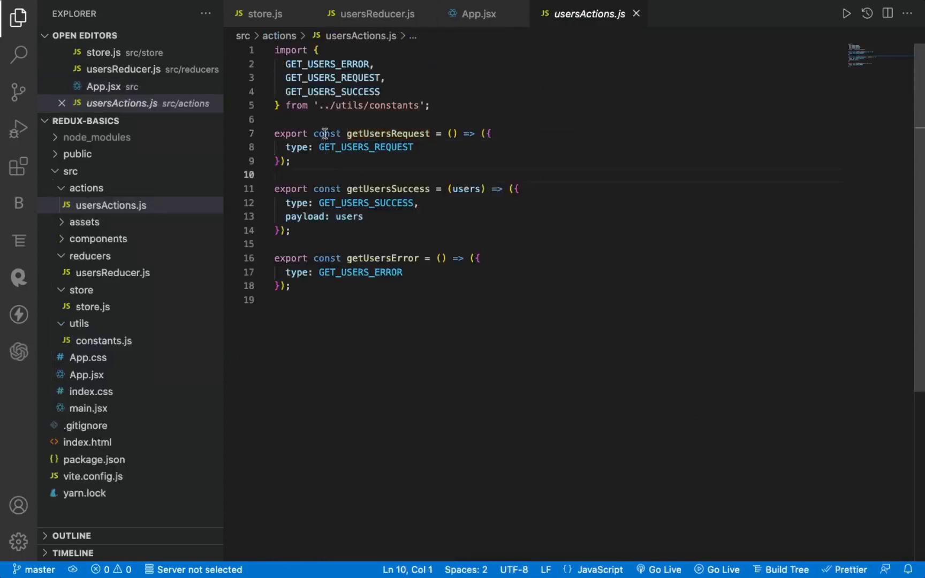
left_click_drag(315, 133, 299, 161)
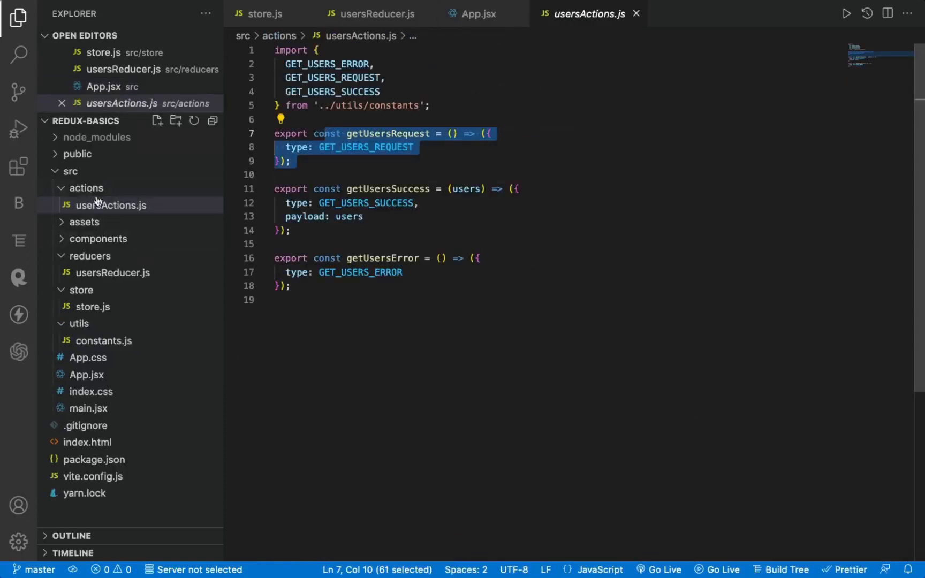
left_click(110, 204)
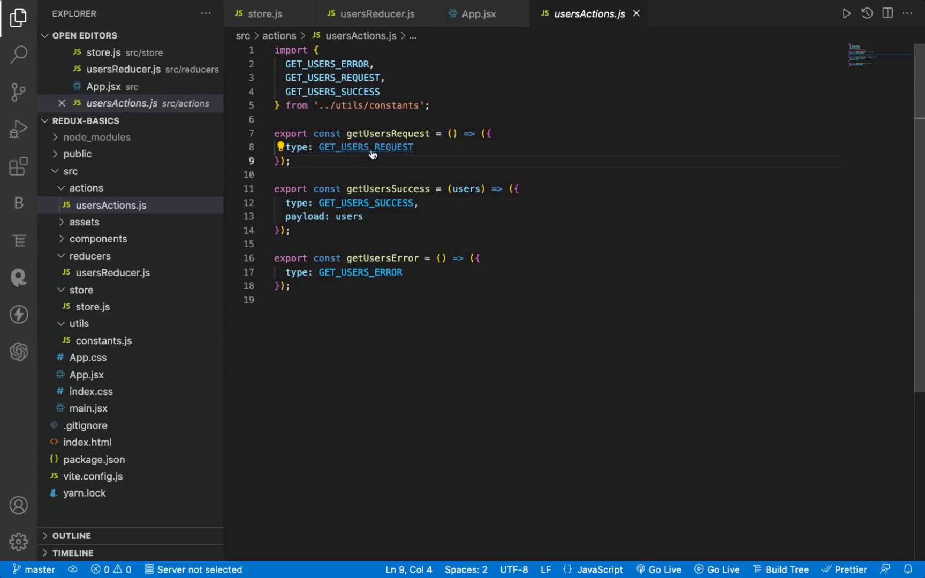
double_click(367, 146)
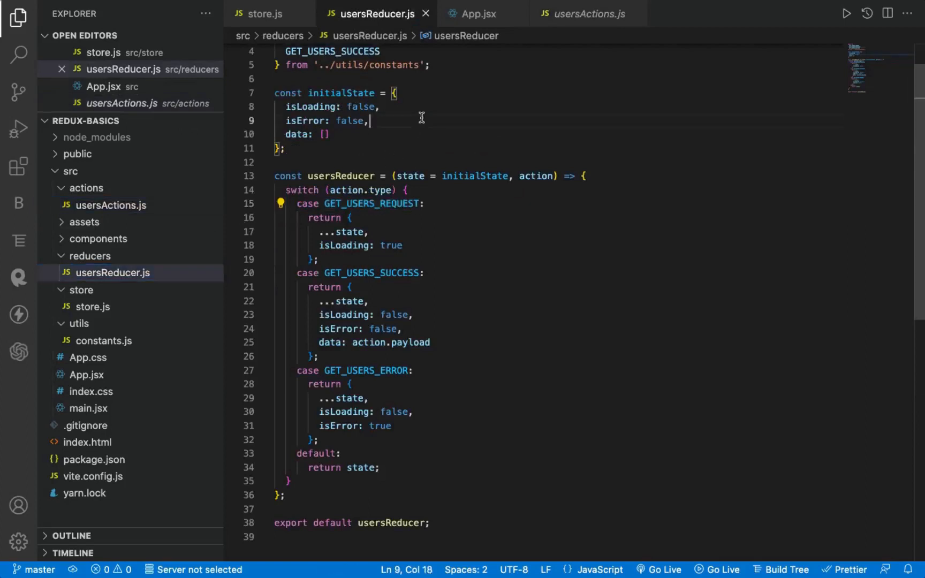
Highlight isLoading and its true value in the GET_USERS_REQUEST case of usersReducer.js.
key("Ctrl+f")
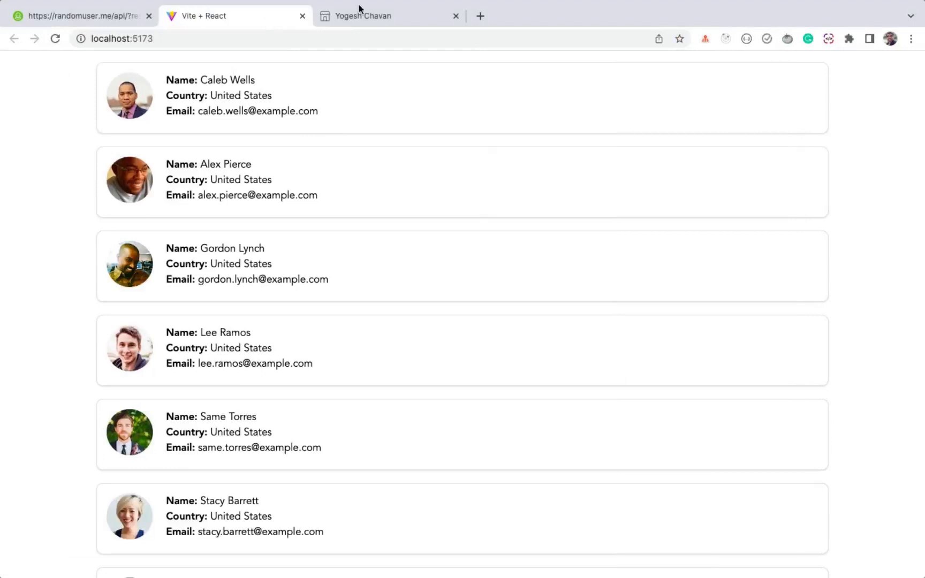
left_click(82, 16)
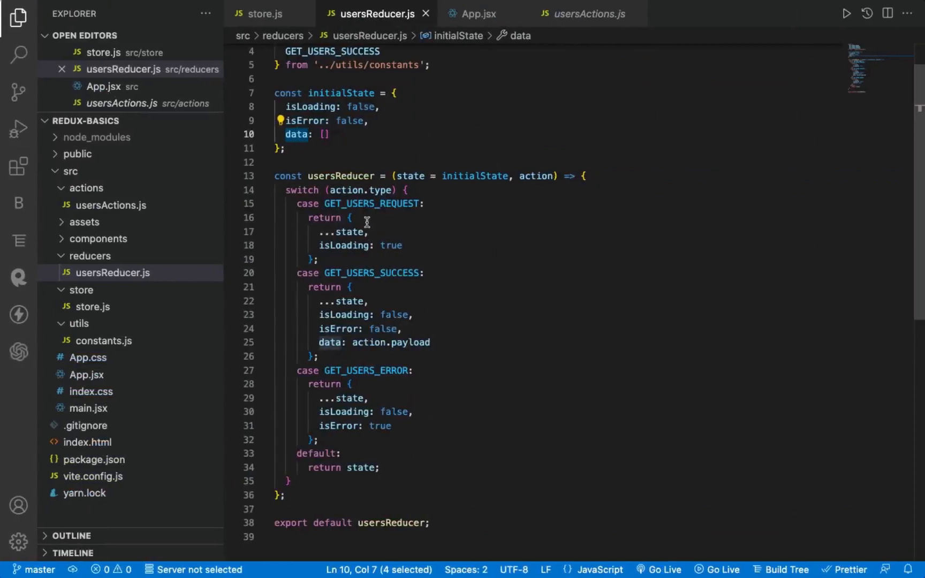
double_click(343, 245)
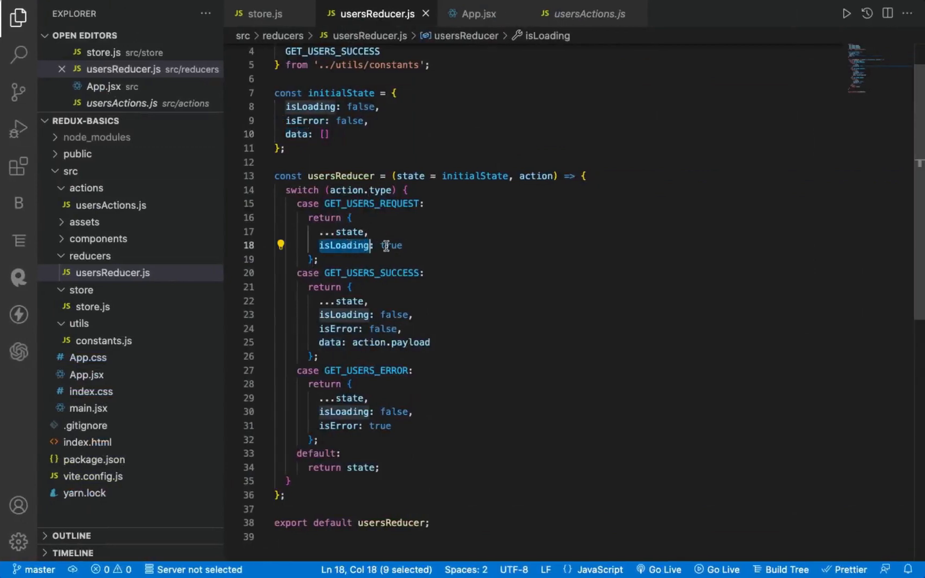
double_click(391, 245)
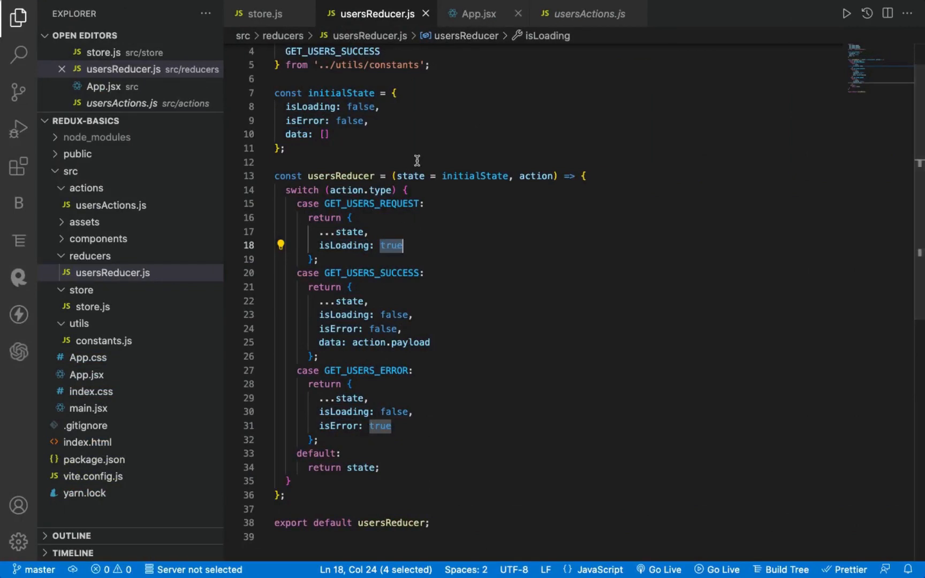
Switch between App.jsx and usersReducer.js, ending on App.jsx's useEffect that dispatches the actions.
left_click(472, 14)
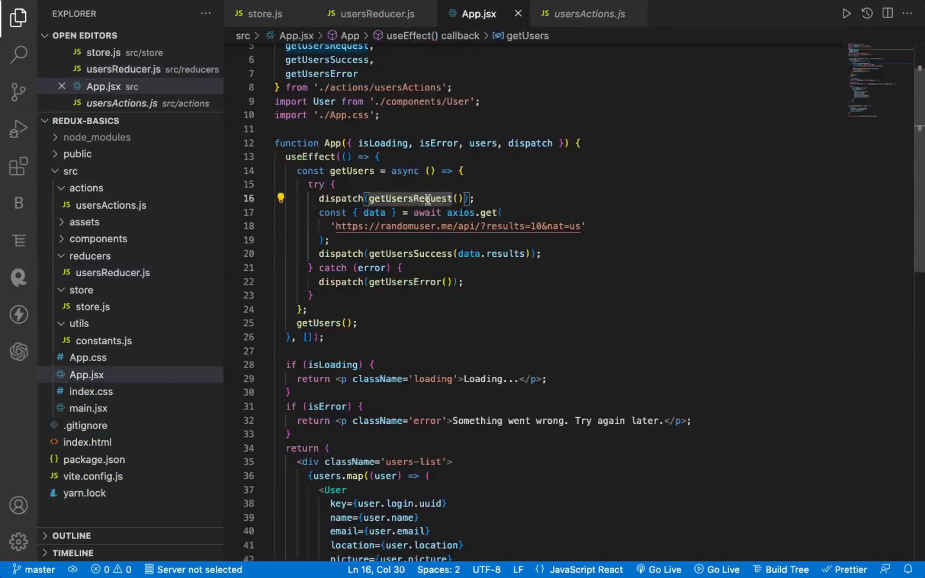
left_click(585, 14)
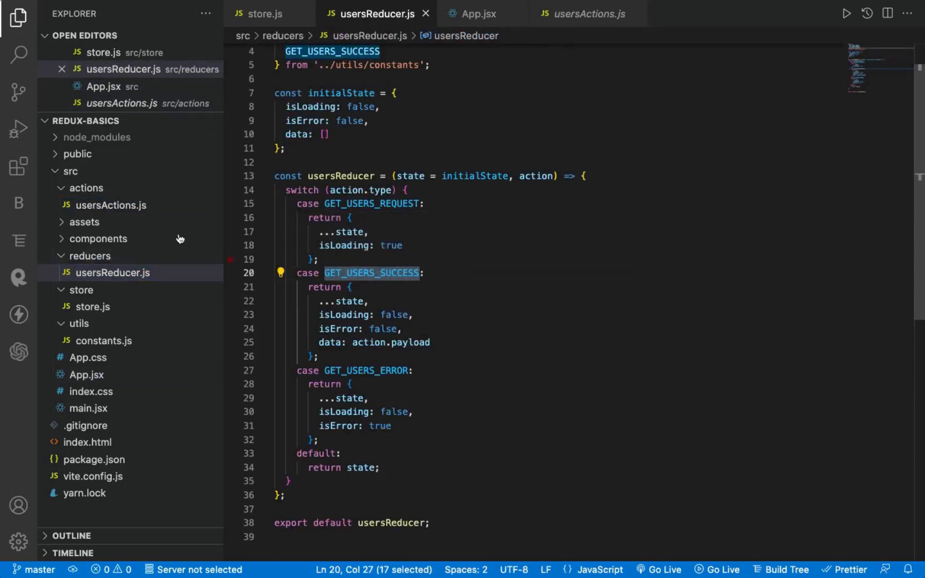
left_click(585, 14)
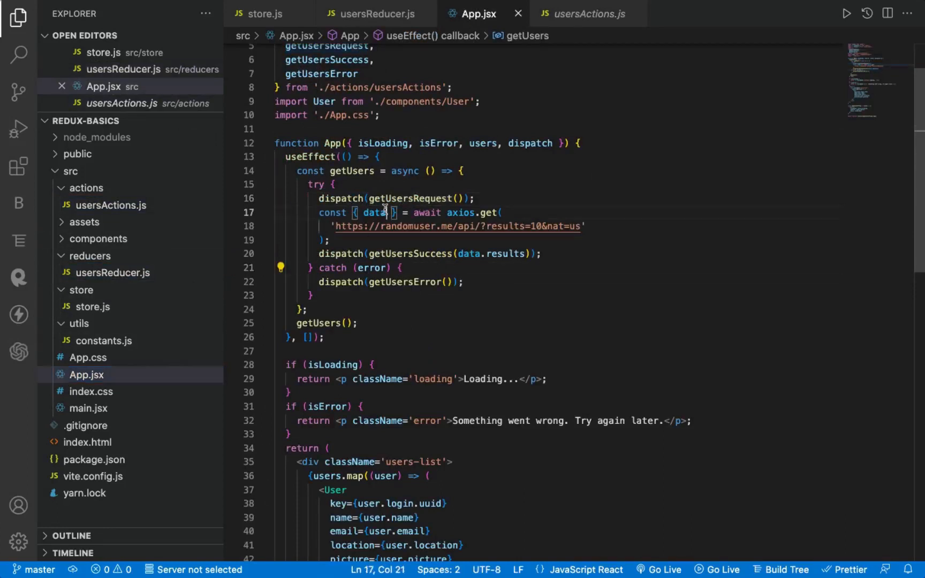
double_click(408, 254)
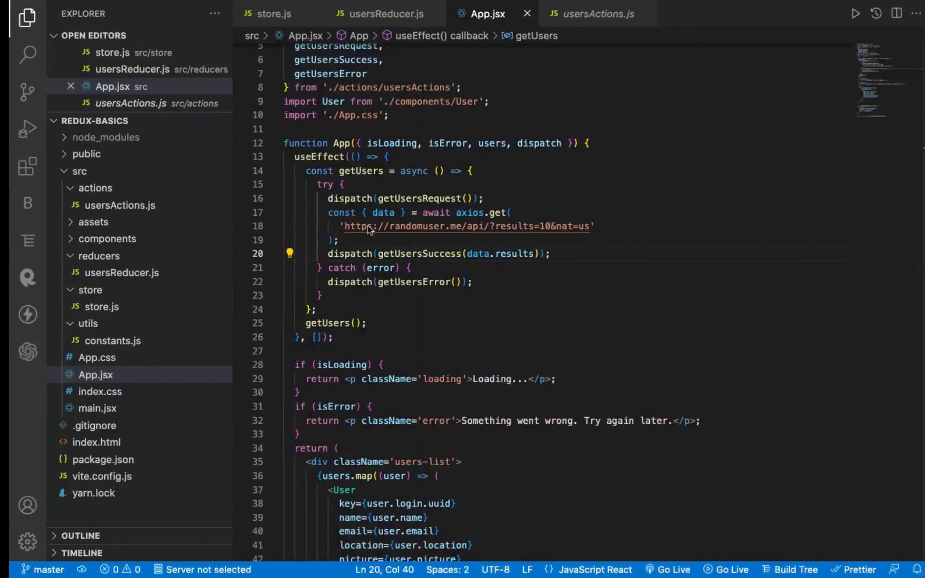
left_click(595, 13)
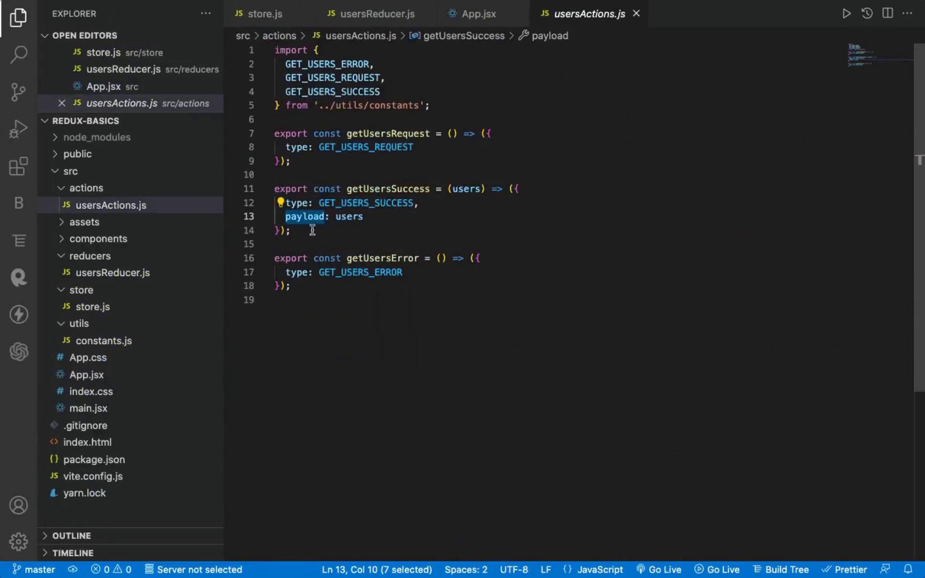
left_click(114, 273)
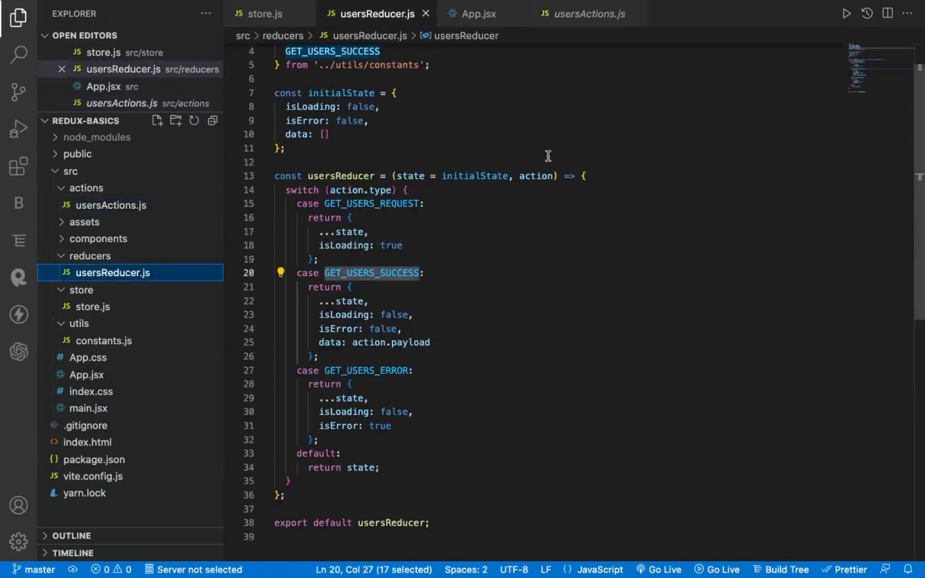
double_click(537, 176)
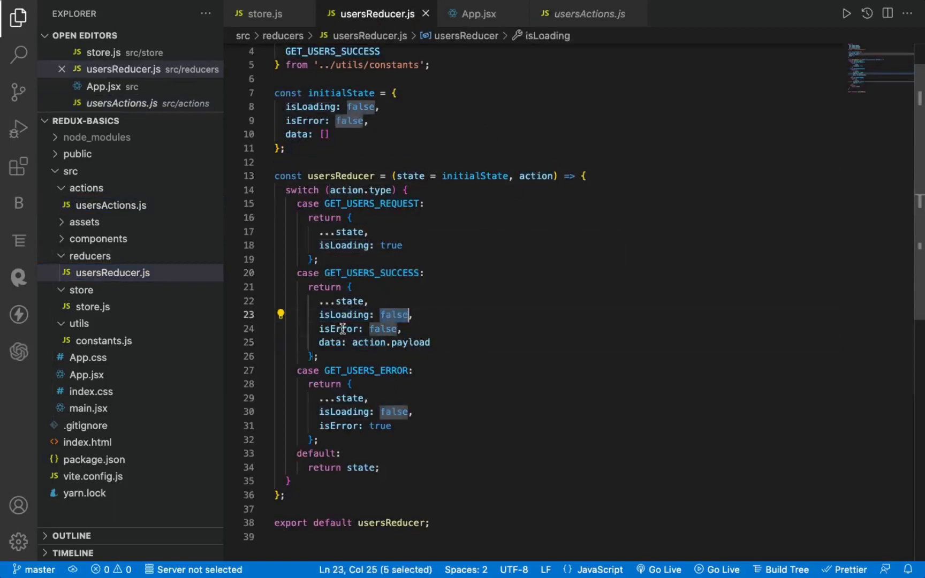
double_click(337, 329)
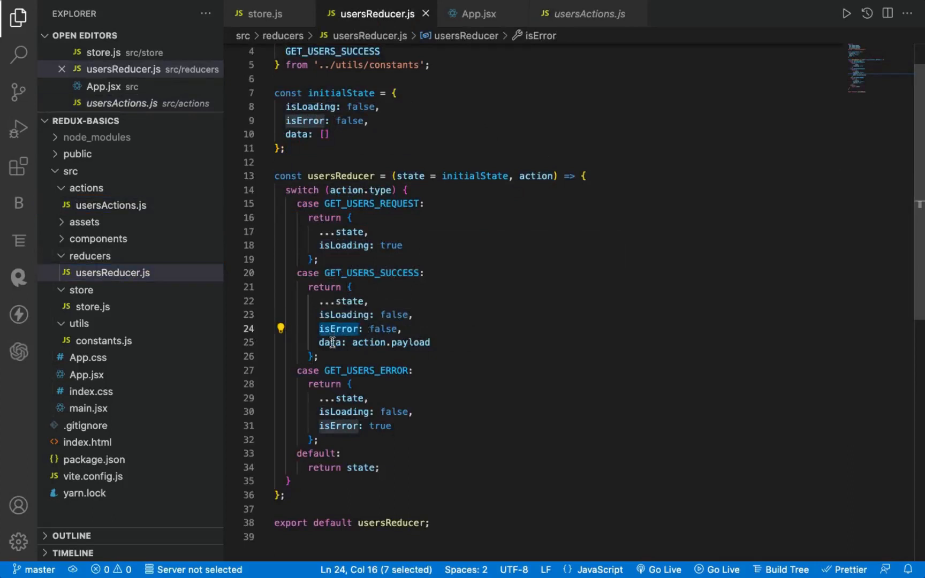
left_click(411, 342)
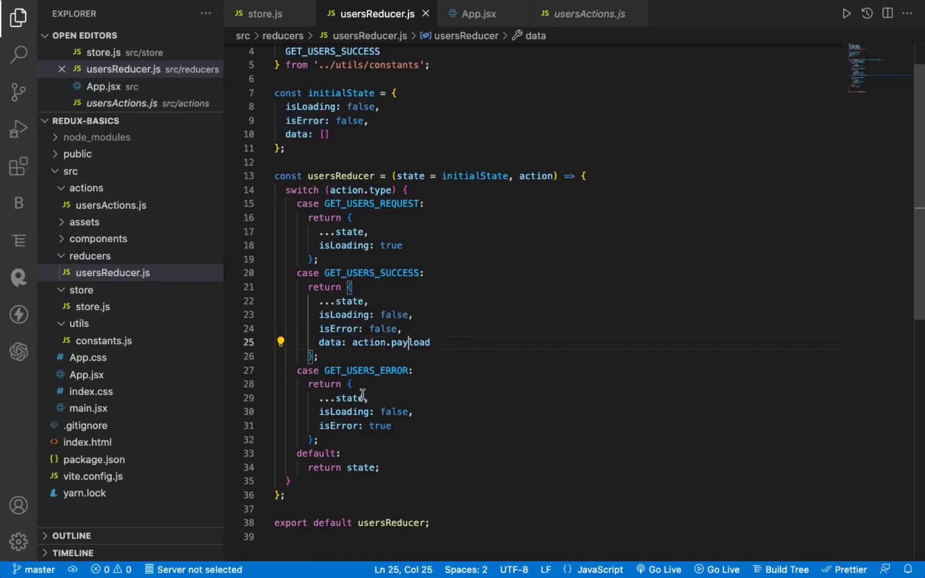
mouse_move(101, 334)
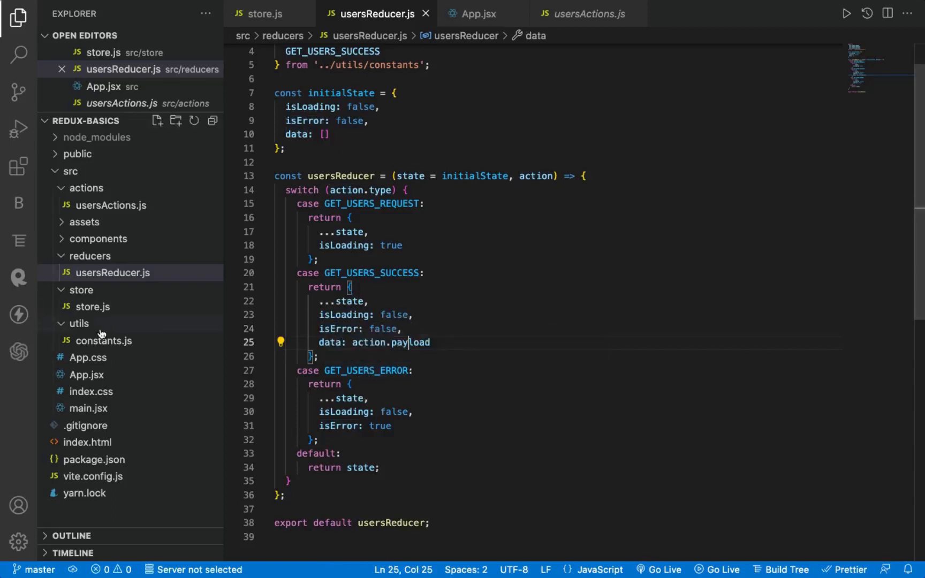
left_click(478, 14)
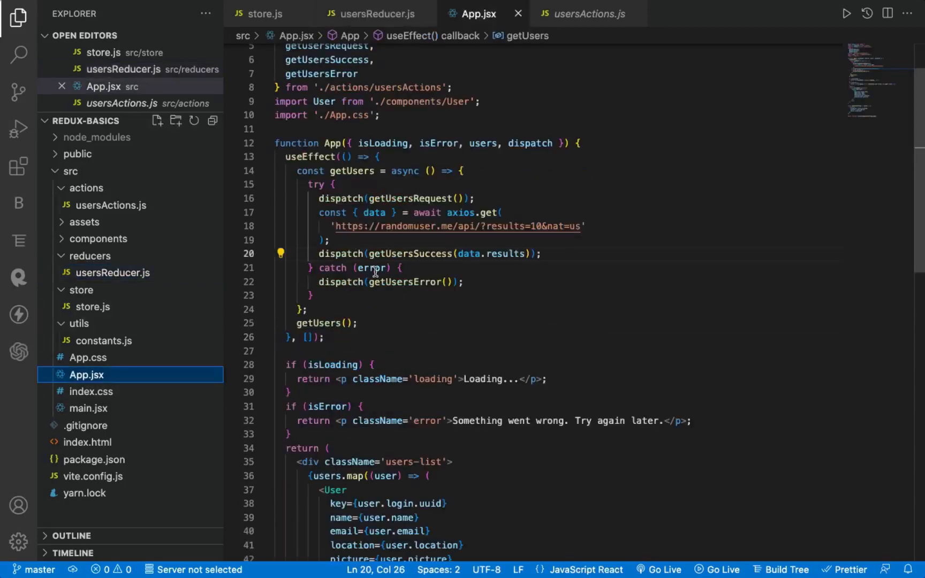
left_click(584, 14)
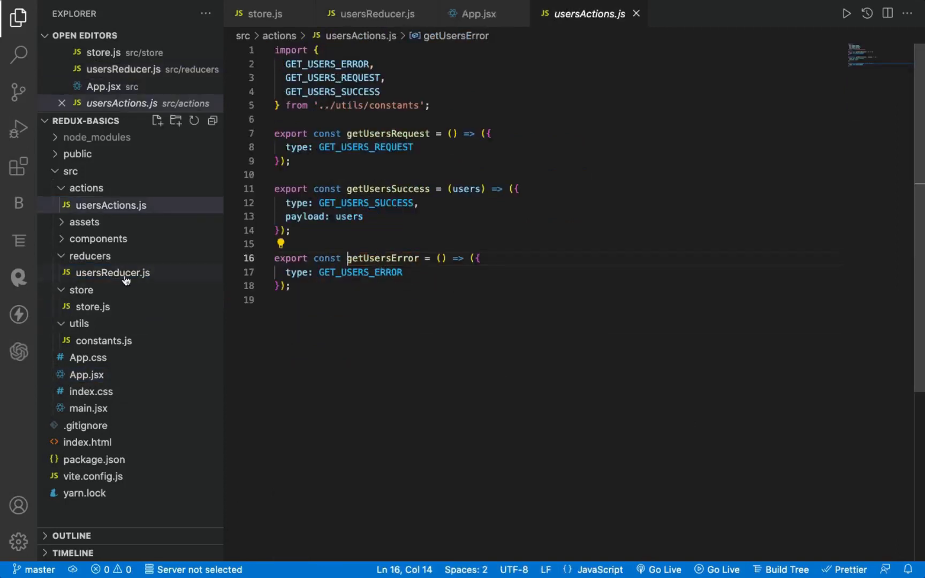
left_click(112, 274)
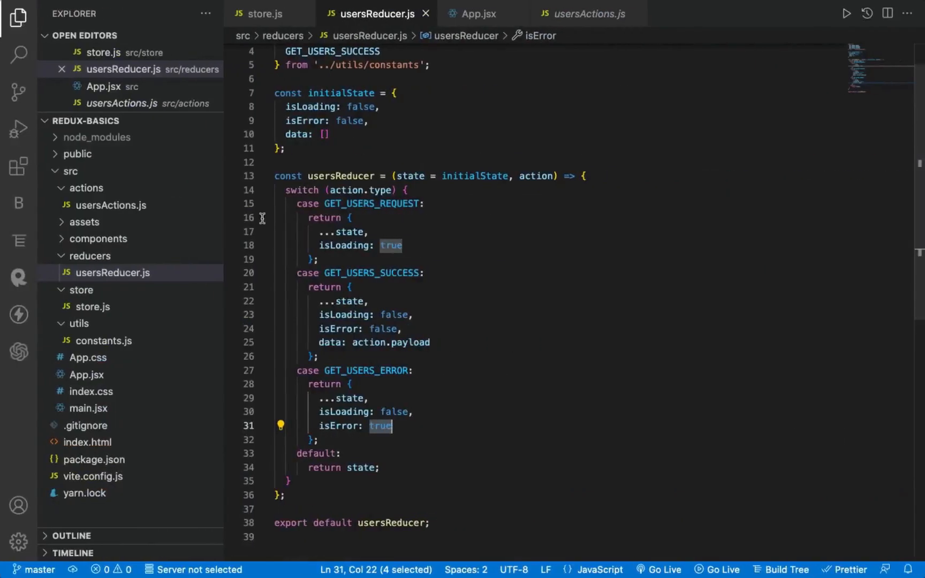
left_click(477, 13)
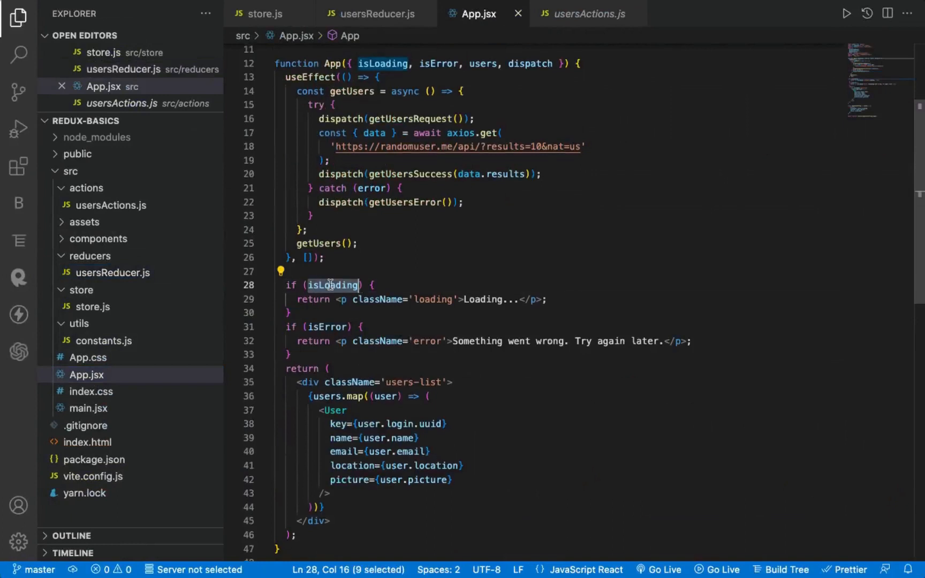
scroll("down", 3)
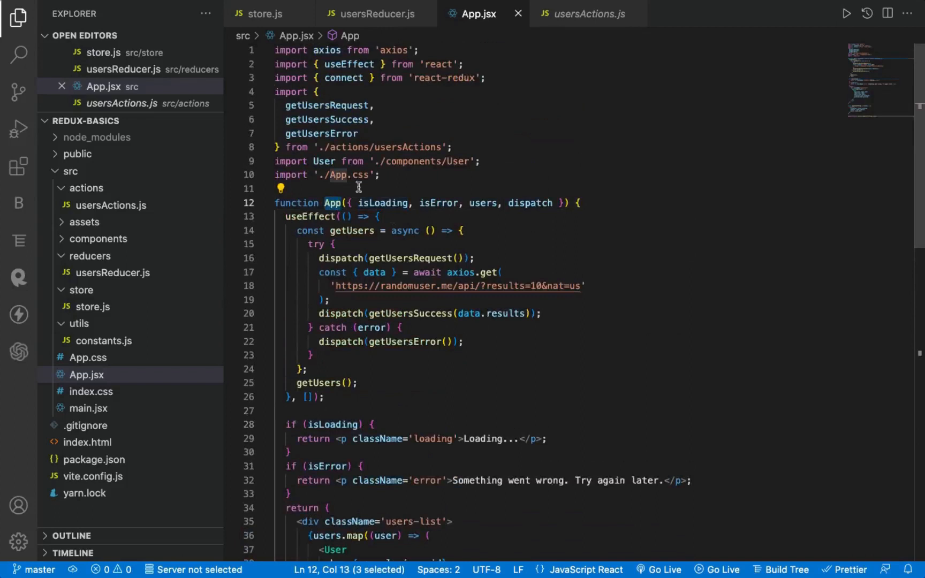
scroll("down", 3)
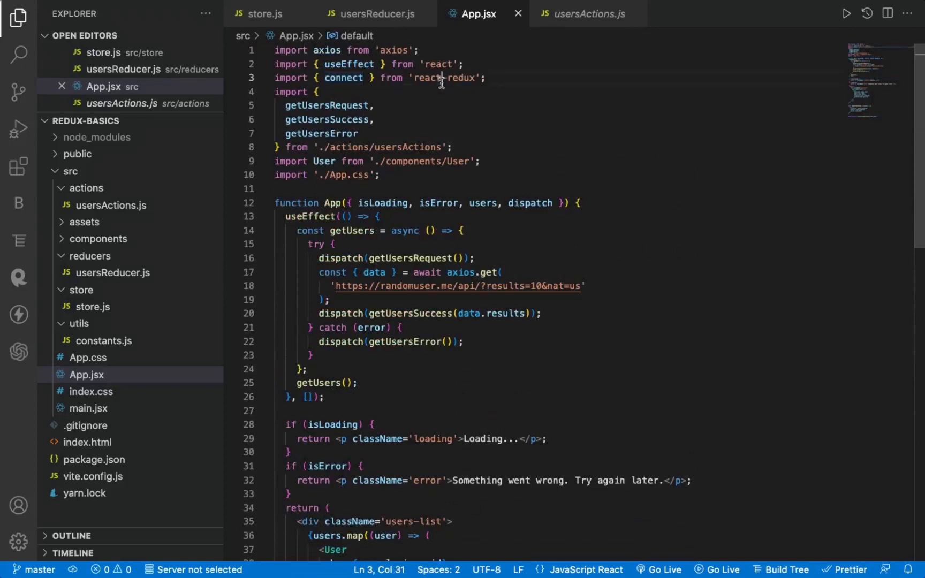
scroll("down", 3)
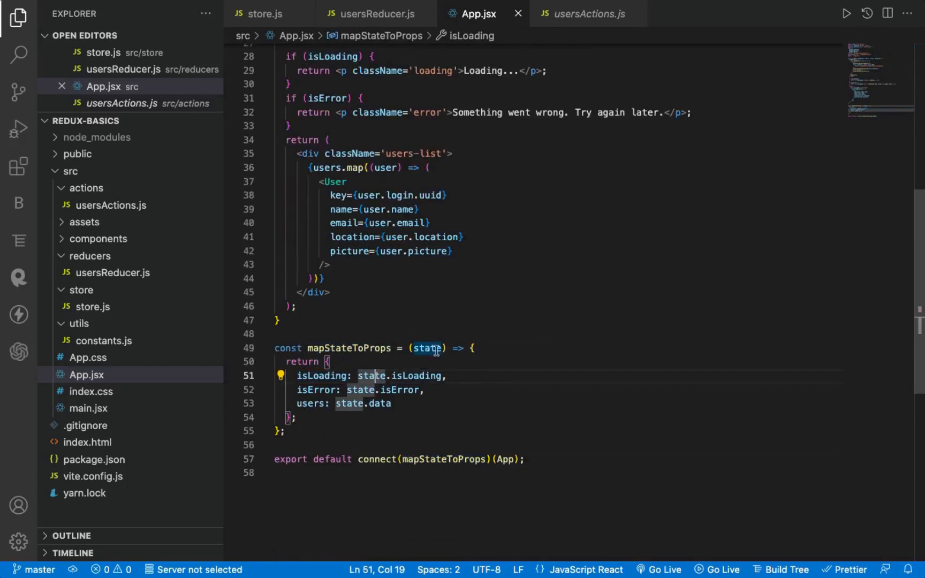
mouse_move(107, 311)
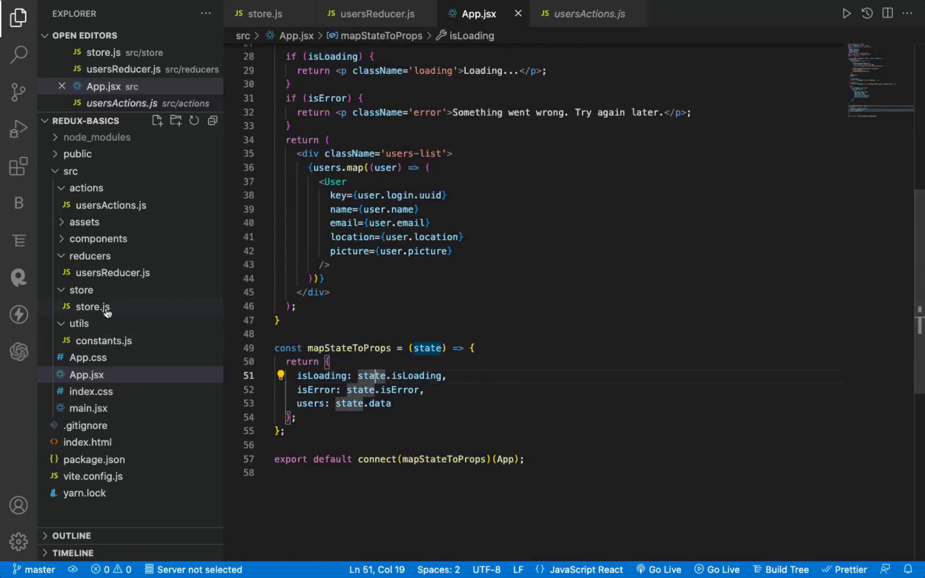
left_click(91, 306)
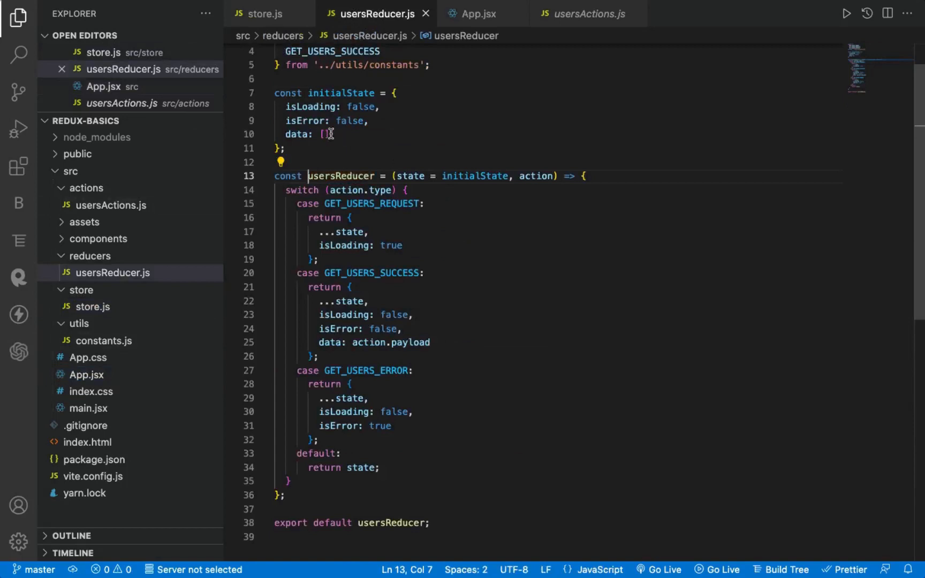
left_click_drag(284, 107, 329, 134)
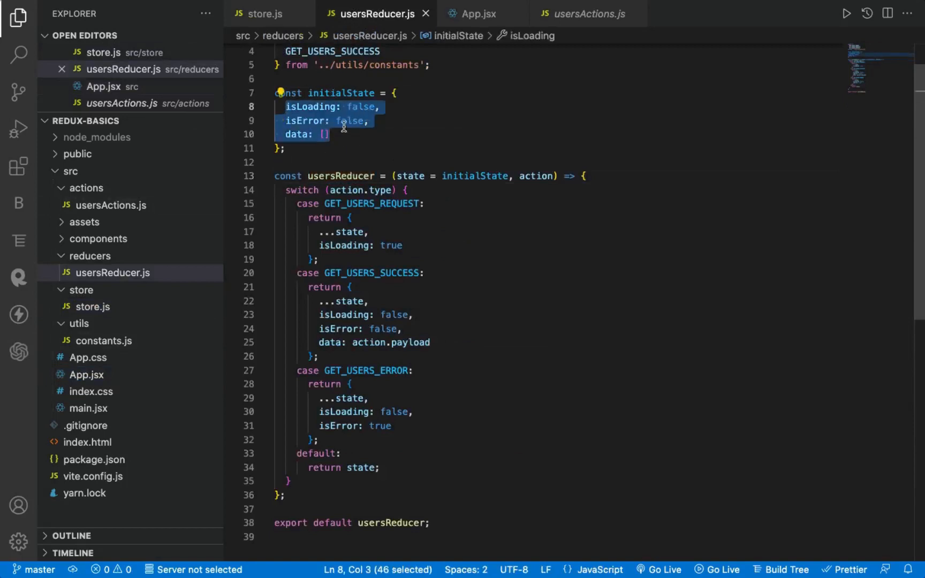
left_click(307, 120)
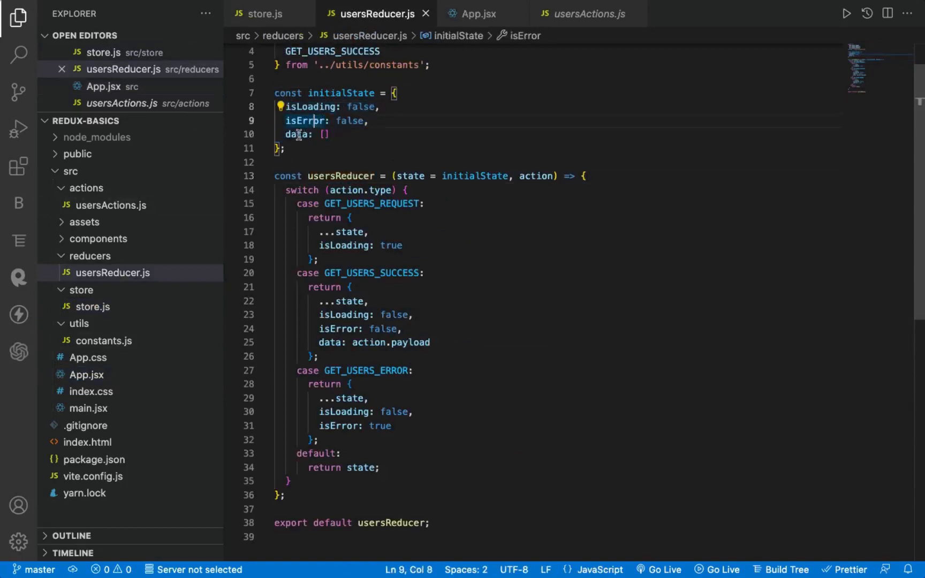
left_click(478, 14)
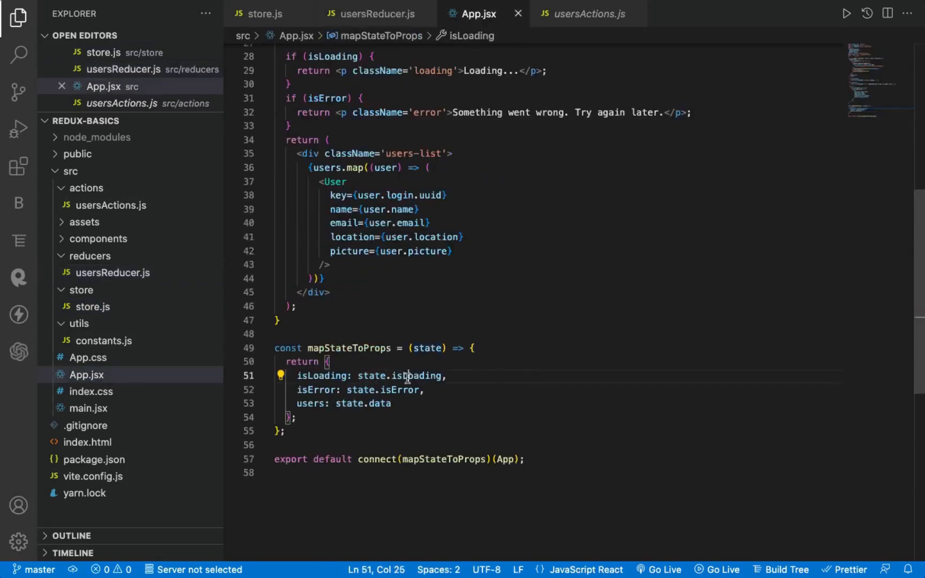
left_click(374, 404)
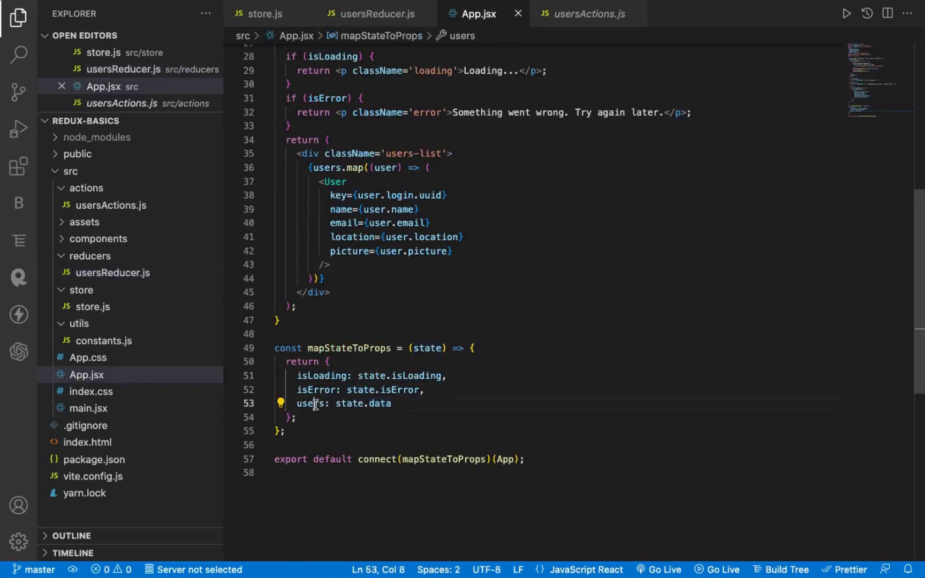
double_click(309, 404)
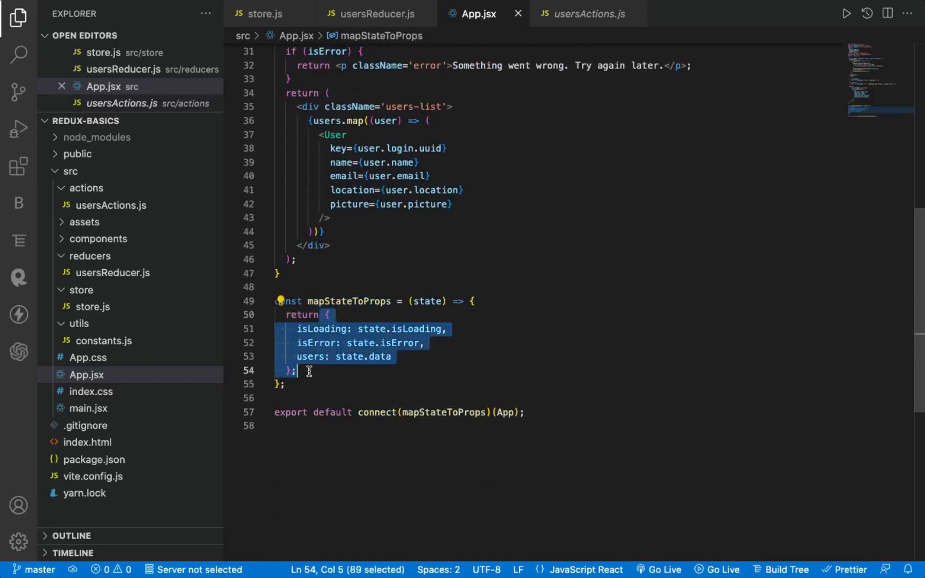
mouse_move(508, 412)
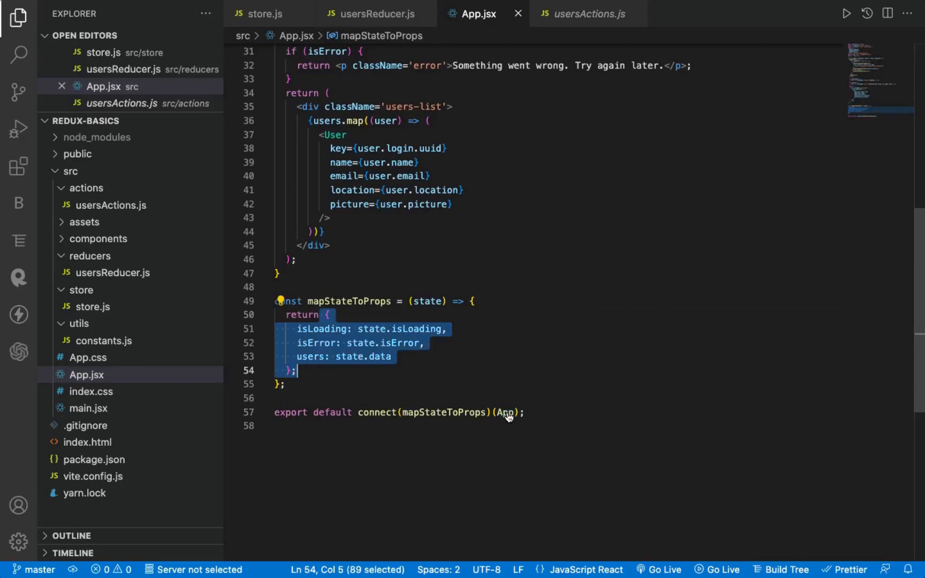
scroll("up", 3)
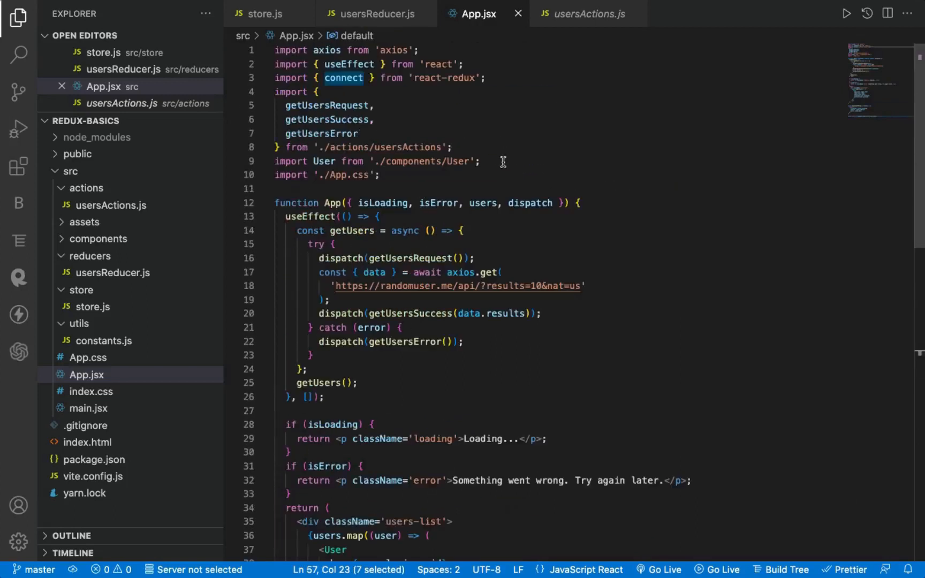
double_click(529, 204)
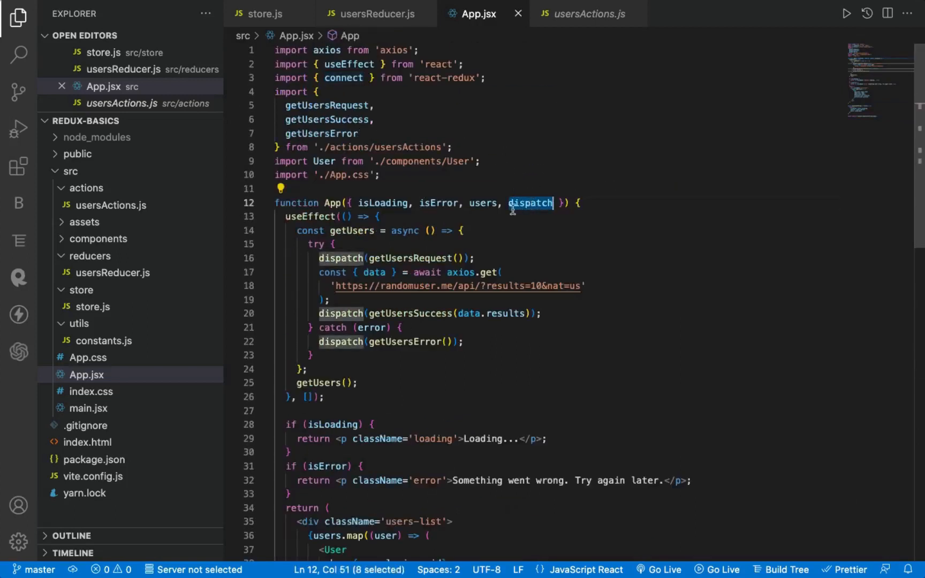
left_click(446, 258)
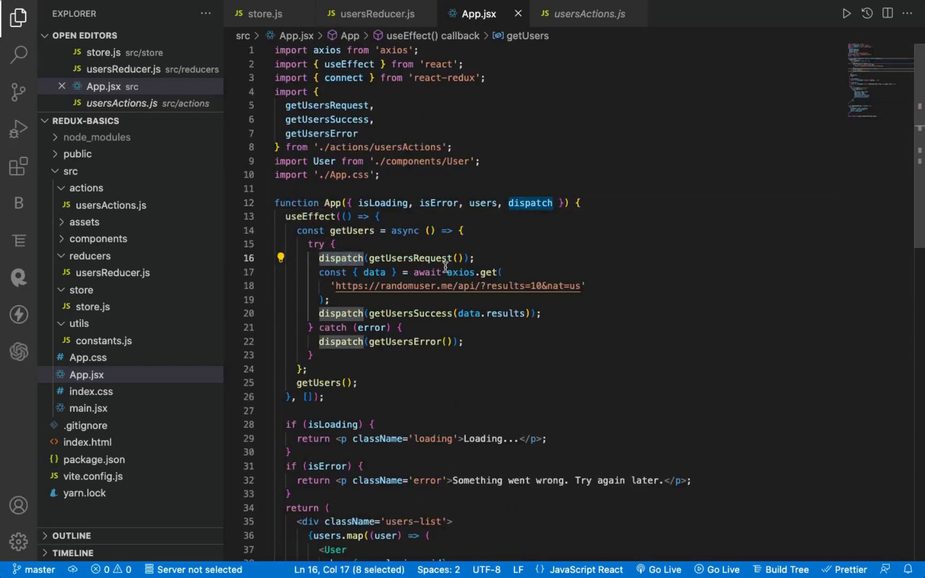
scroll("down", 3)
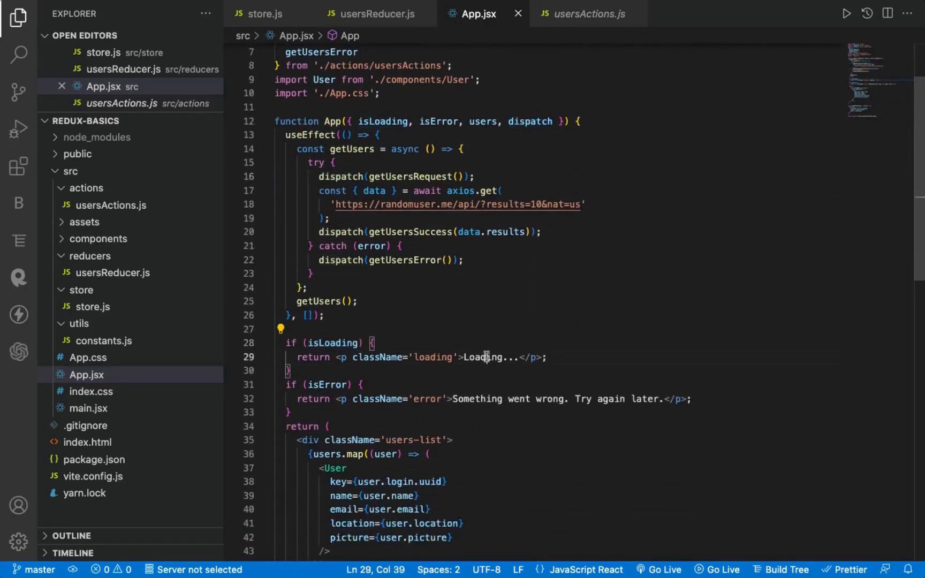
double_click(329, 384)
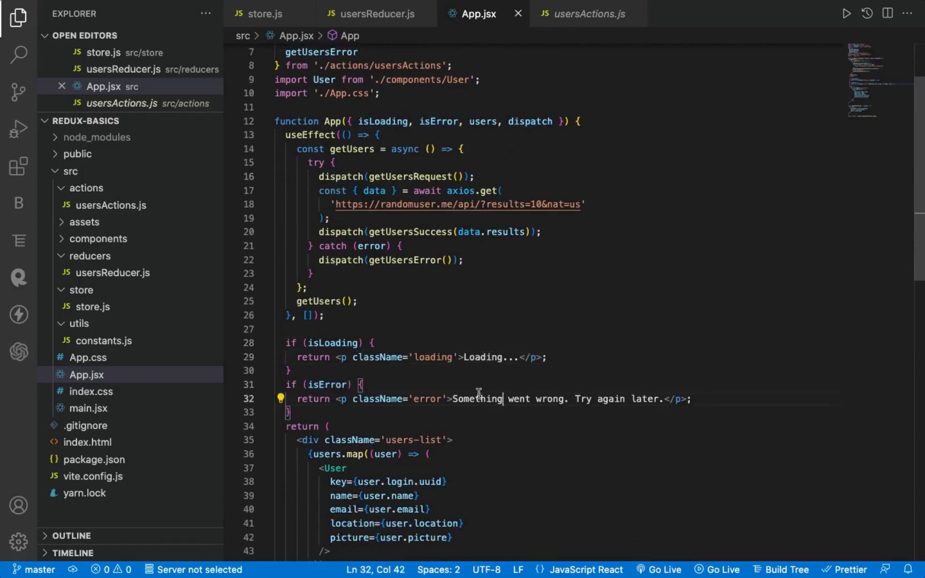
type("thro")
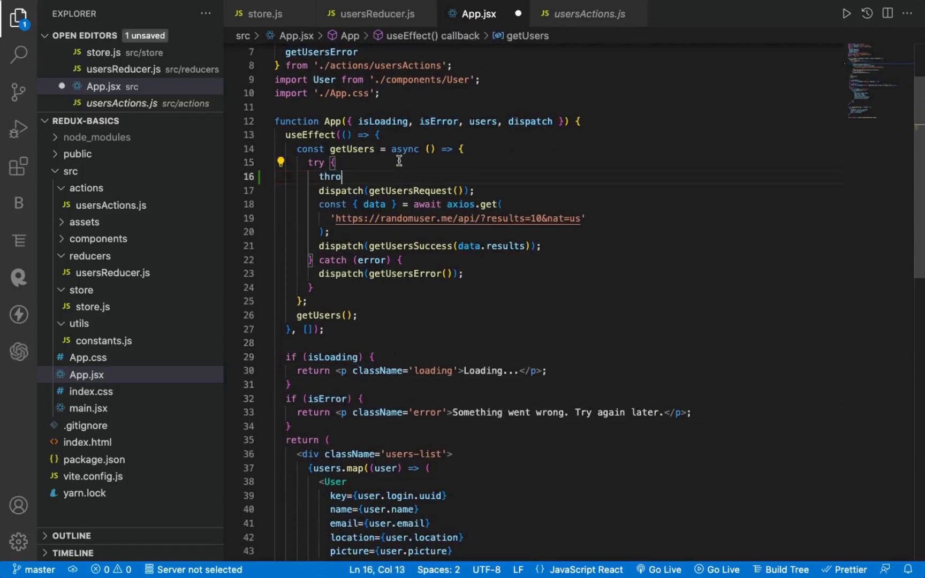
type("new Error();")
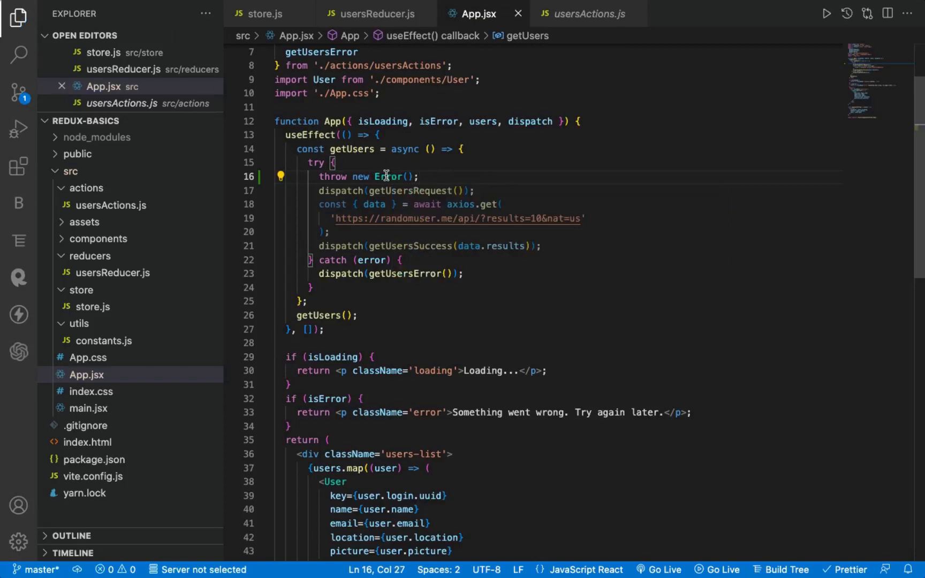
left_click(348, 259)
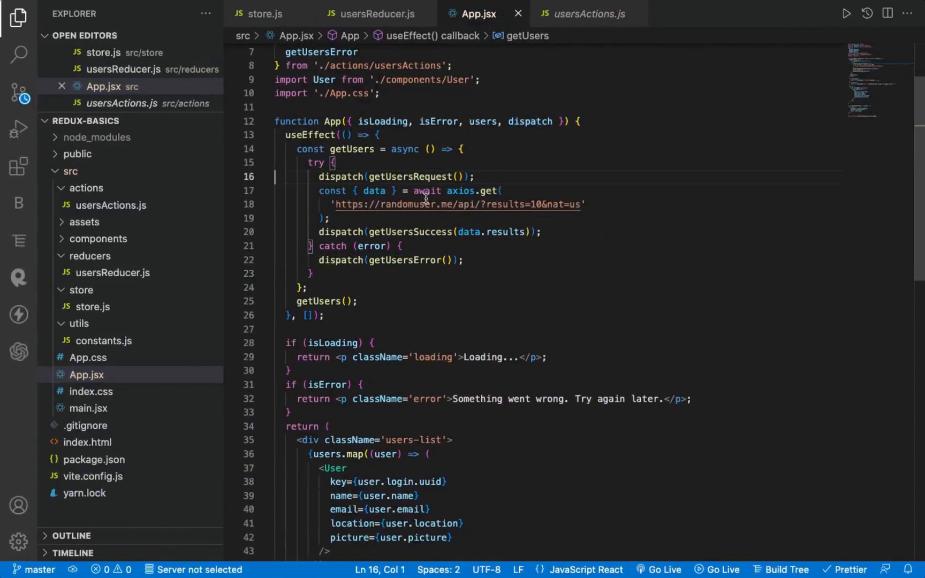
left_click_drag(502, 189, 331, 219)
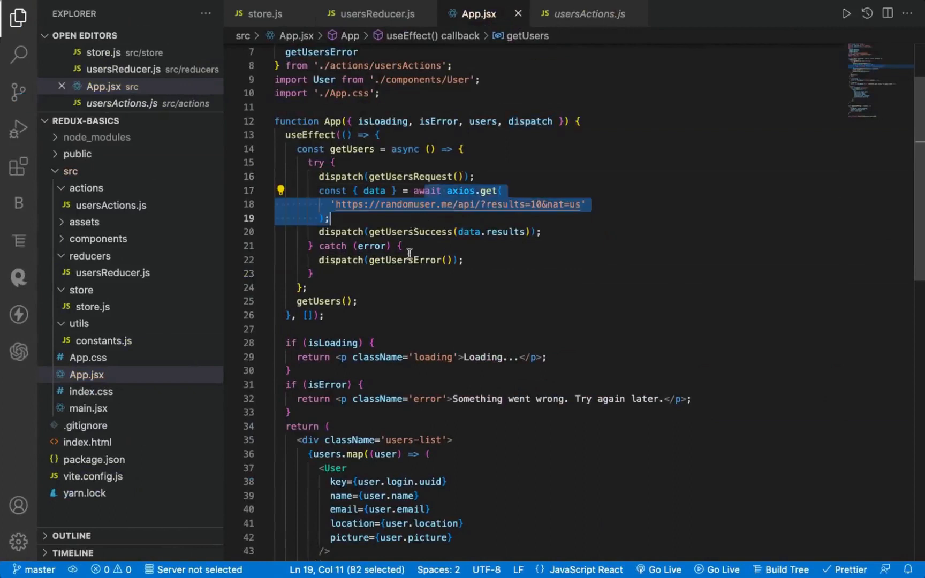
left_click(234, 16)
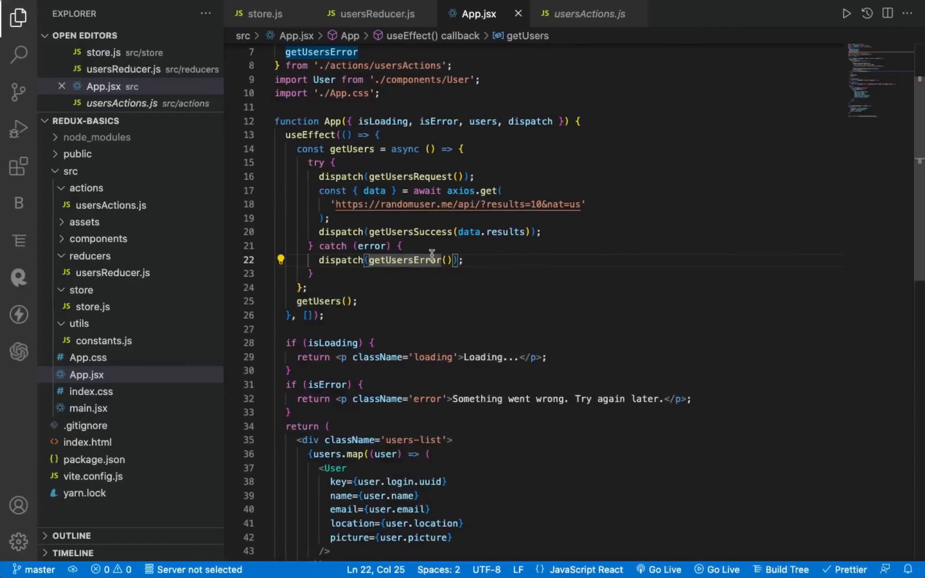
scroll("down", 3)
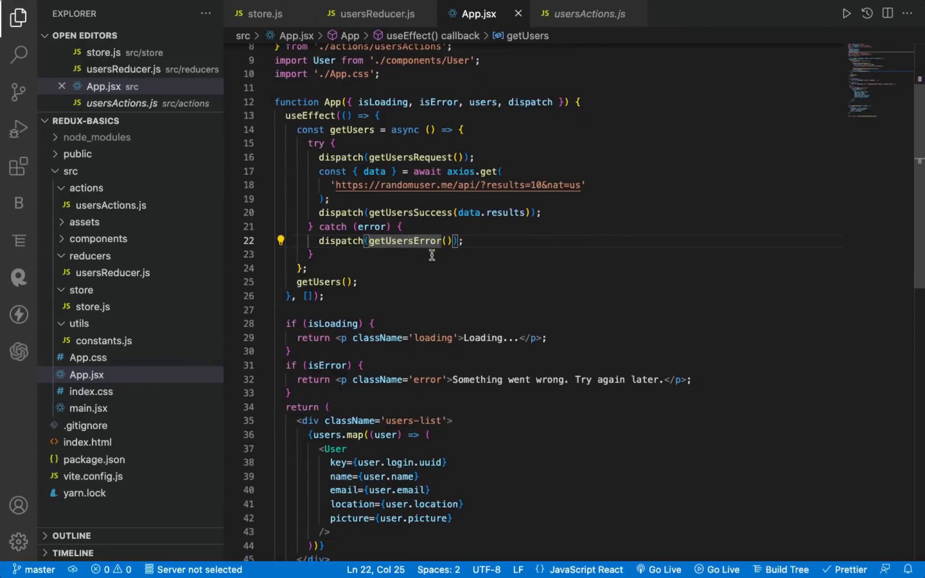
mouse_move(413, 293)
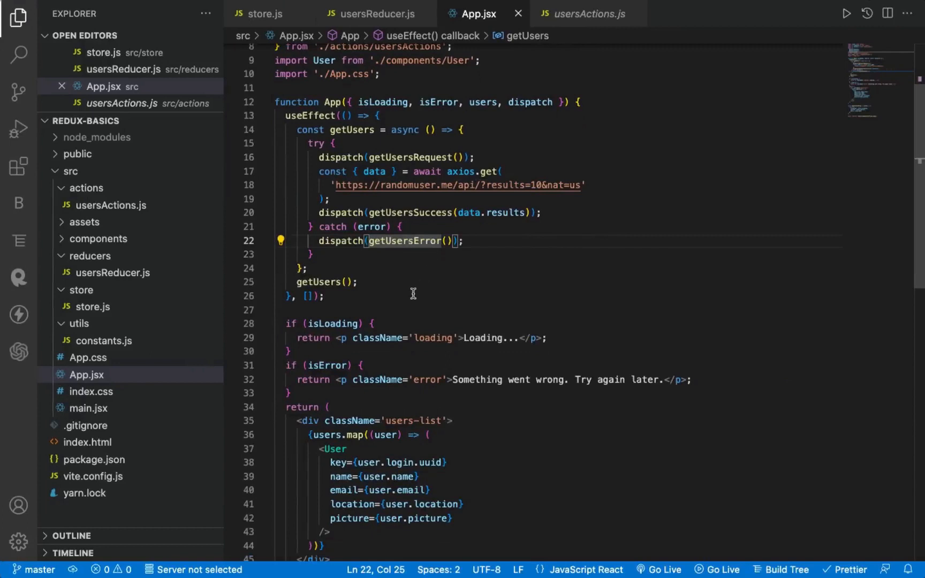
mouse_move(366, 278)
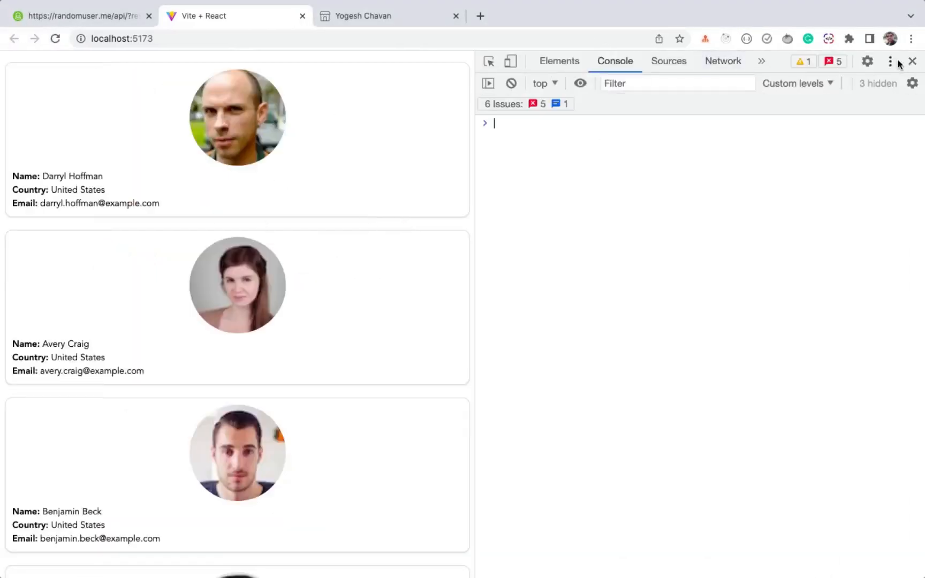
Dock Chrome DevTools below the users app and open the Redux panel from the overflow menu.
left_click(890, 61)
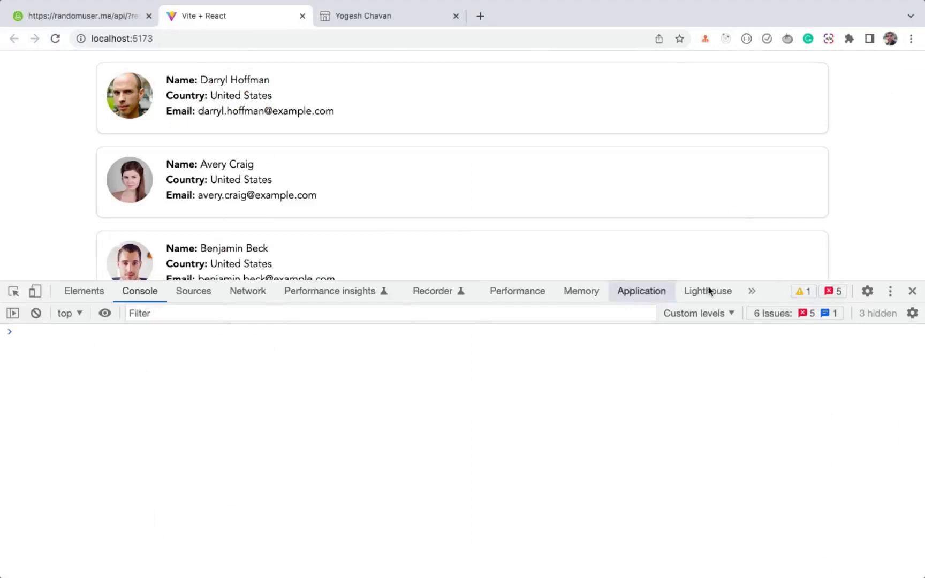
left_click(752, 291)
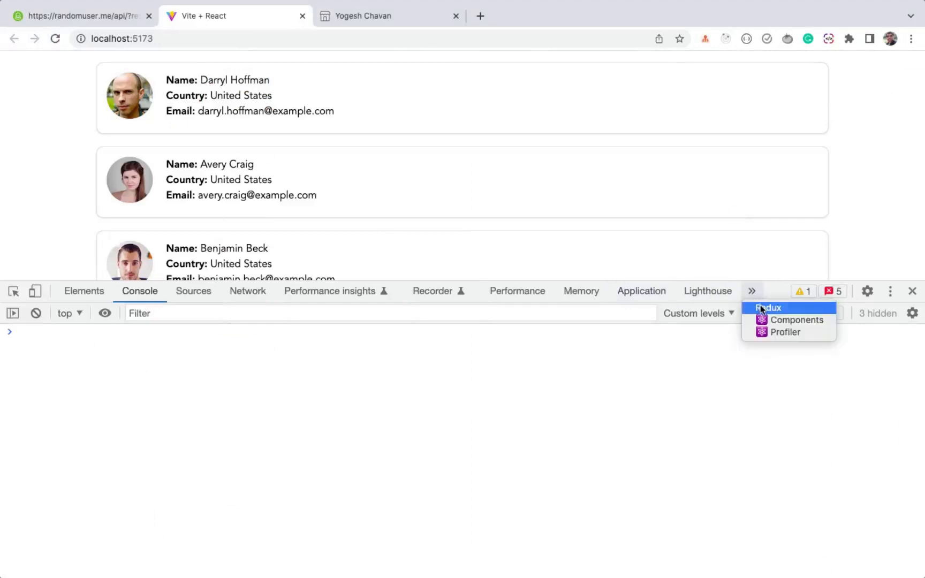
left_click(768, 308)
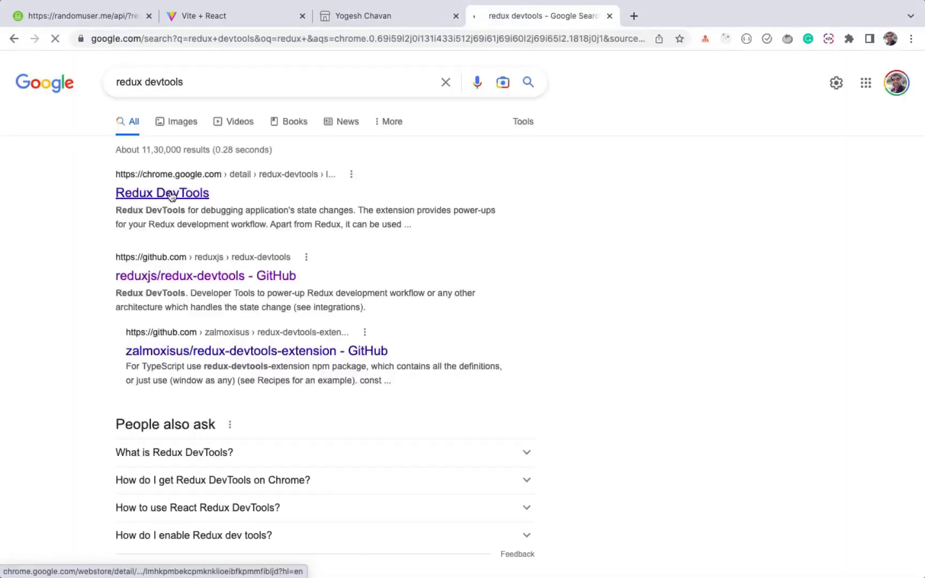
View the Redux DevTools Chrome Web Store page, check the Redux panel on localhost, and return to the search results.
left_click(162, 193)
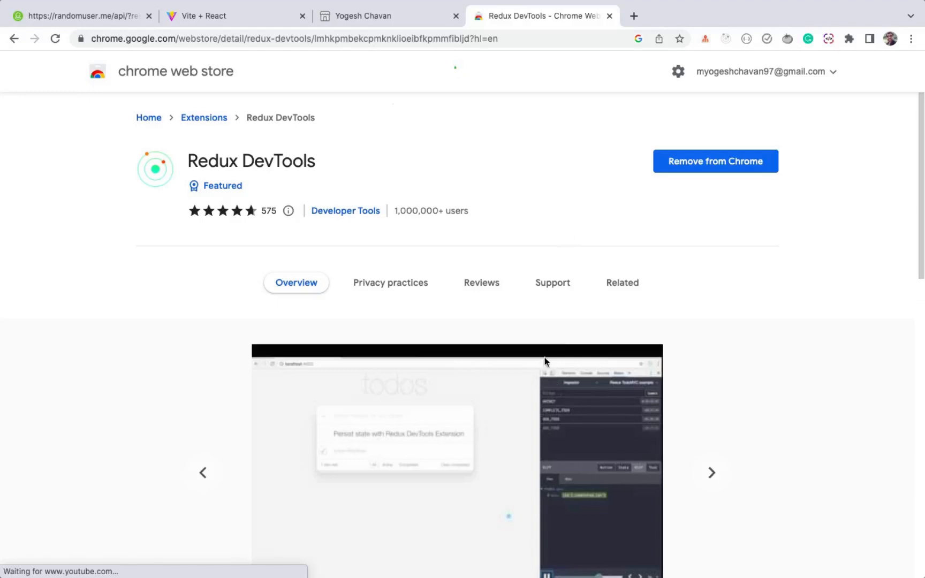
mouse_move(392, 90)
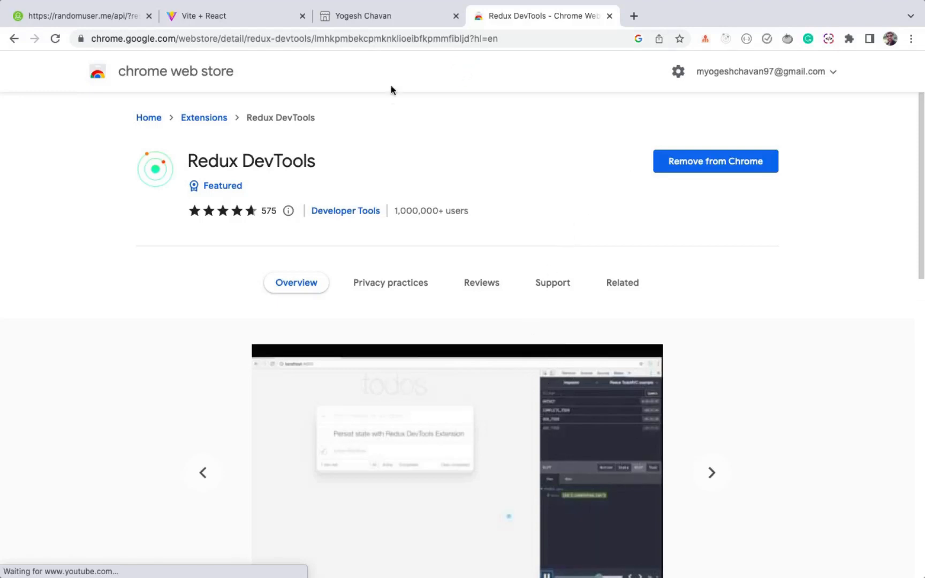
left_click(212, 16)
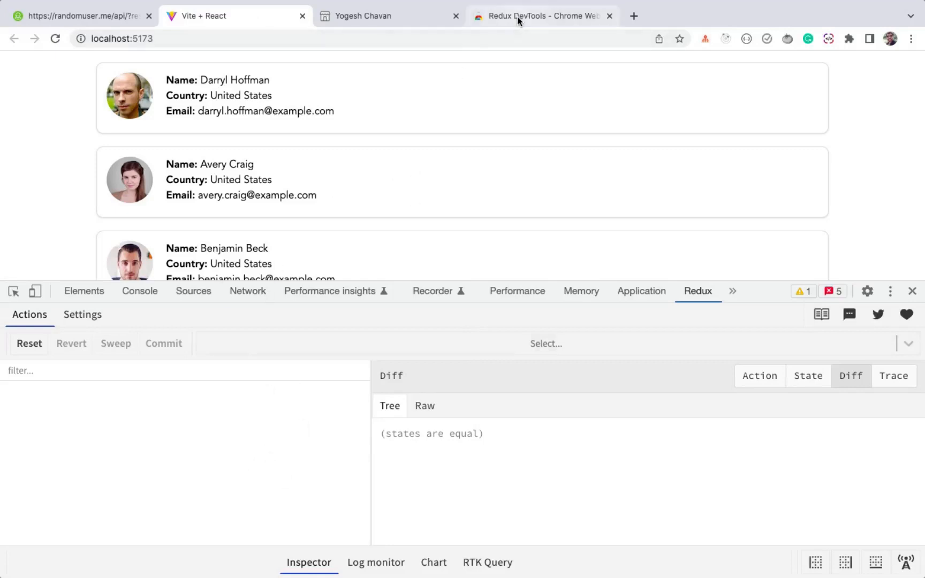
left_click(787, 16)
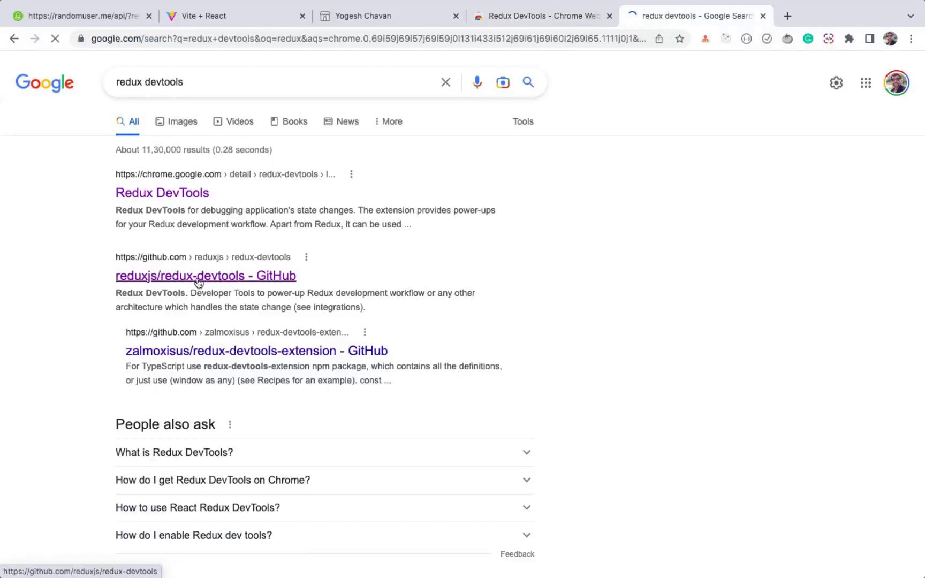
On the reduxjs/redux-devtools GitHub repo, open the Browser Extension Installation guide and select the devtools extension store line.
left_click(205, 276)
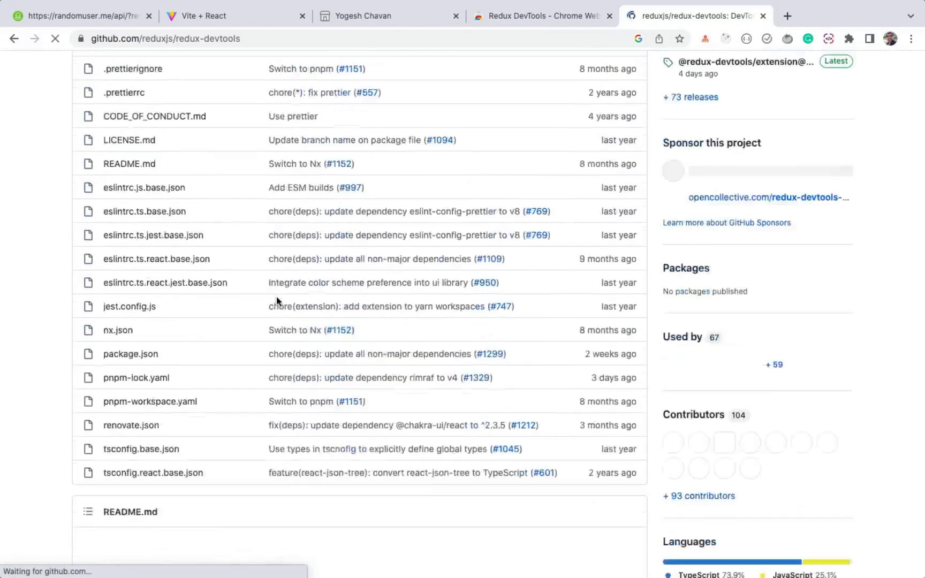
scroll("down", 3)
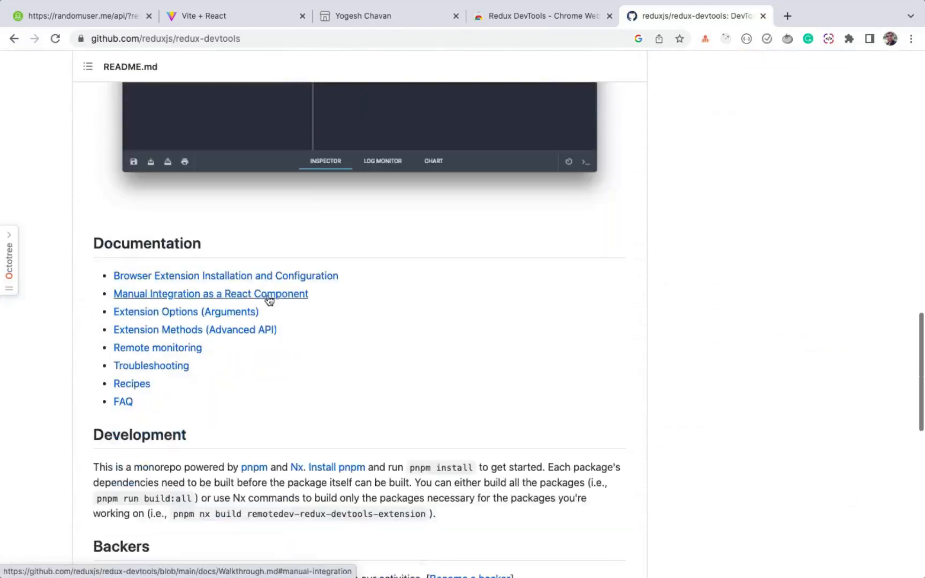
mouse_move(201, 285)
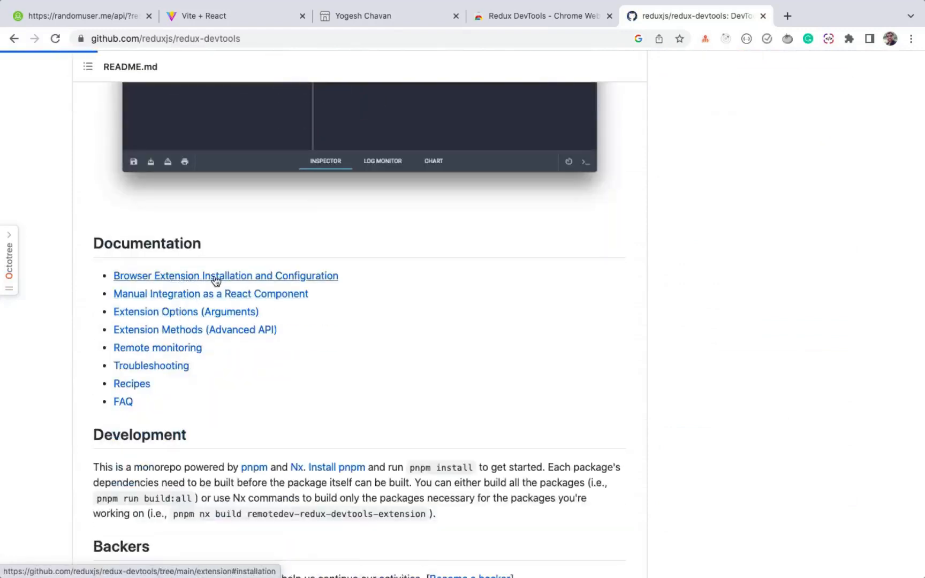
left_click(225, 275)
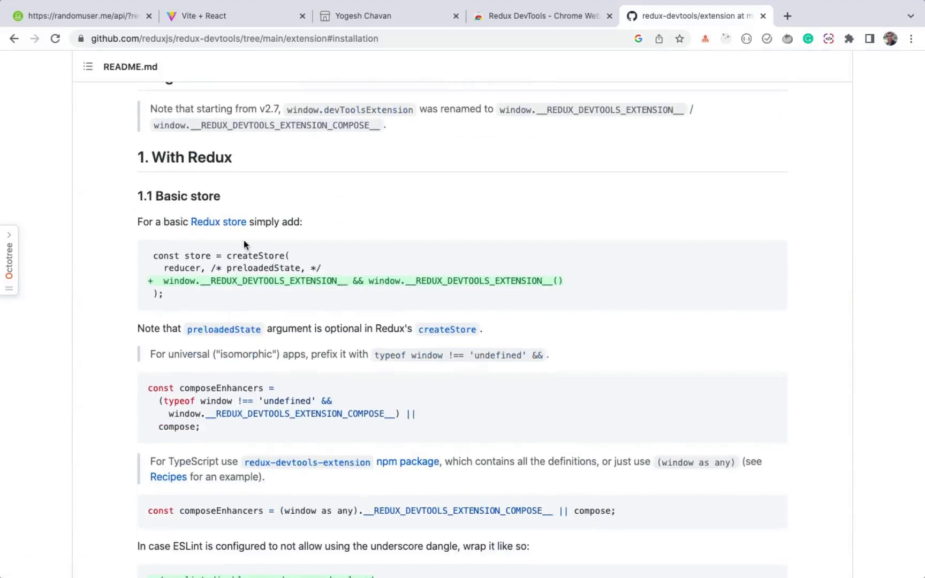
double_click(182, 268)
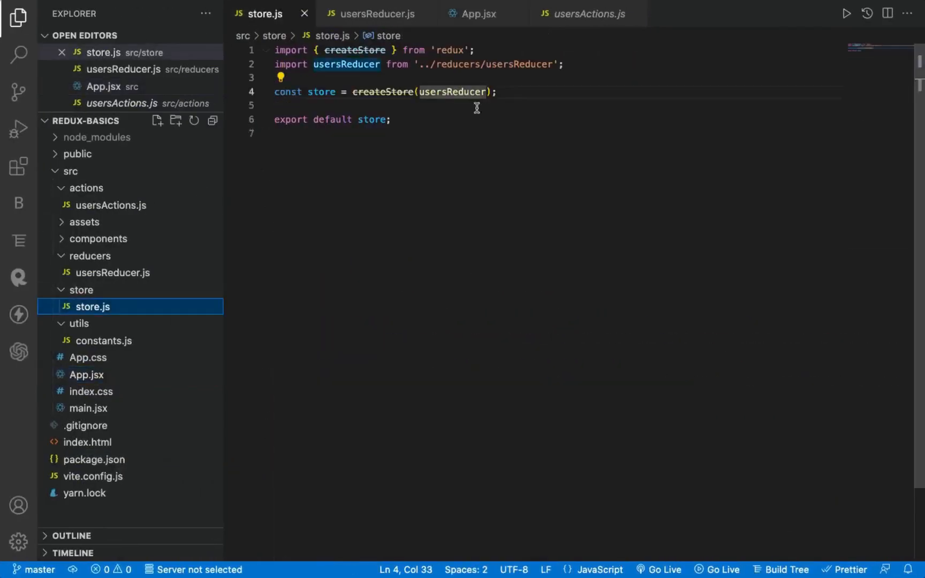
Pass window.__REDUX_DEVTOOLS_EXTENSION__ && window.__REDUX_DEVTOOLS_EXTENSION__() as createStore's second argument in store.js and return to the app.
type(", window.__REDUX_DEVTOOLS_EXTENSION__ && window.__REDUX_DEVTOOLS_EXTENSION__()")
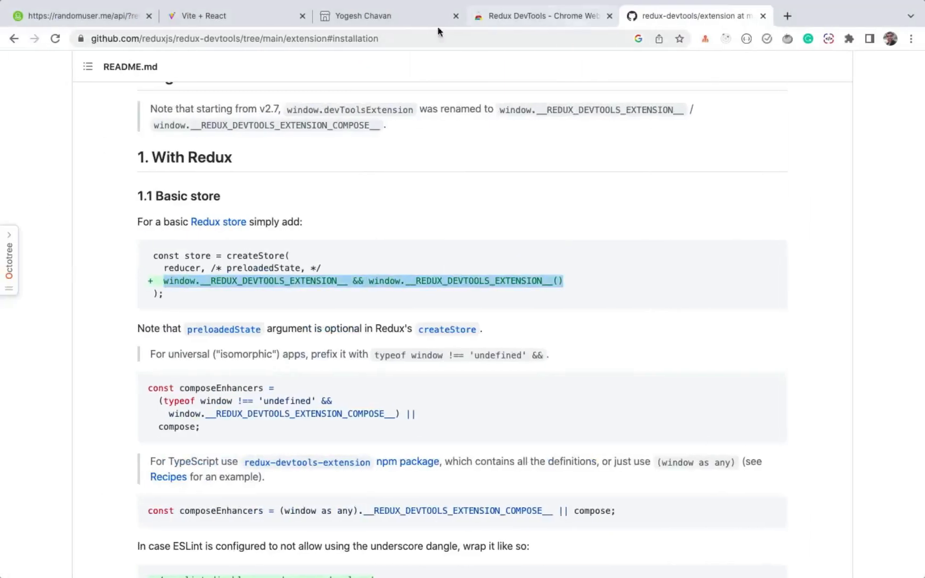
left_click(207, 16)
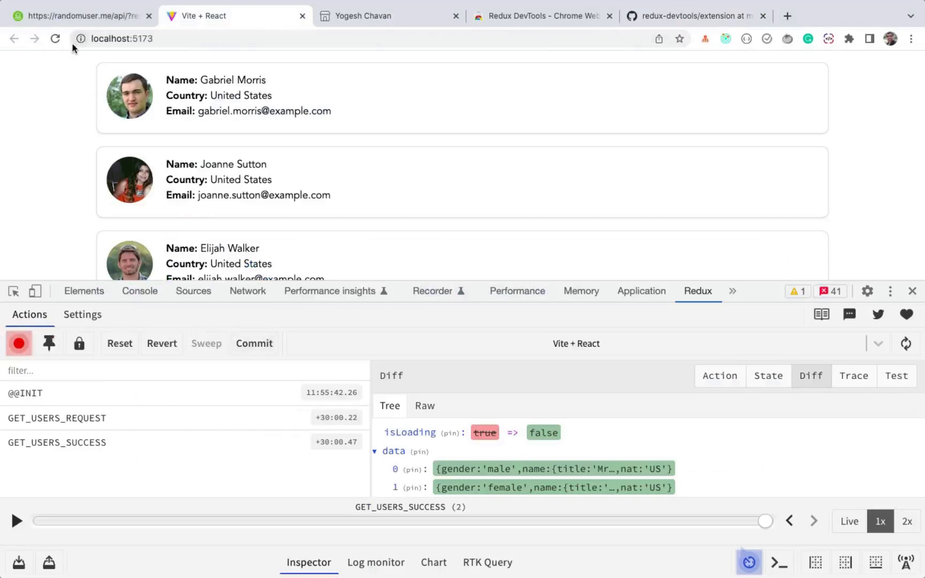
Reload localhost:5173 and inspect GET_USERS_SUCCESS and the full State tree showing isLoading and isError false with users data.
left_click(56, 39)
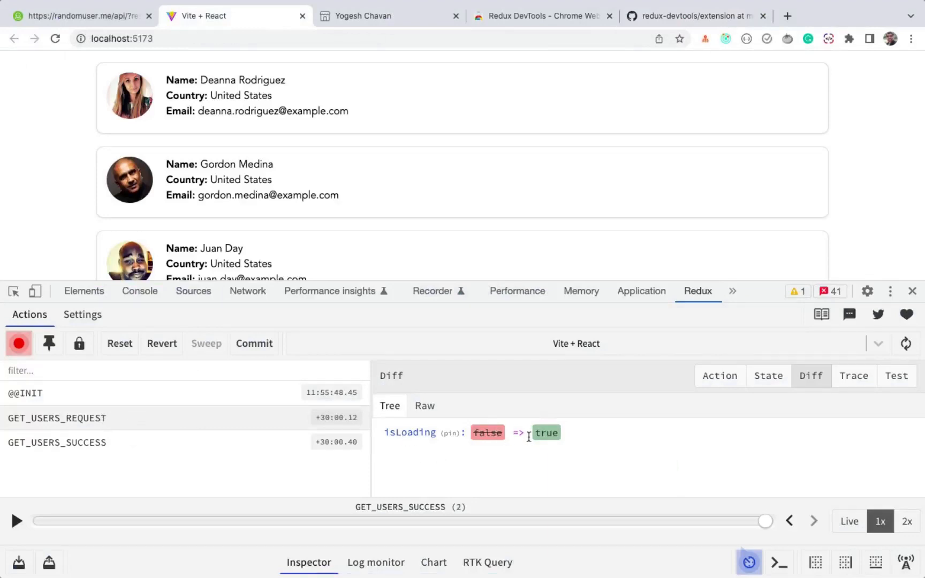
left_click(57, 442)
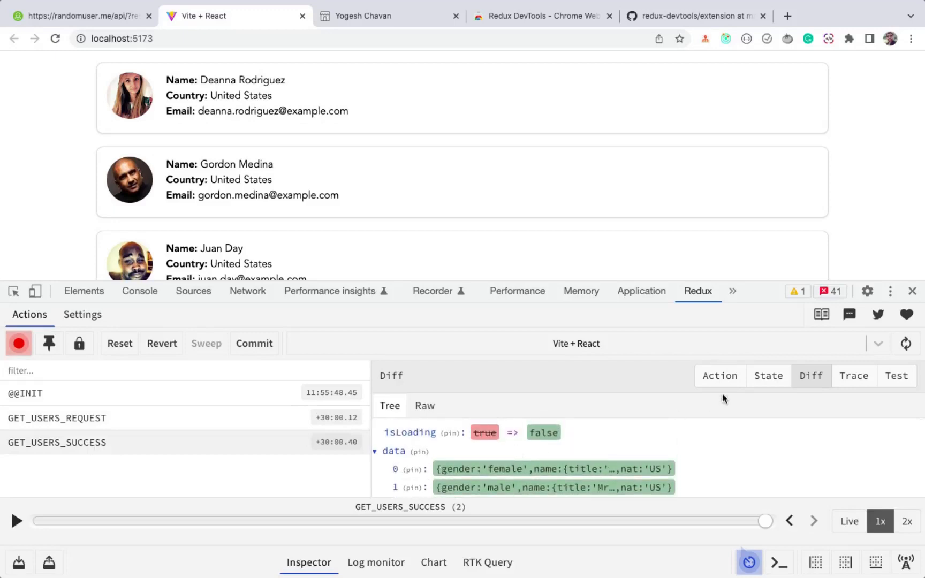
left_click(767, 375)
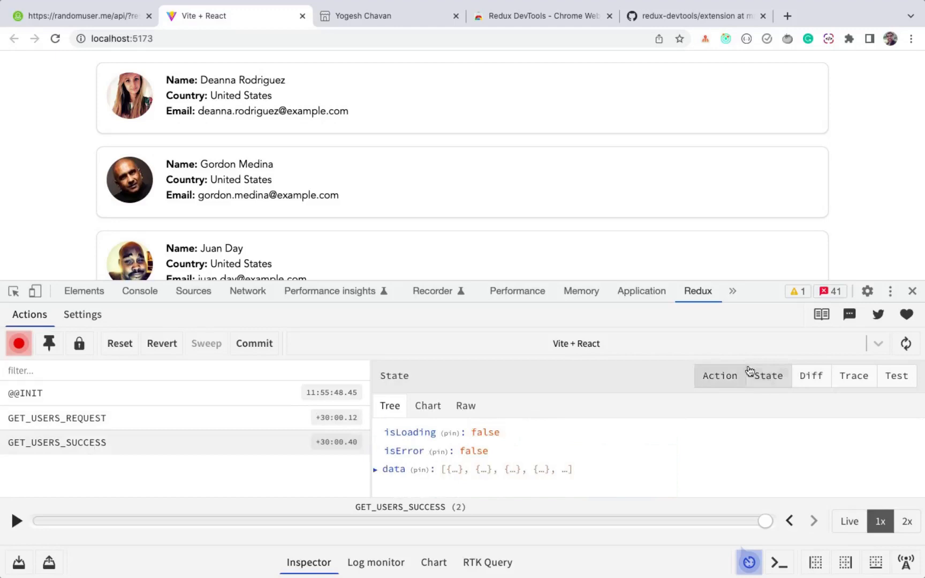
left_click(766, 376)
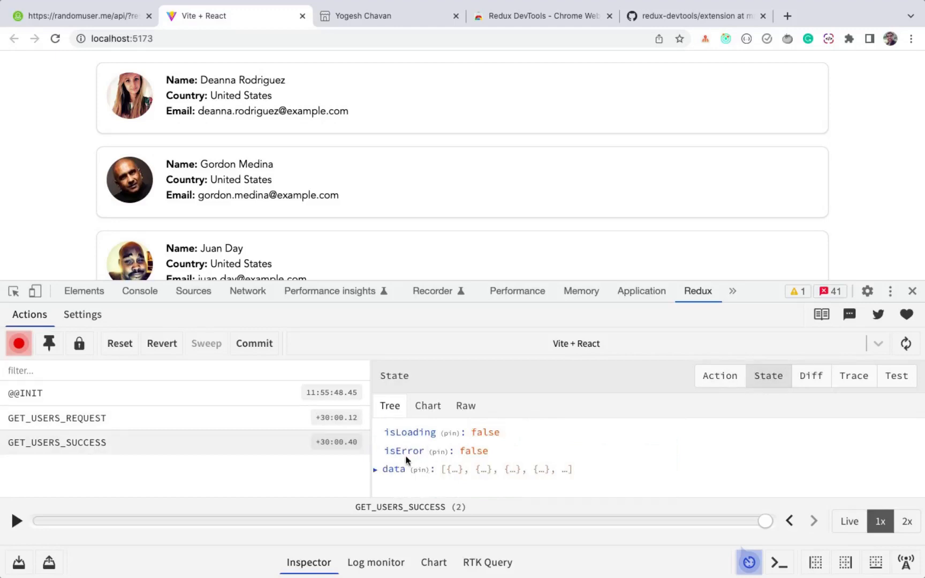
left_click(375, 469)
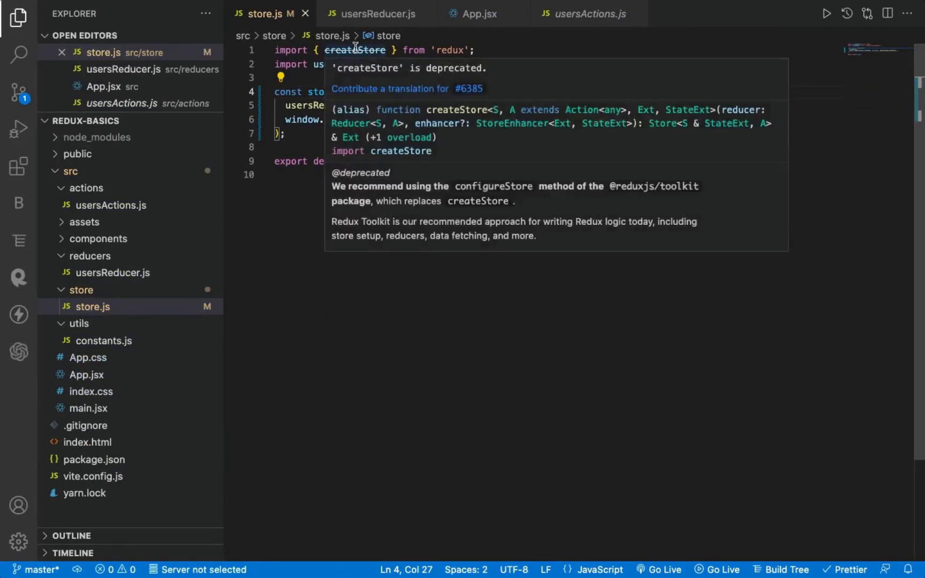
Check dependencies in package.json, then return to store.js with its createStore deprecation note.
left_click(94, 459)
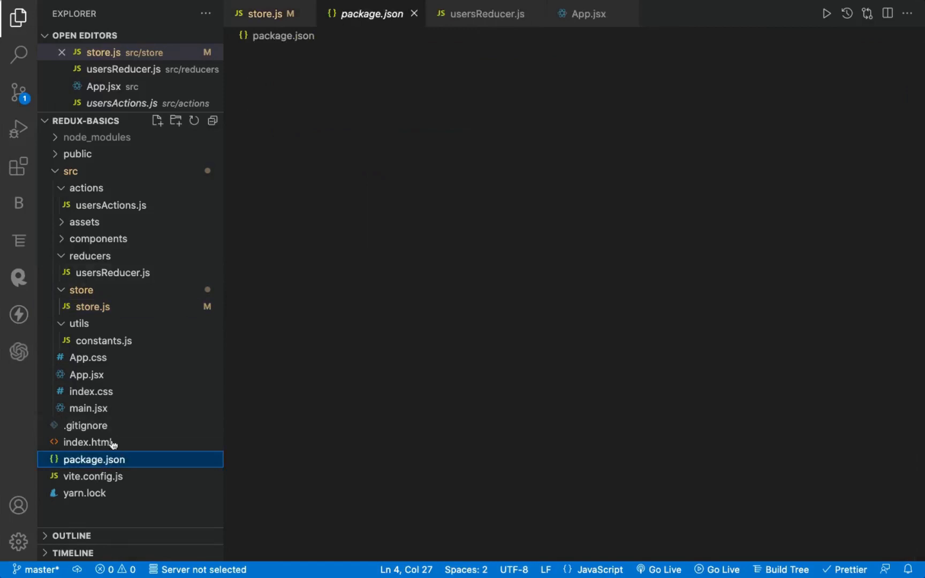
double_click(316, 239)
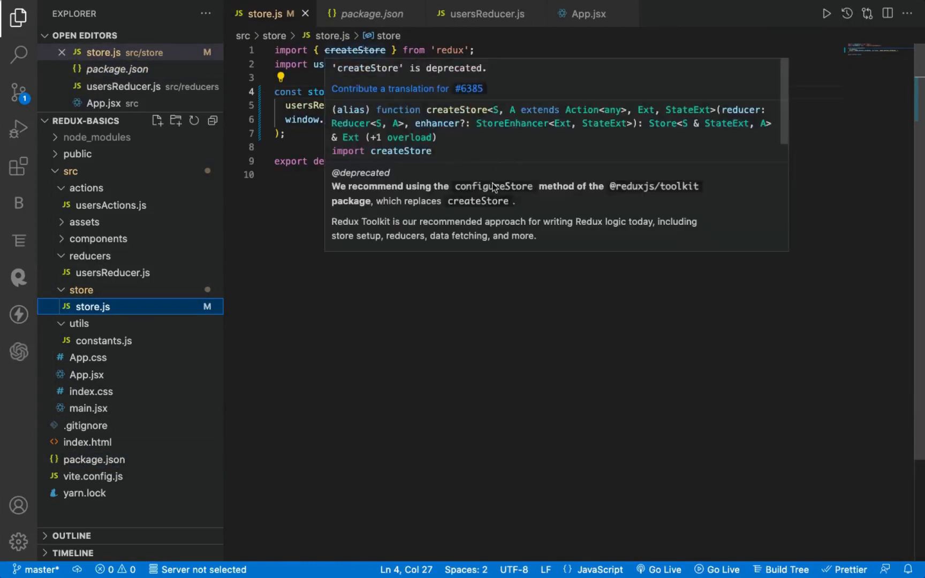
mouse_move(504, 187)
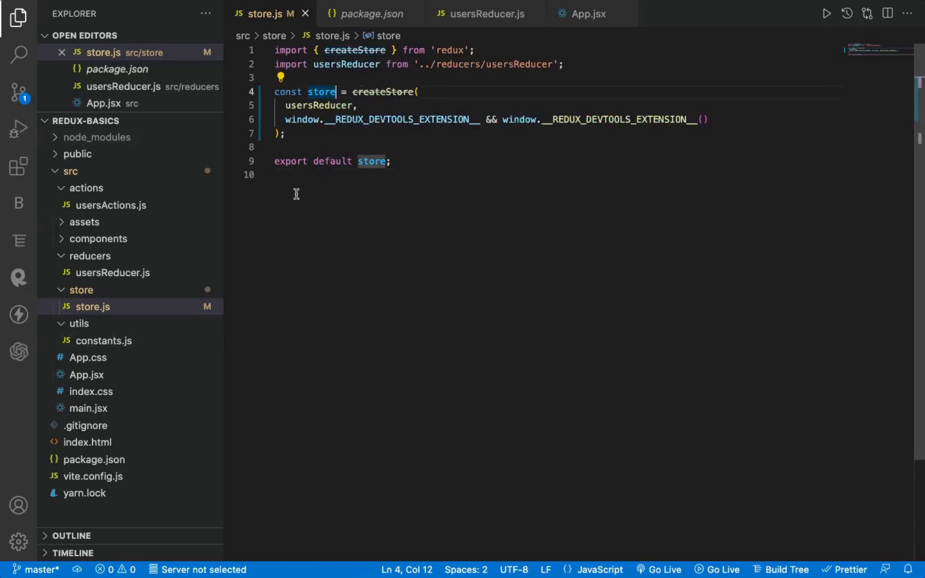
mouse_move(169, 231)
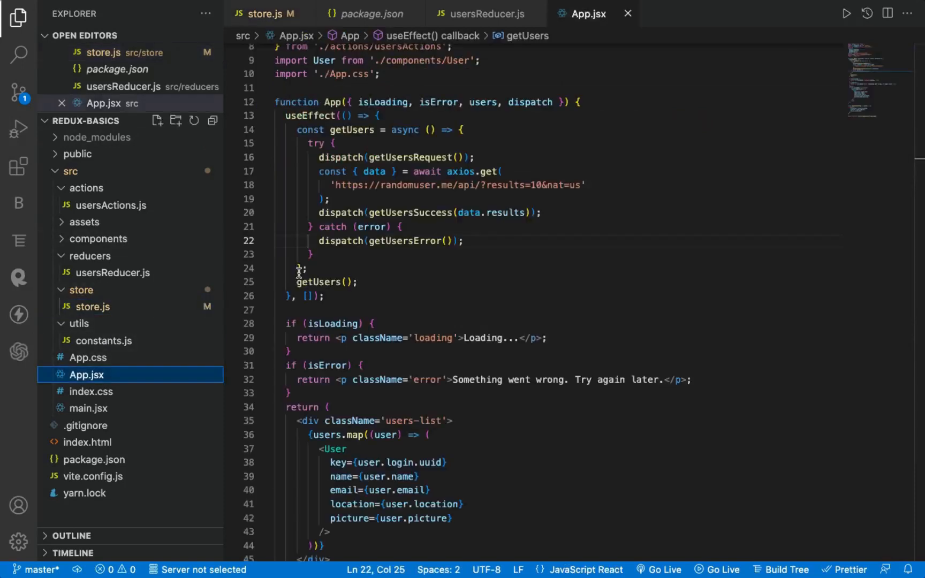
double_click(323, 315)
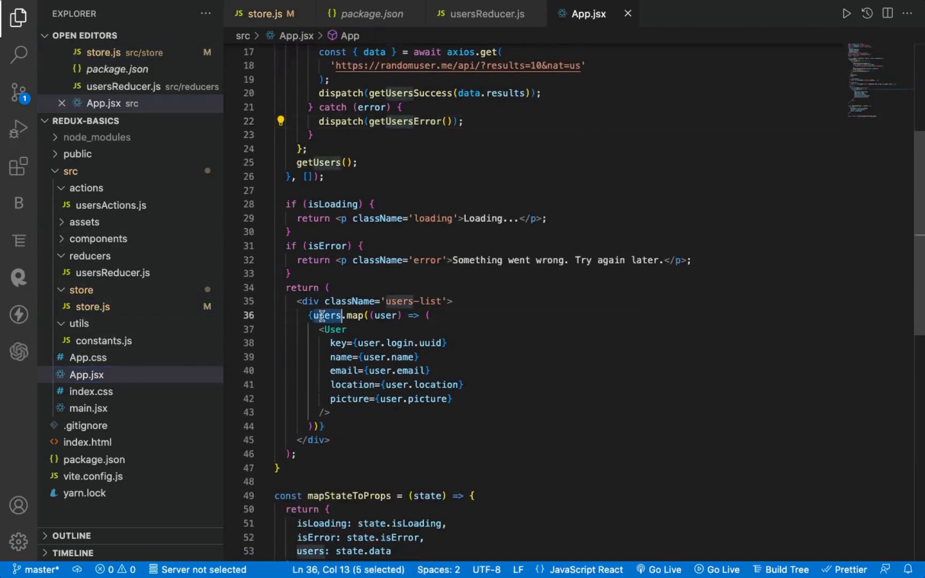
scroll("down", 3)
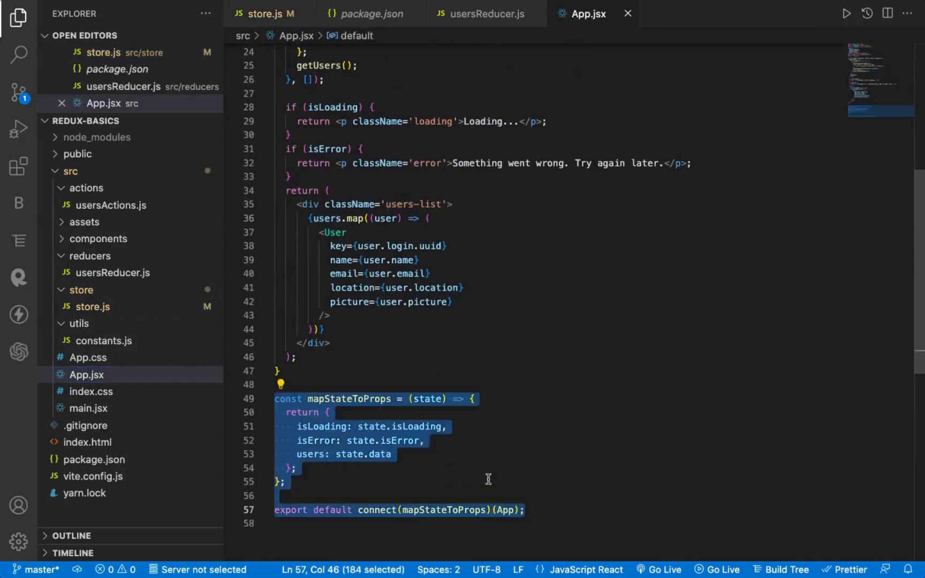
mouse_move(492, 471)
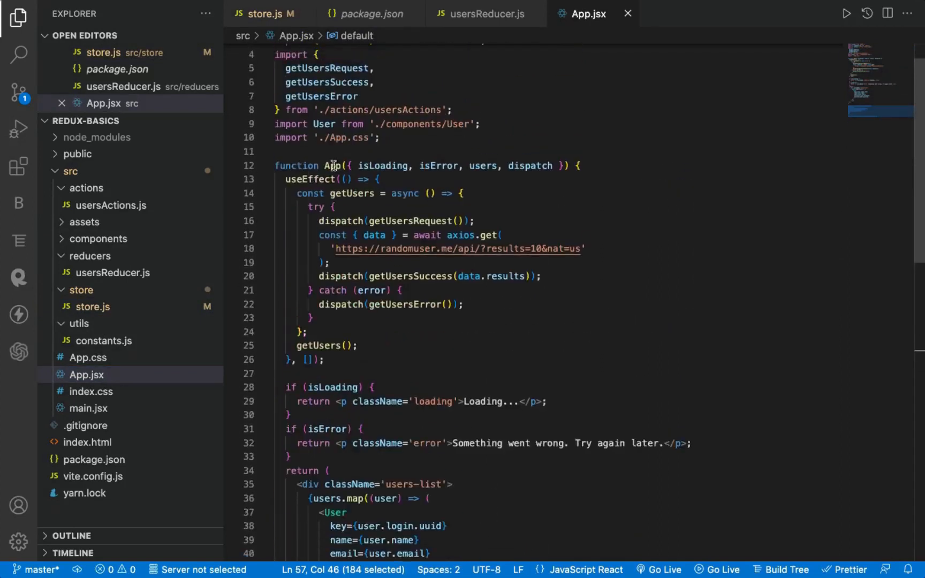
scroll("down", 3)
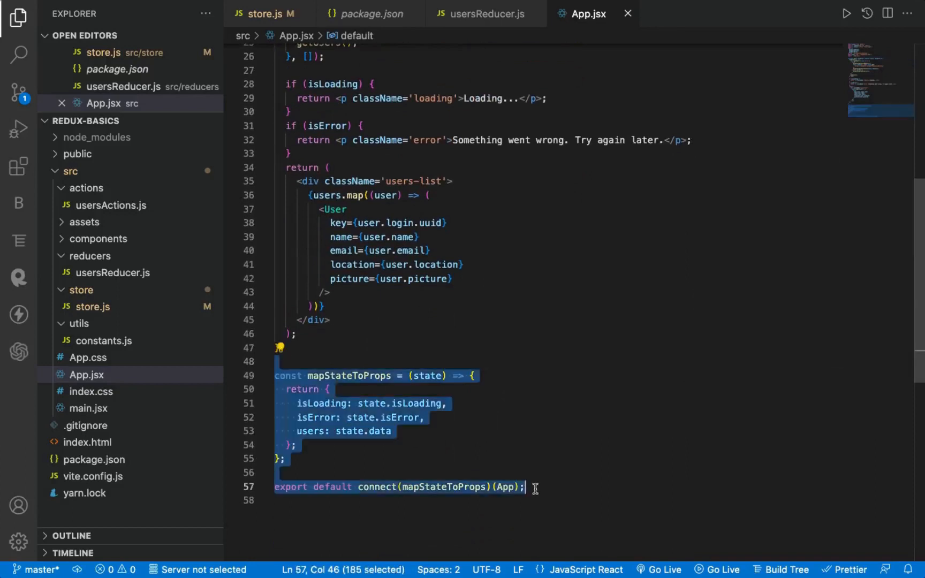
left_click(454, 376)
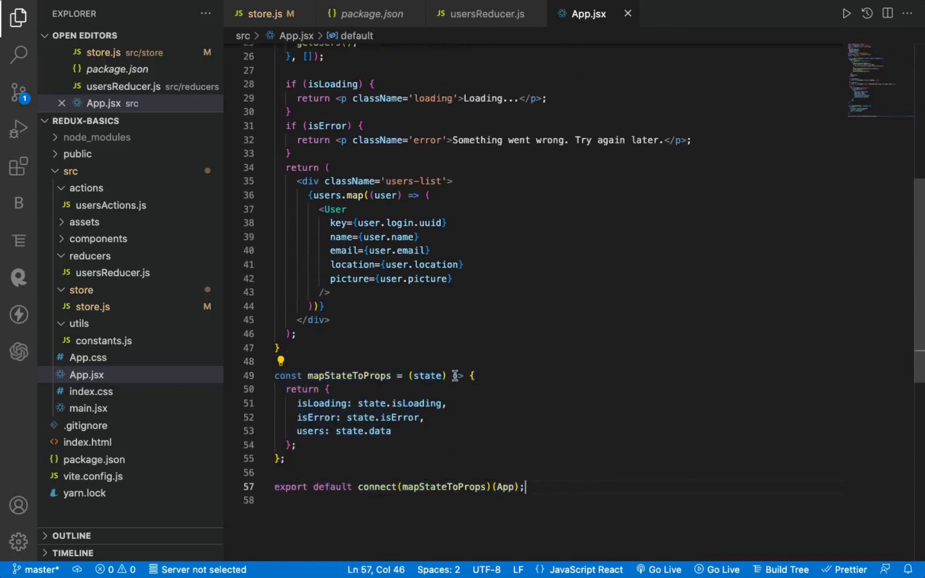
Comment out mapStateToProps and connect, and read { isLoading, isError, data: users } via useSelector(state => state).
key("Ctrl+/")
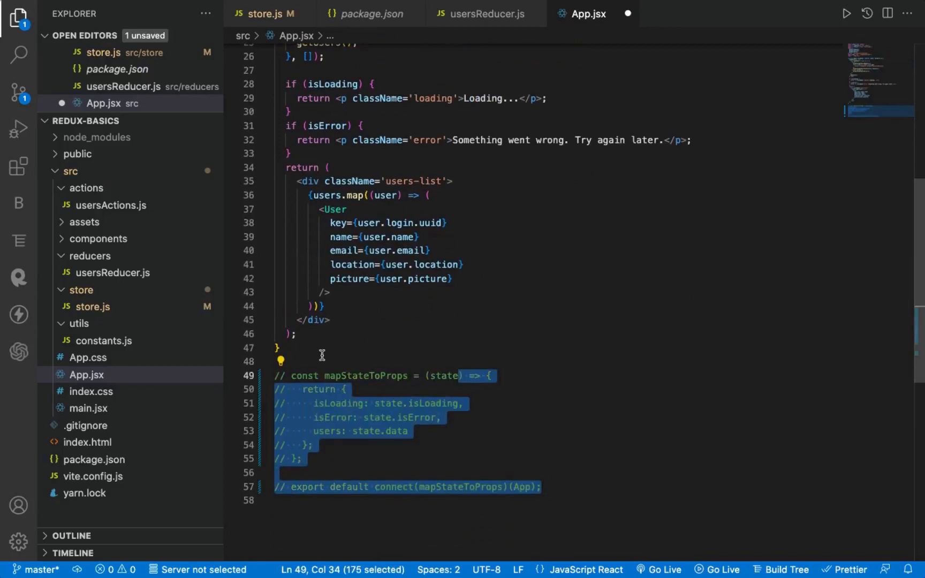
type("expo")
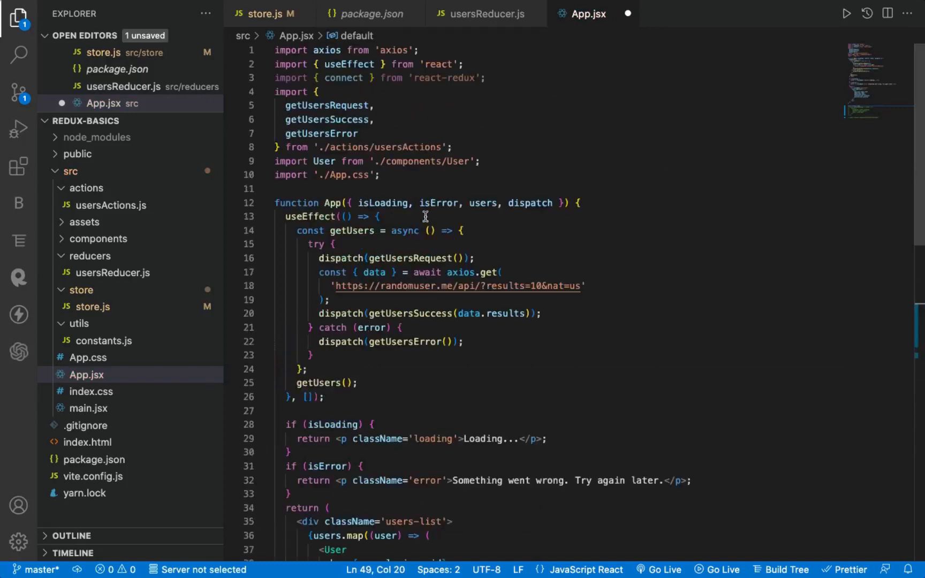
type("useSelector(")
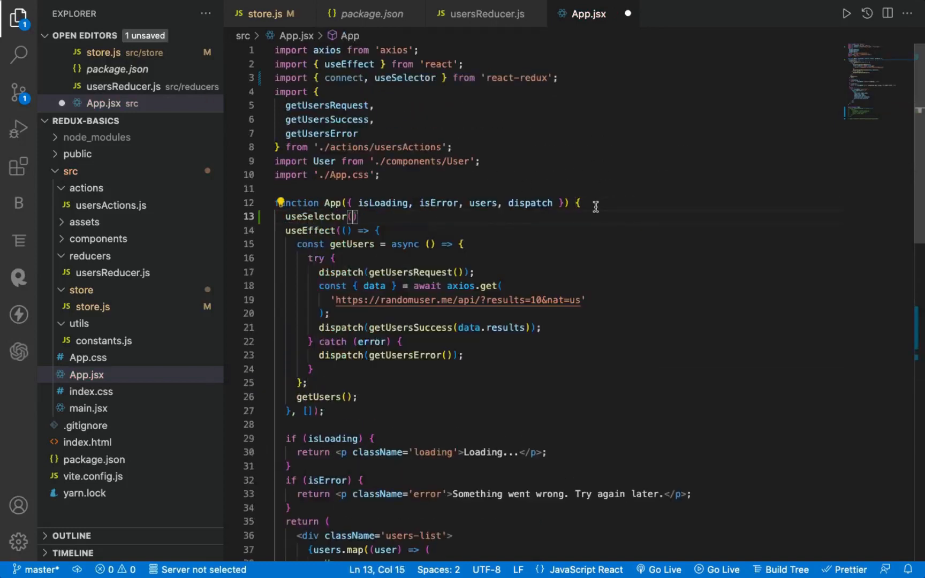
type("state =>")
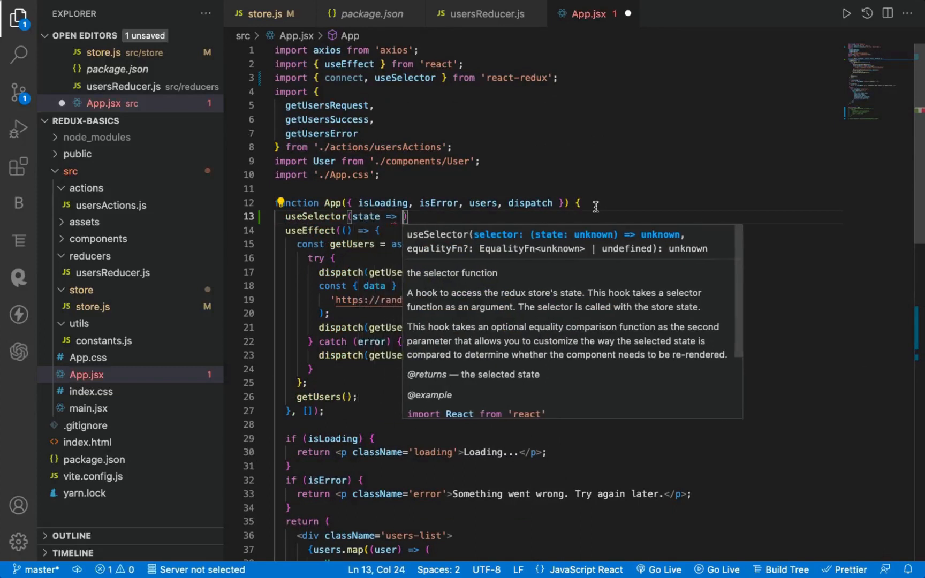
type("state);")
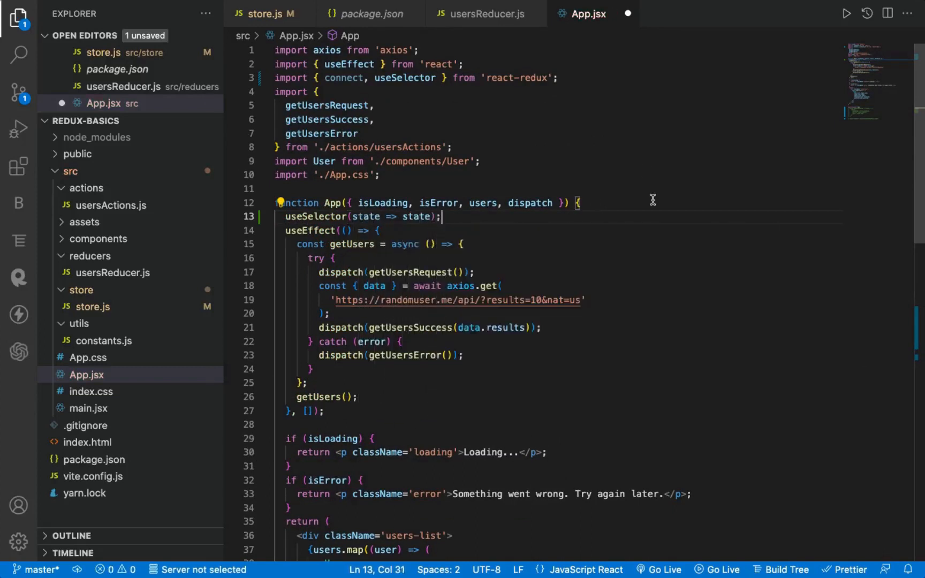
type("const")
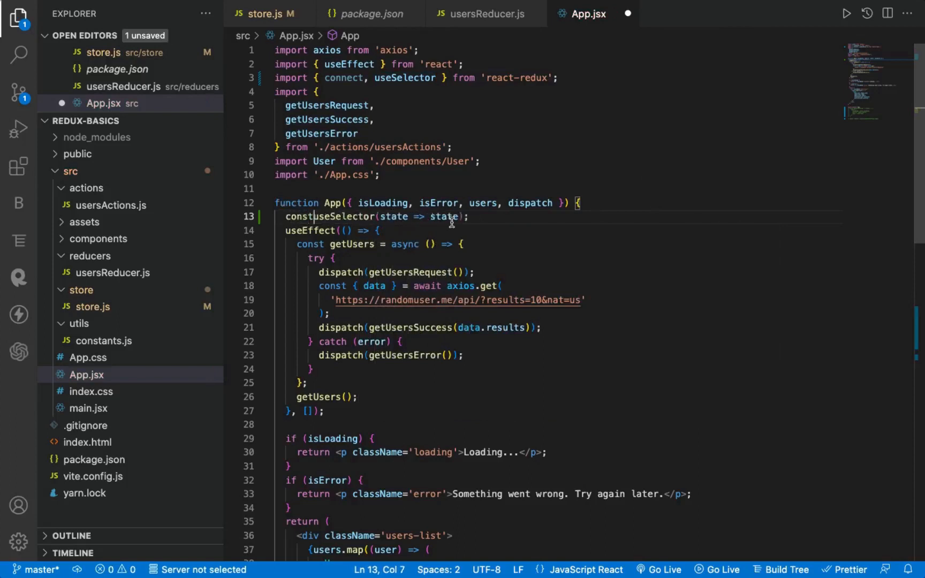
type("{ }")
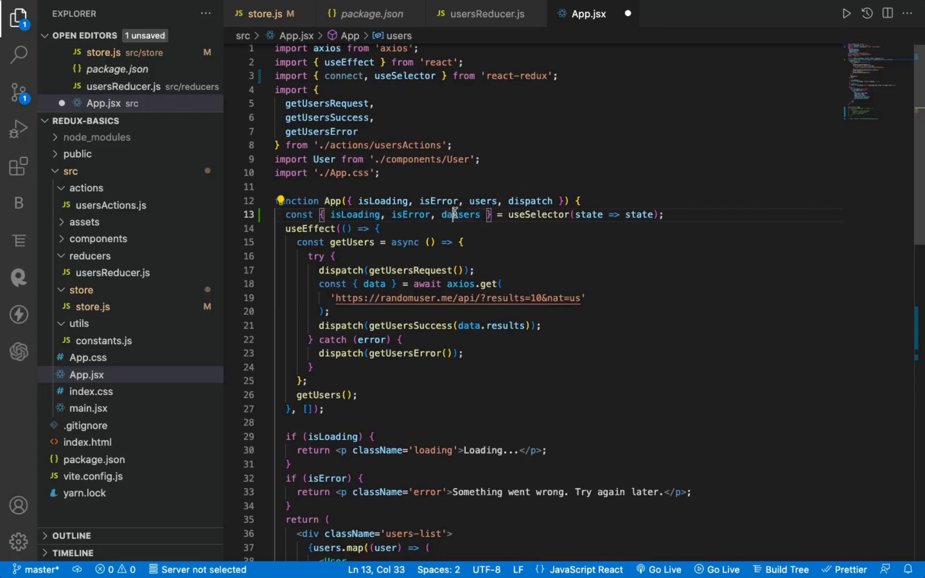
type("data:")
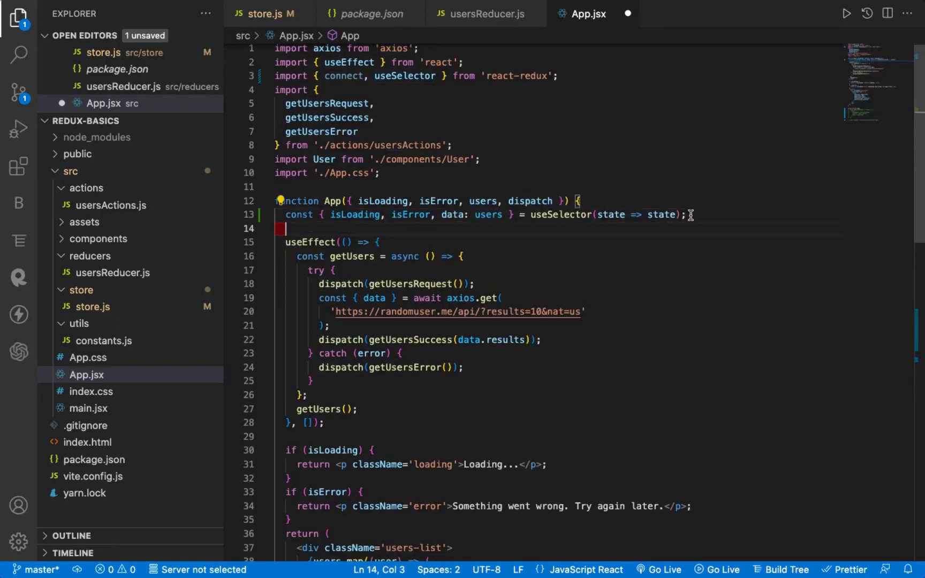
Import useDispatch from react-redux and add const dispatch = useDispatch() in App.jsx.
type("use")
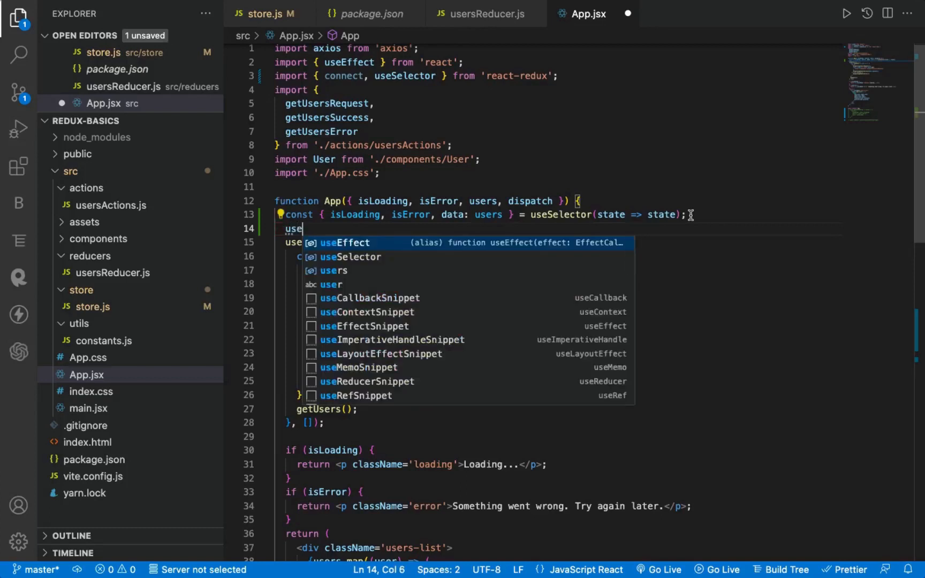
type("Dispatch()")
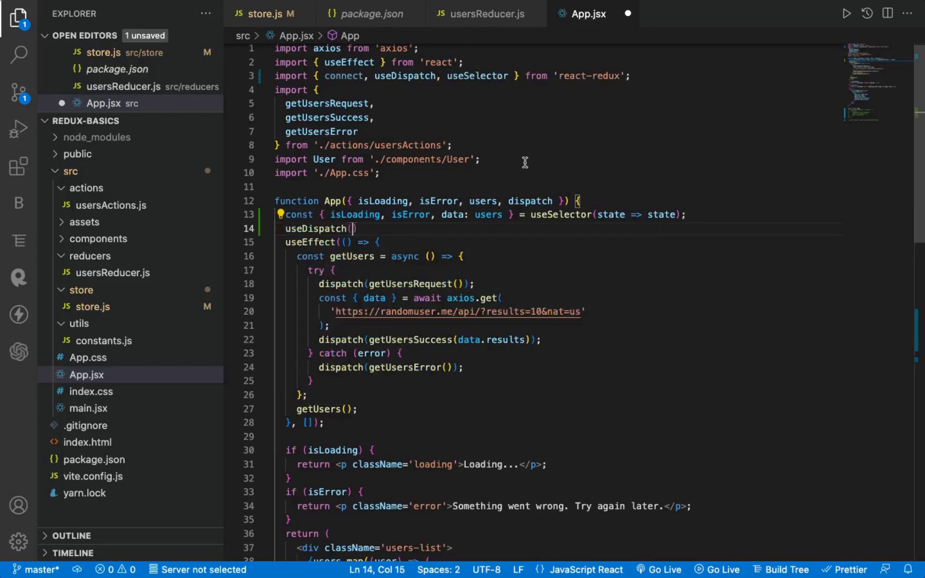
type("const di")
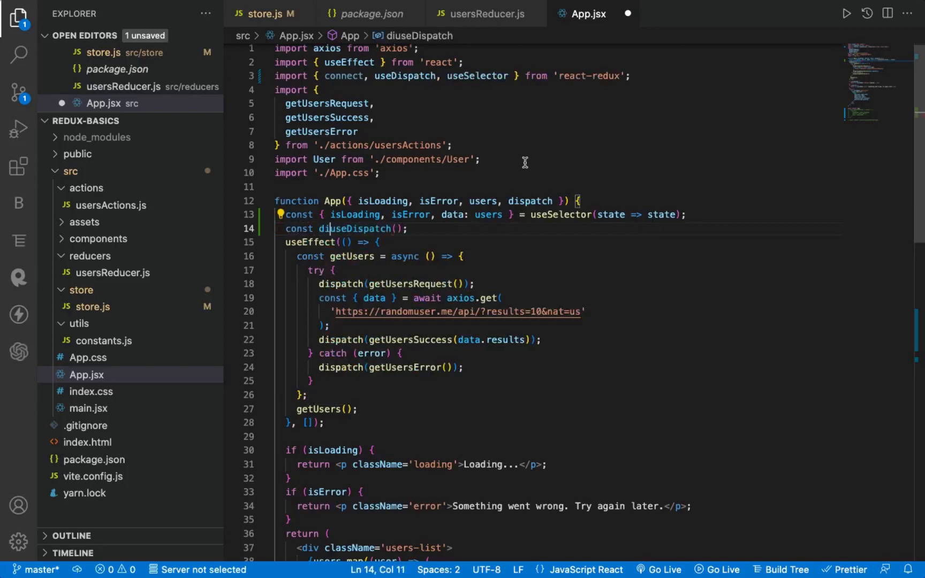
type("dispatch =")
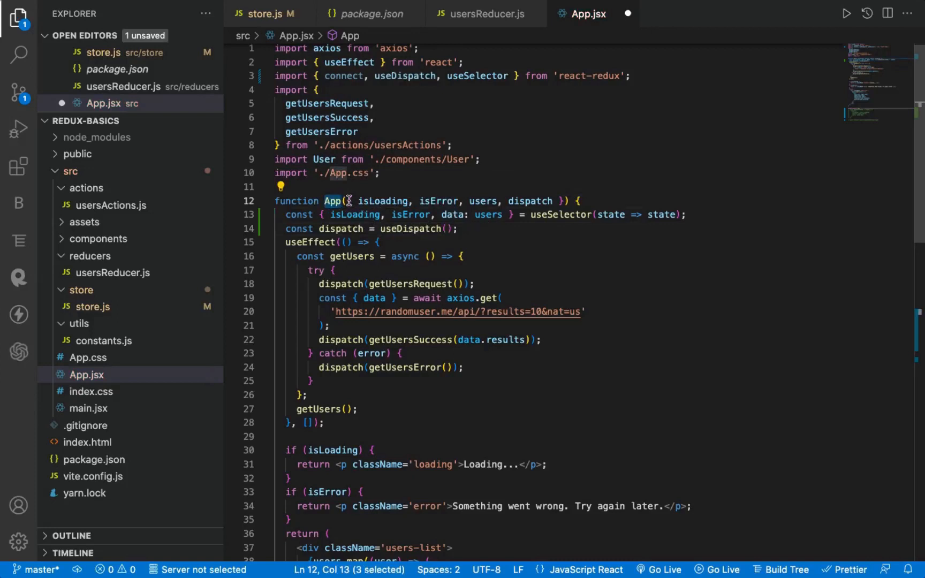
Select App's props signature, then reload the users app to confirm fresh GET_USERS_REQUEST and GET_USERS_SUCCESS actions with the hooks.
left_click_drag(345, 200, 562, 201)
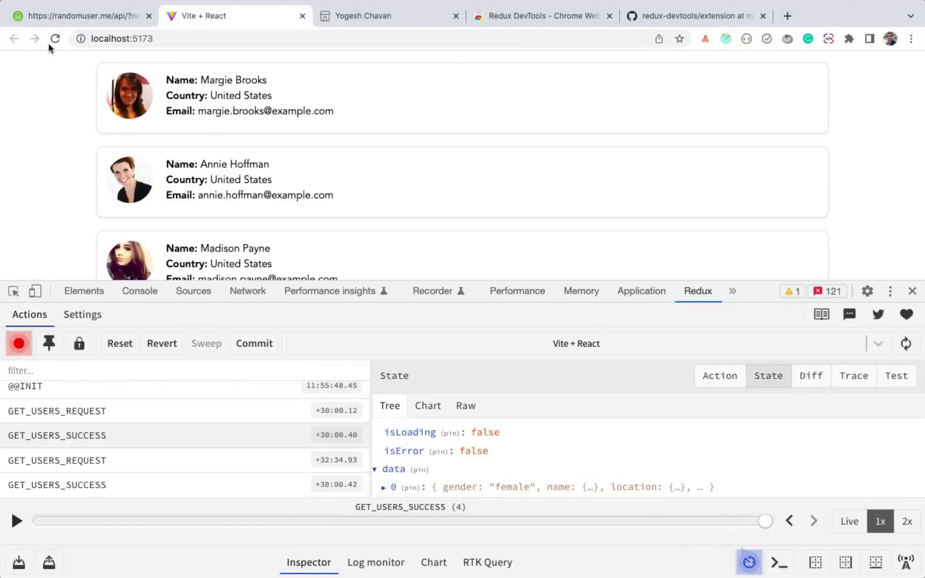
left_click(54, 39)
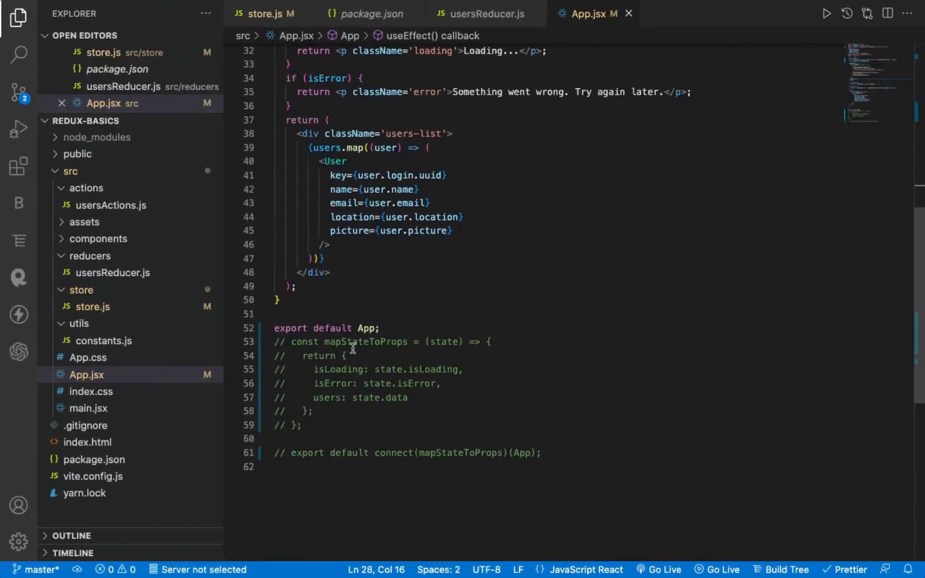
mouse_move(467, 426)
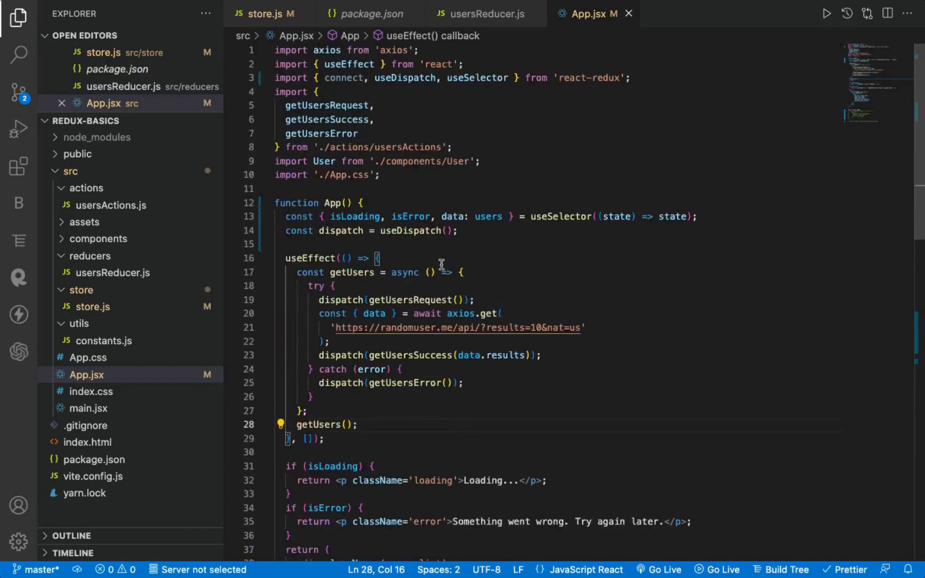
Review the useSelector/useDispatch lines and scroll down to the User rendering in App.
left_click(418, 244)
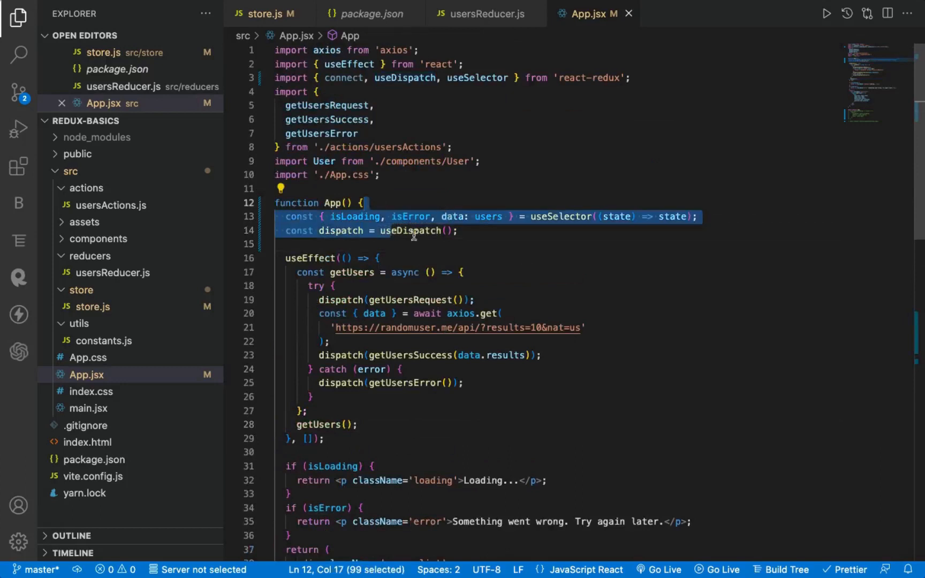
scroll("down", 3)
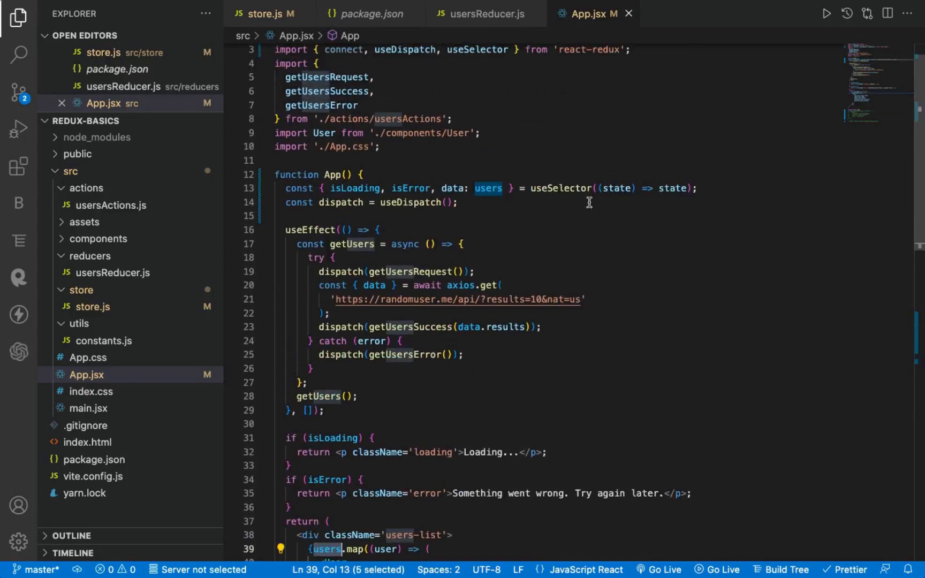
mouse_move(564, 212)
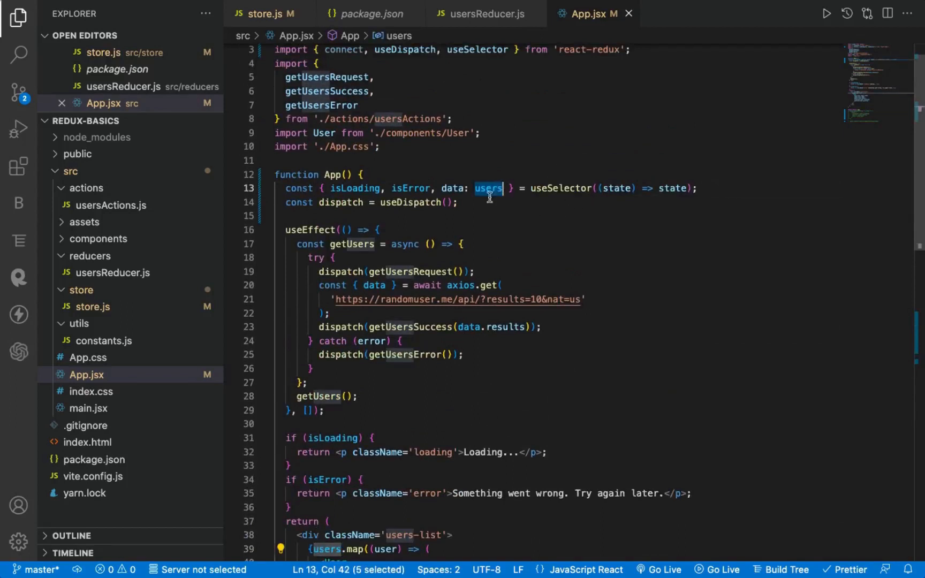
scroll("down", 3)
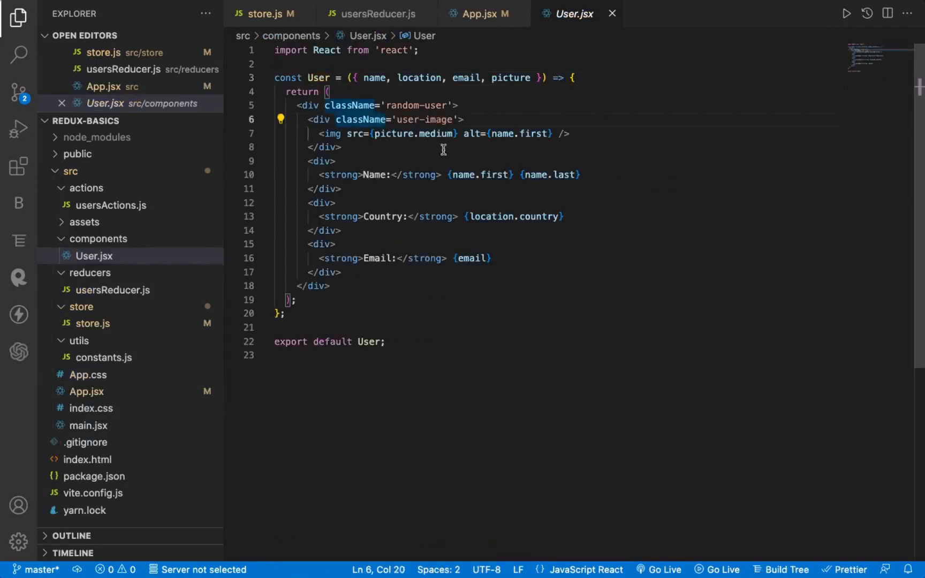
Replace the name, email, location and picture props on <User> with a {...user} spread.
left_click_drag(365, 78, 525, 77)
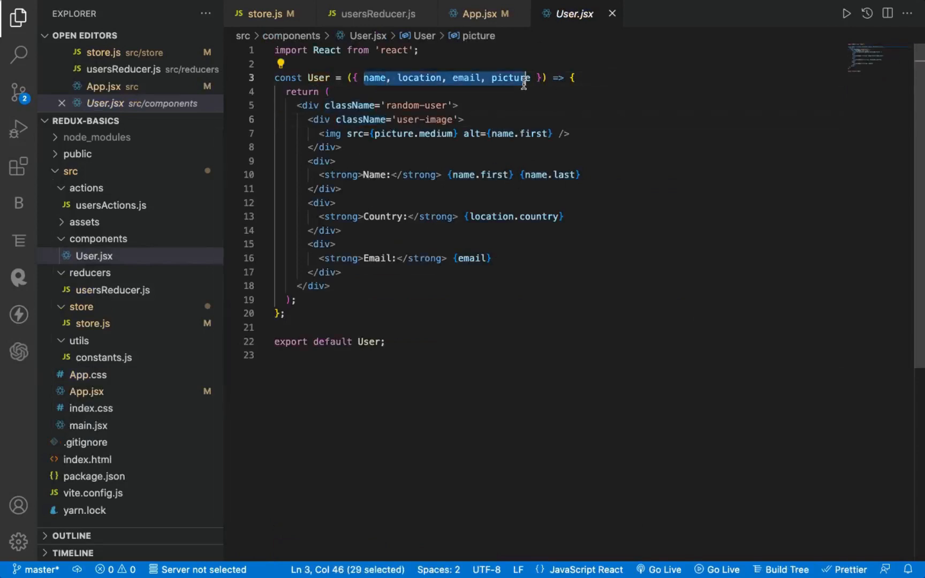
left_click(481, 13)
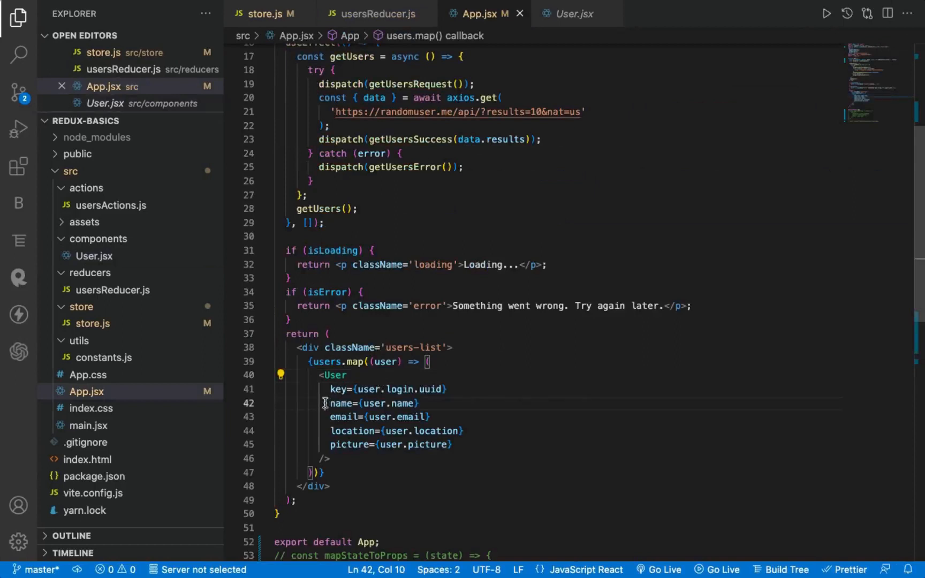
left_click_drag(325, 403, 455, 444)
type("{..")
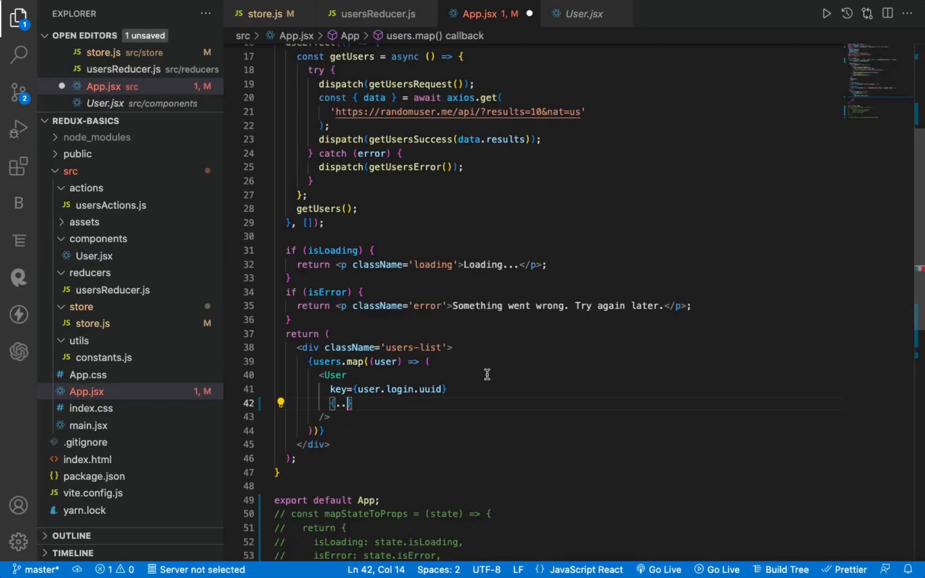
type("user.login.uuid}")
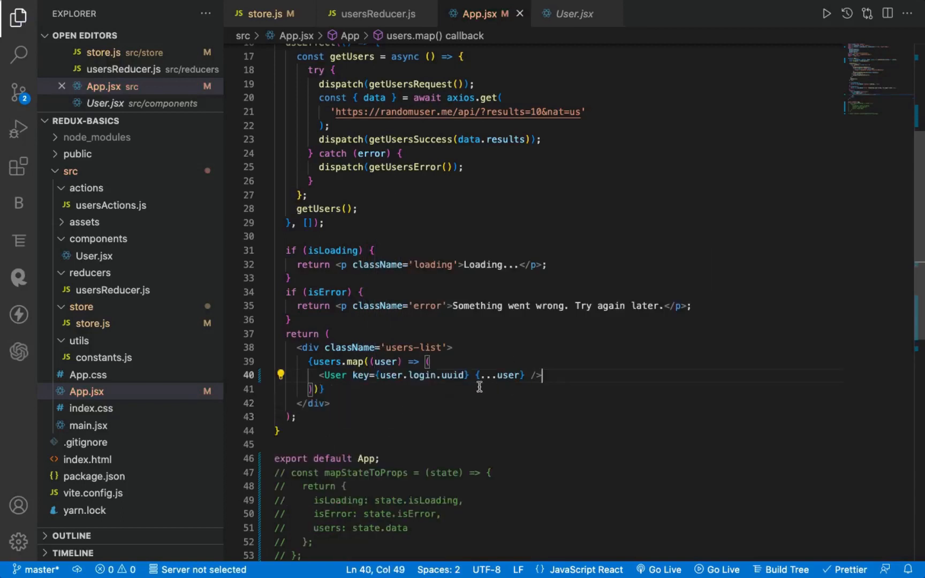
mouse_move(506, 375)
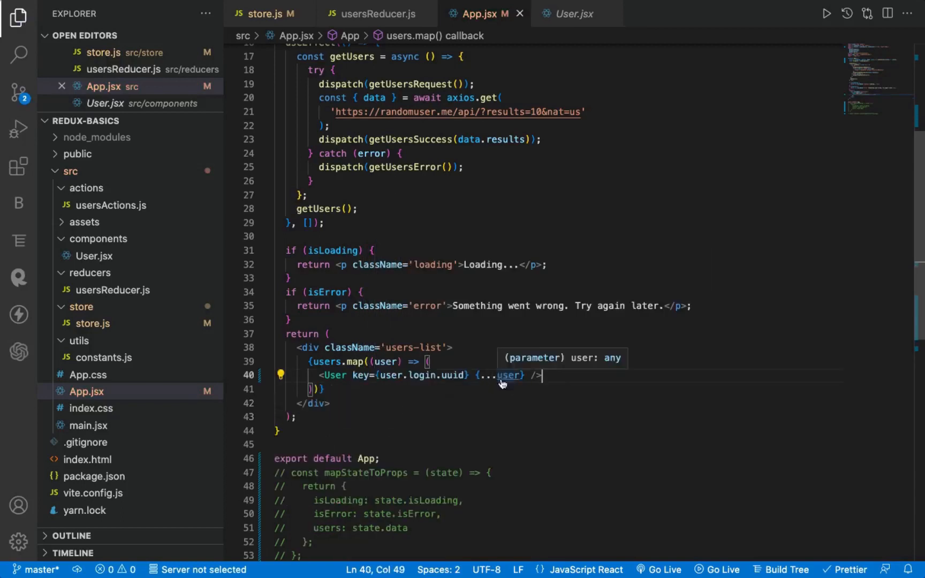